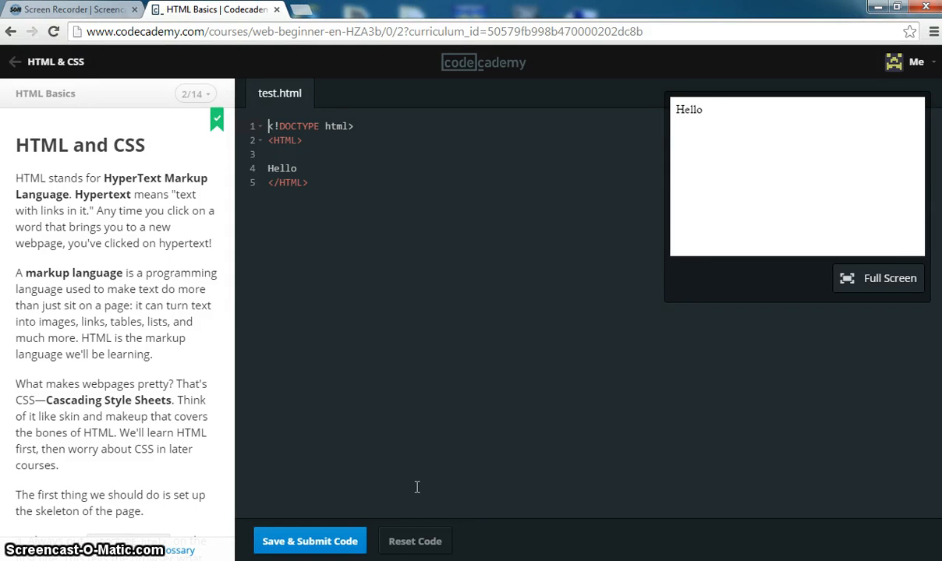
mouse_move(274, 346)
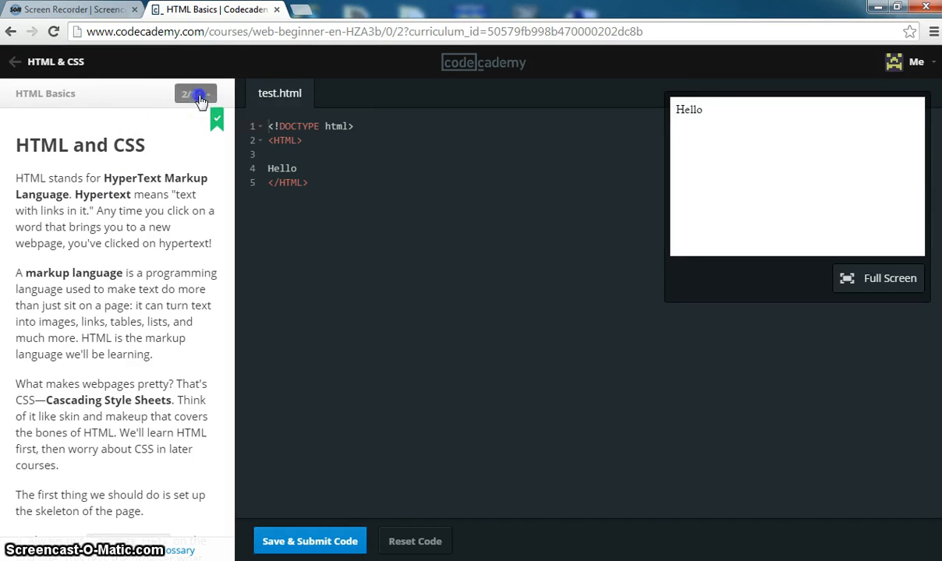
Step: Jump back to HTML Basics lesson 1, 'Why learn HTML?', then select the address bar
click(205, 93)
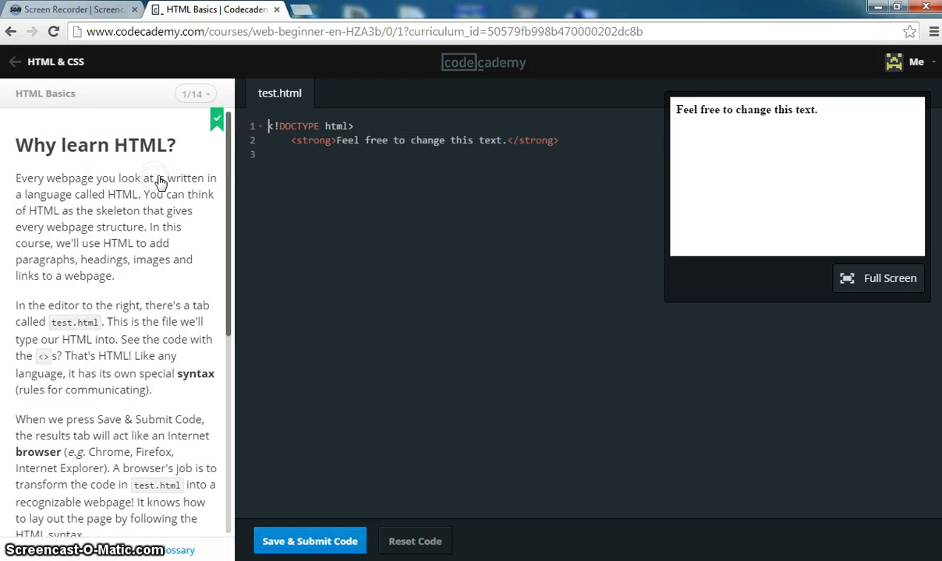
click(355, 31)
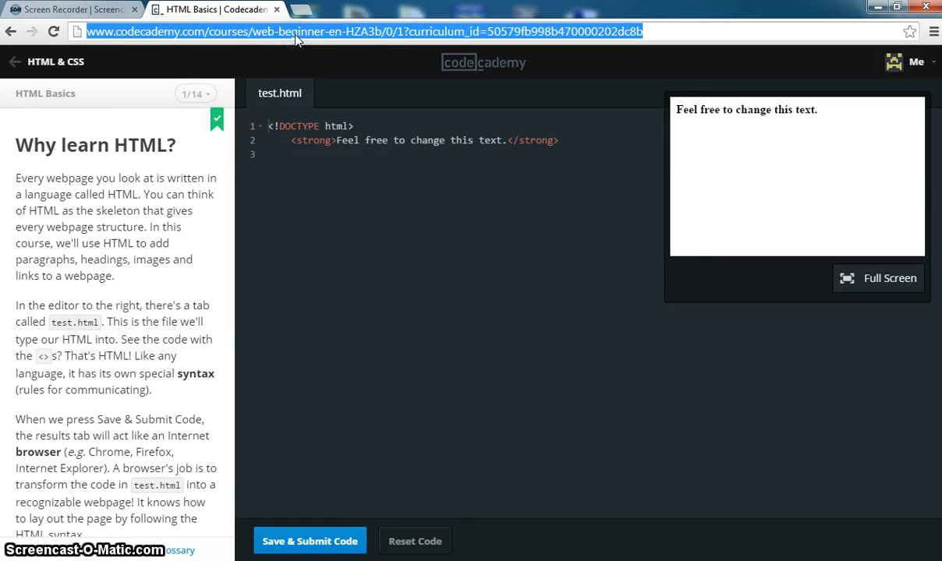
Step: Search Google for 'html basics codecademy' and open the 'HTML Basics | Codecademy' result
text(html basics\)
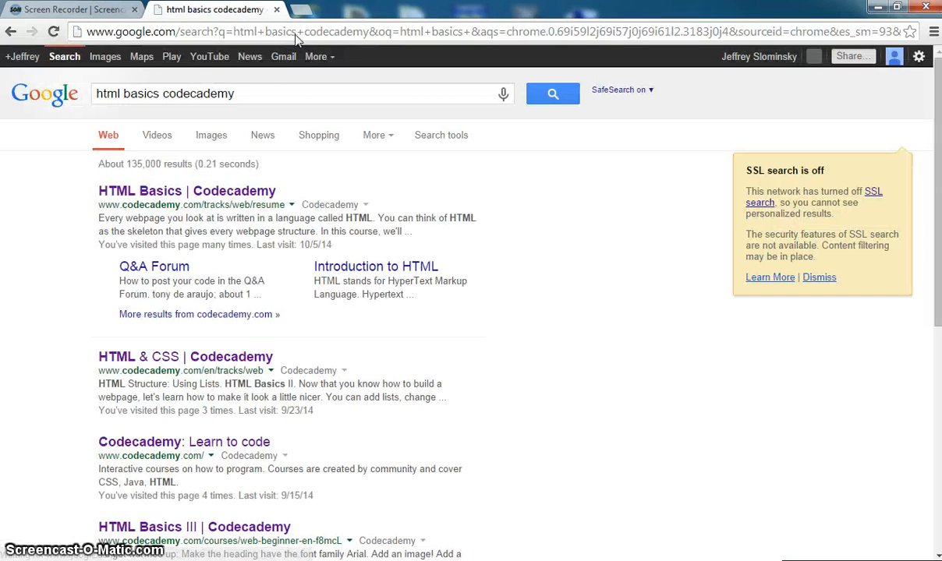
click(187, 191)
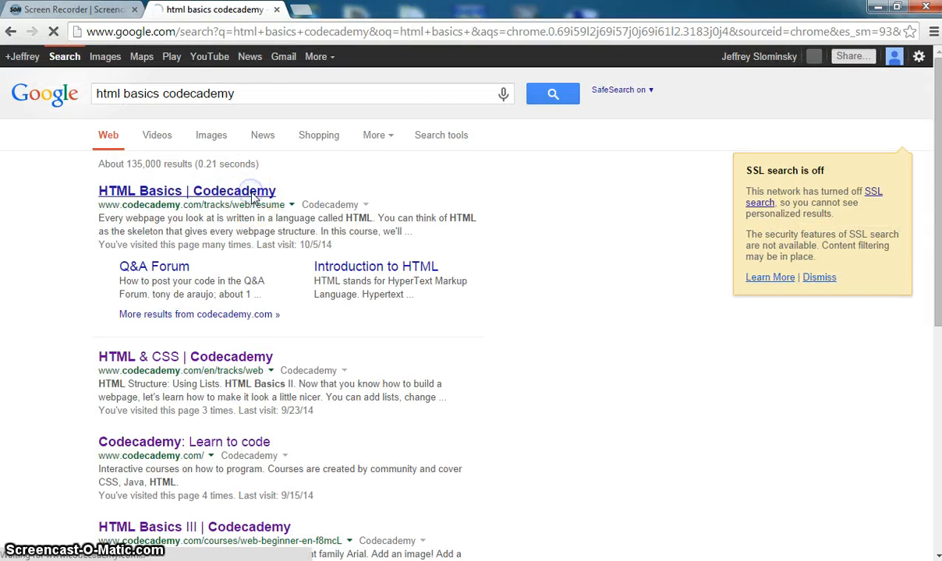
click(187, 191)
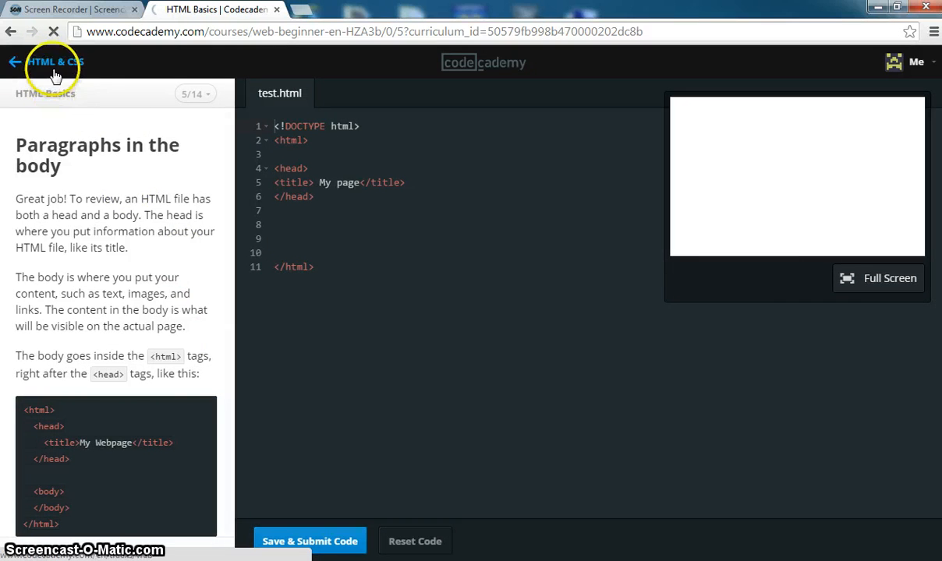
Step: From the HTML & CSS overview, open CSS: An Overview at lesson 1, 'Seeing is believing'
click(14, 61)
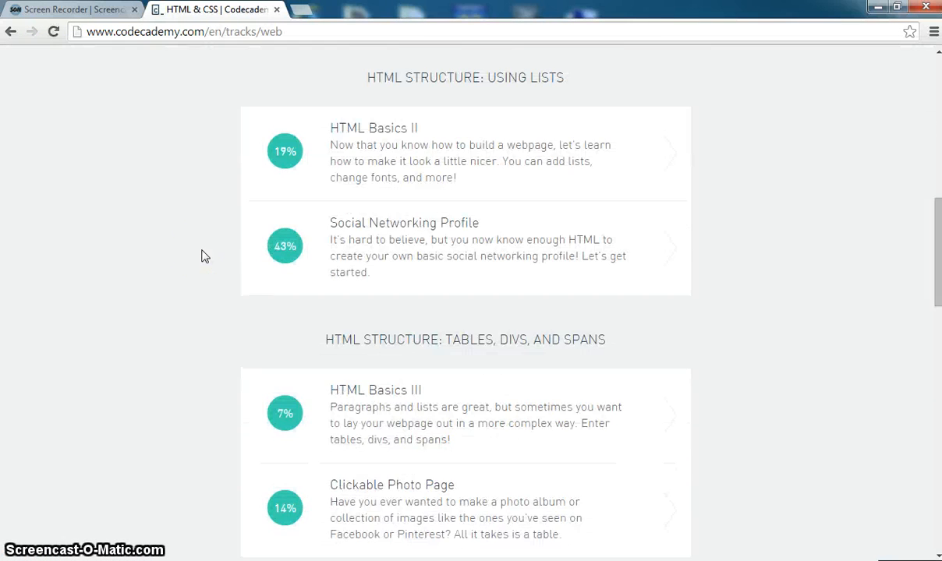
scroll(down, 3)
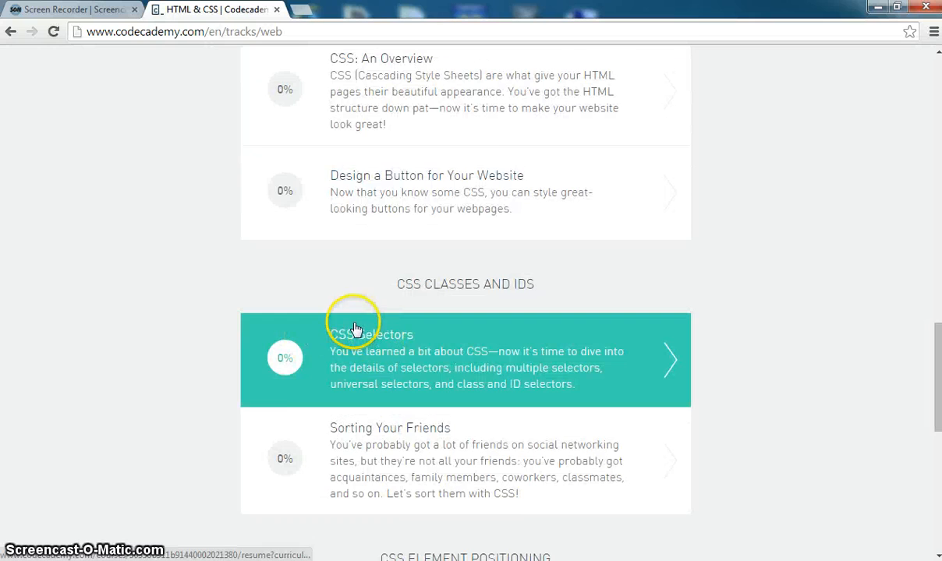
scroll(up, 3)
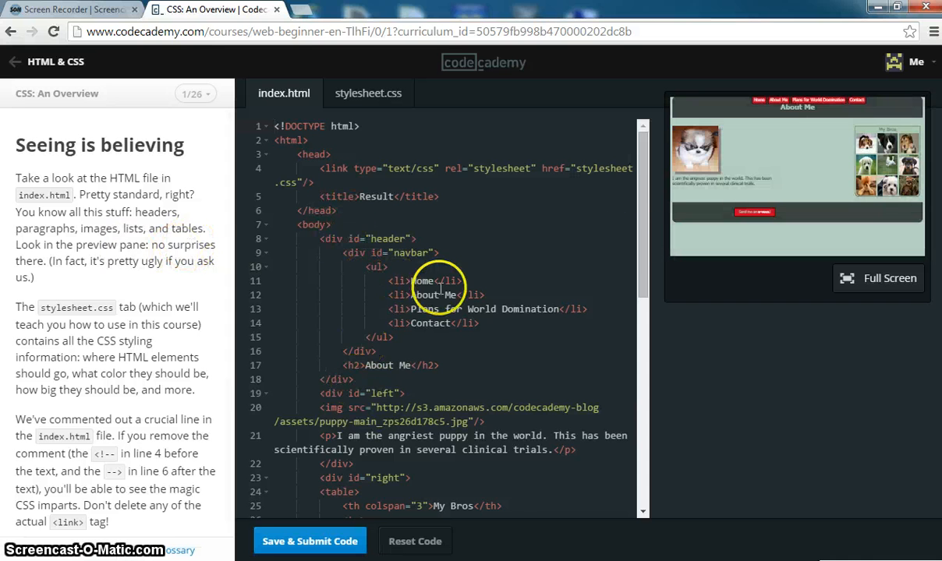
scroll(down, 3)
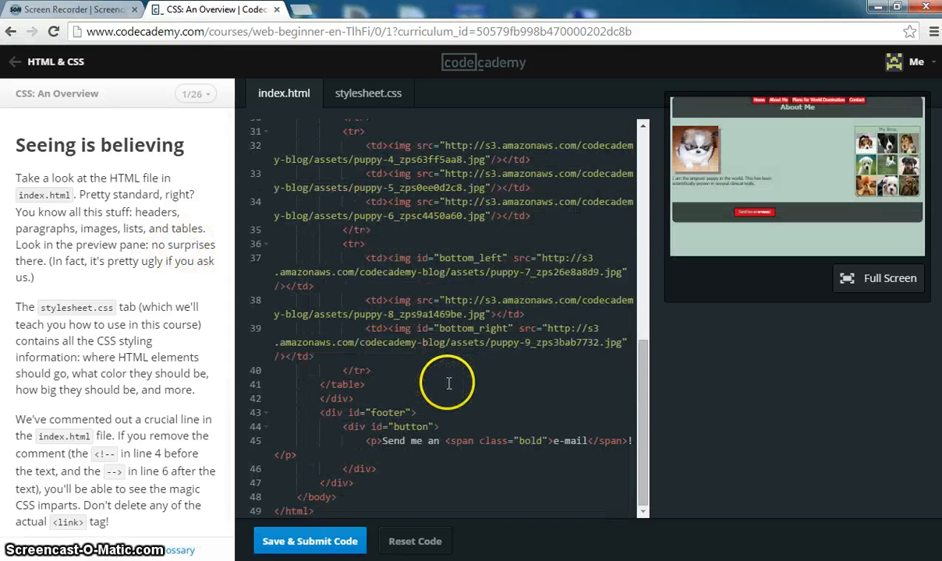
scroll(up, 3)
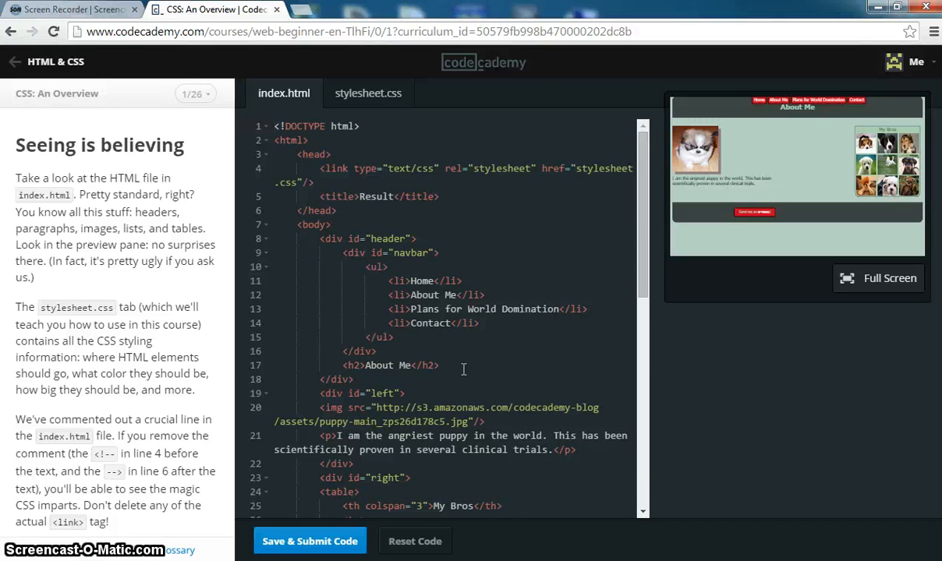
mouse_move(145, 234)
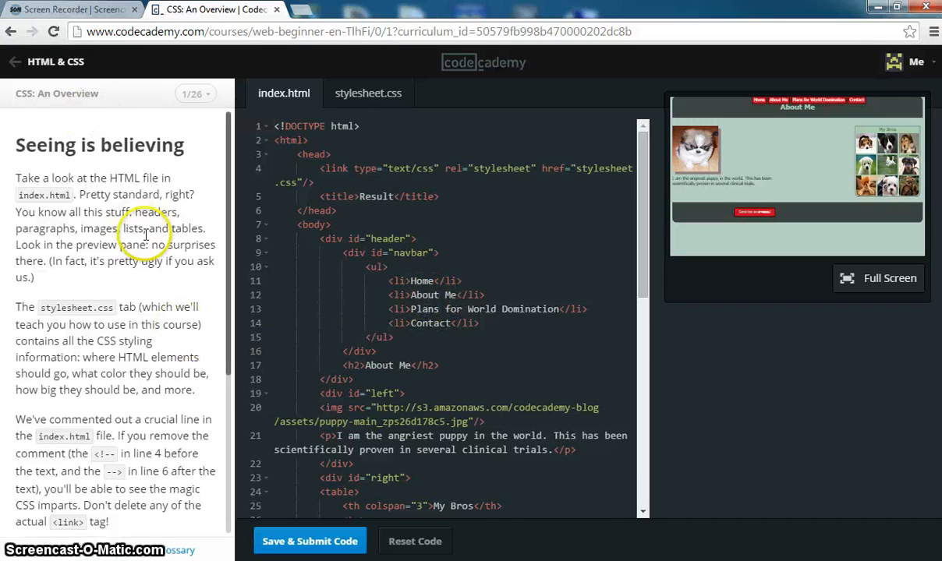
scroll(down, 3)
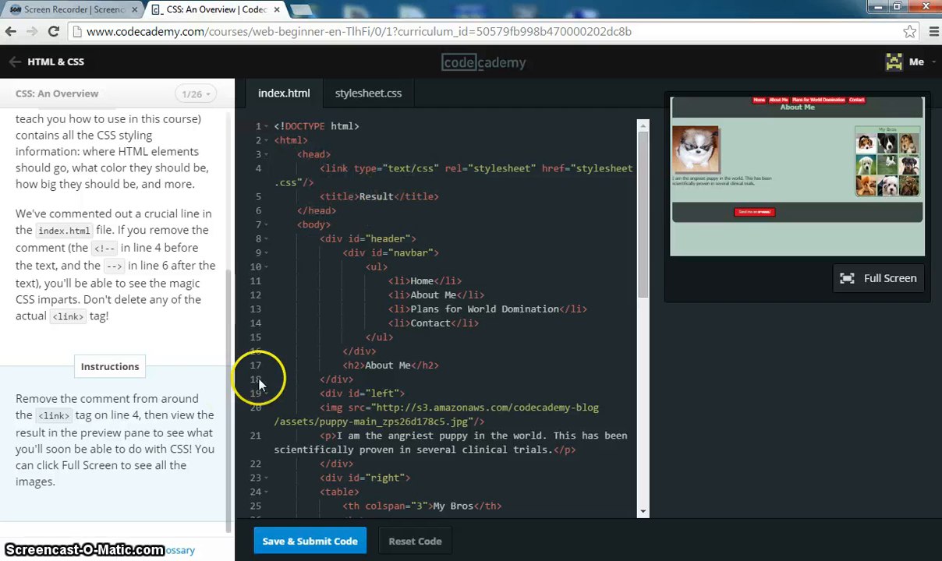
mouse_move(342, 115)
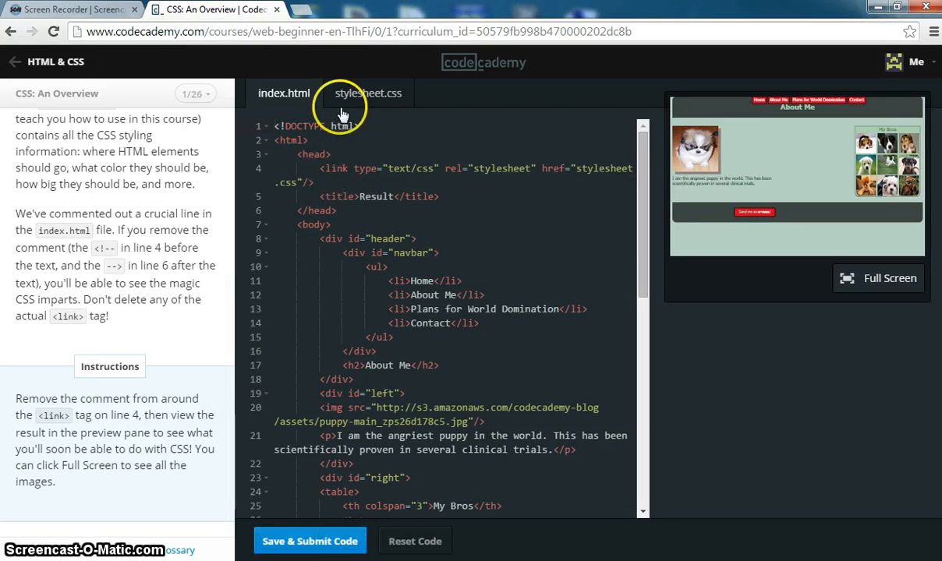
Step: Inspect stylesheet.css and try submitting the unchanged code
click(367, 93)
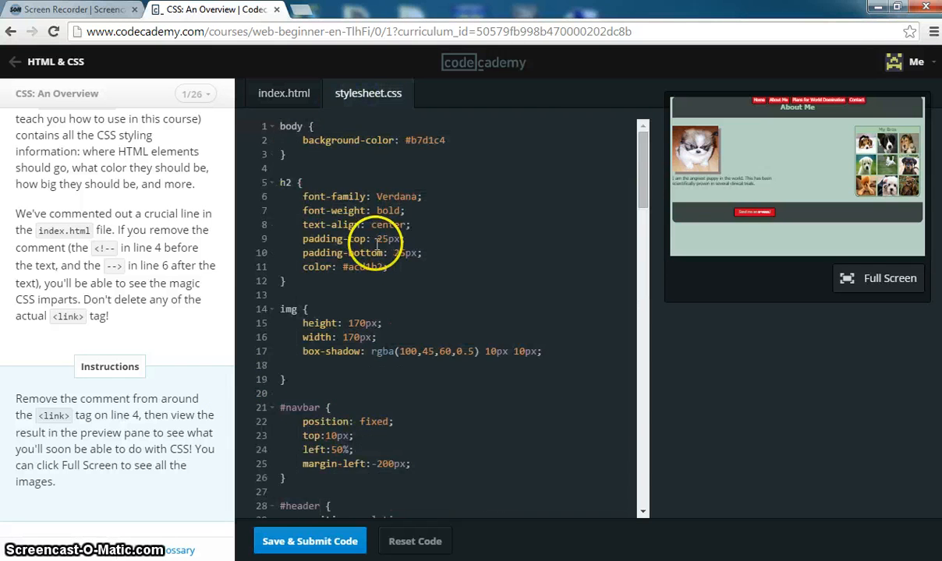
scroll(down, 3)
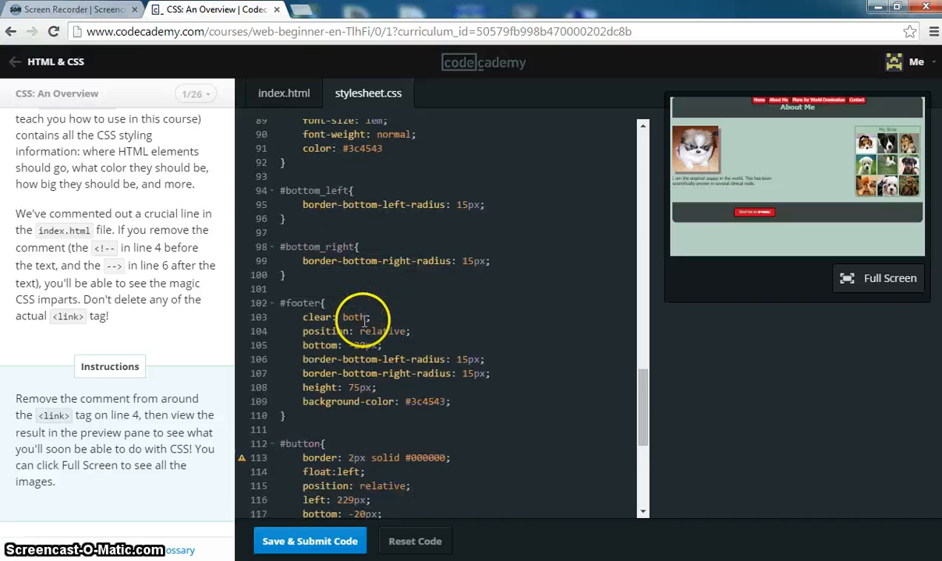
scroll(up, 3)
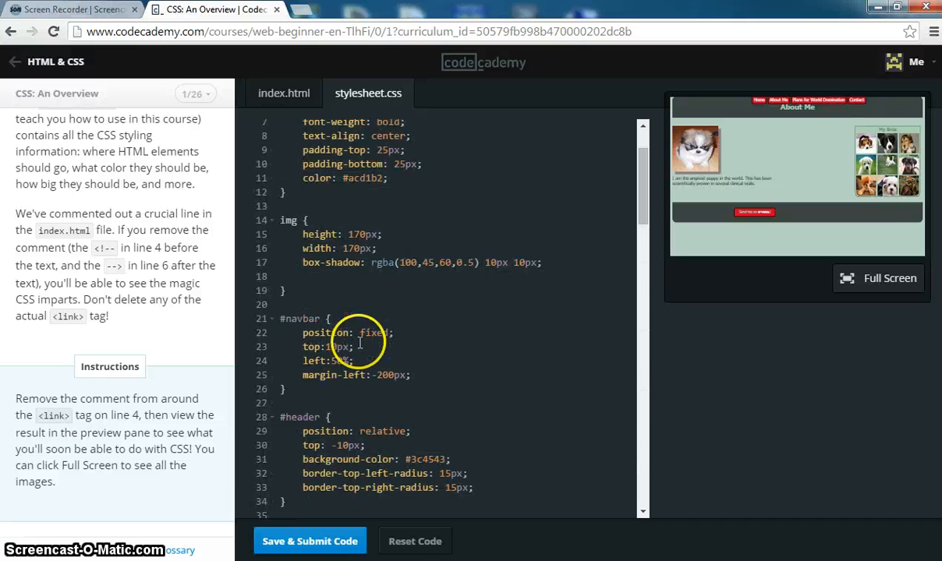
click(309, 541)
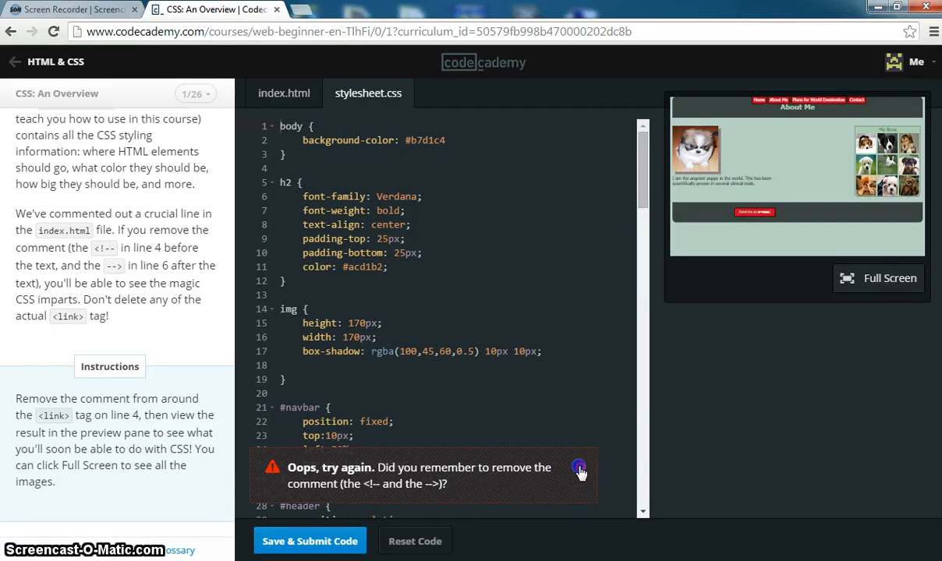
Step: Uncomment the <link> tag on index.html line 4 and submit, earning 'Way to go!'
click(284, 93)
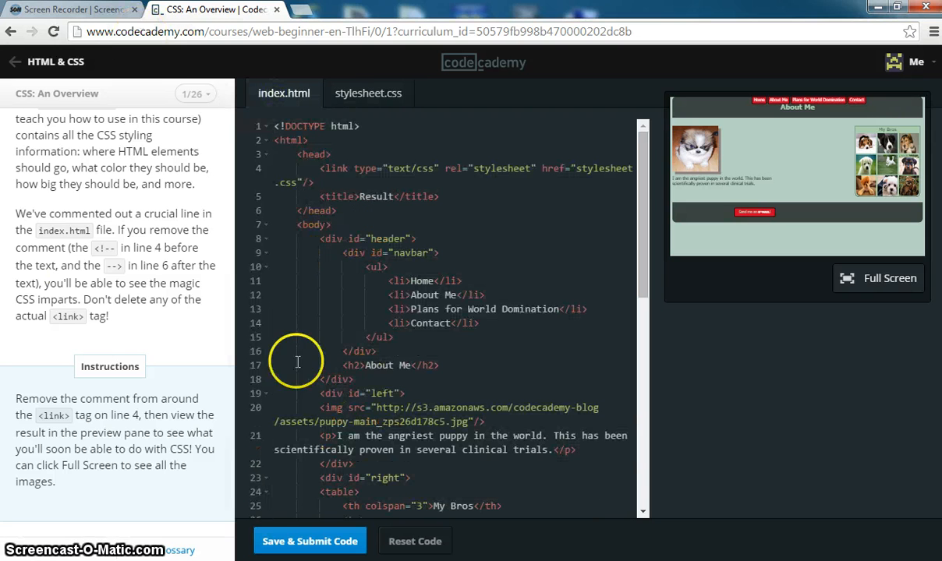
mouse_move(144, 401)
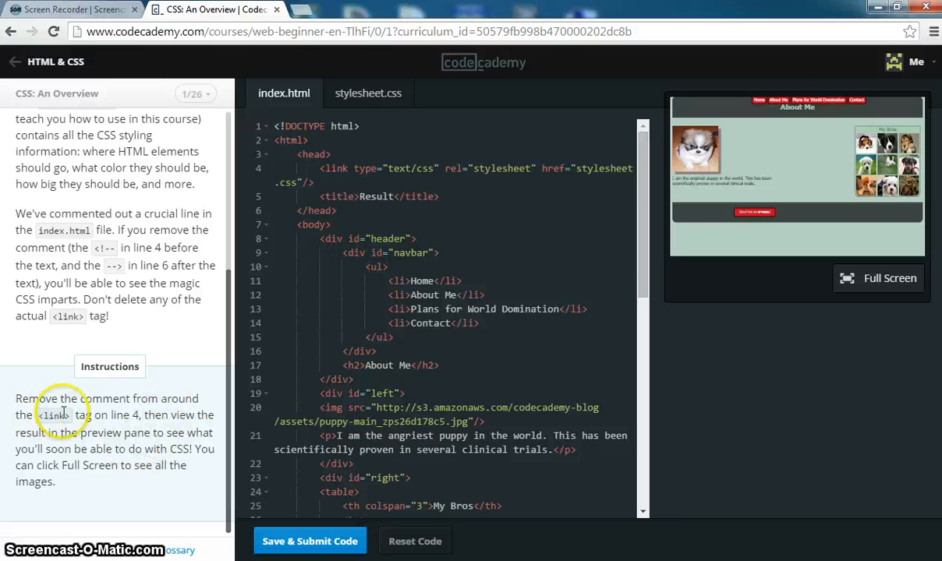
mouse_move(172, 429)
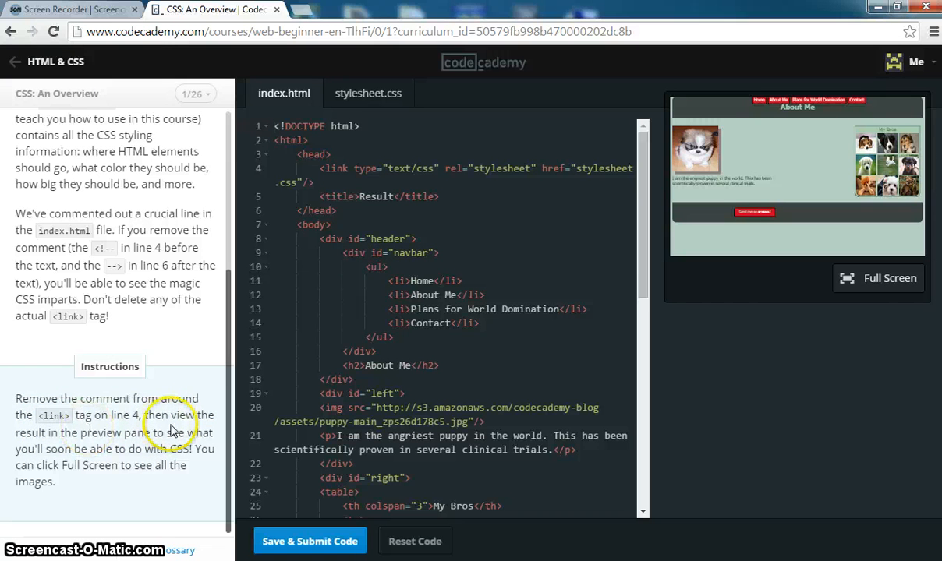
mouse_move(173, 429)
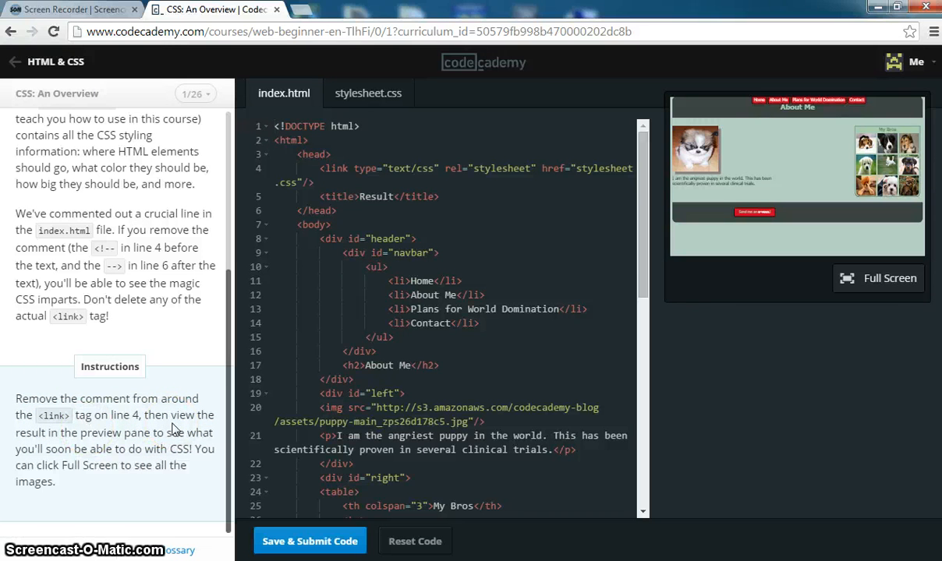
click(368, 92)
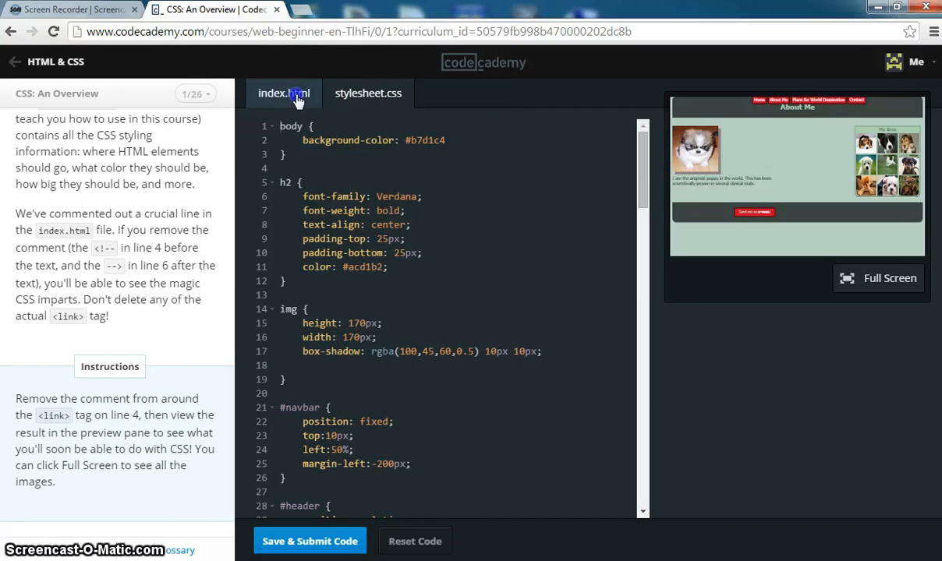
click(284, 93)
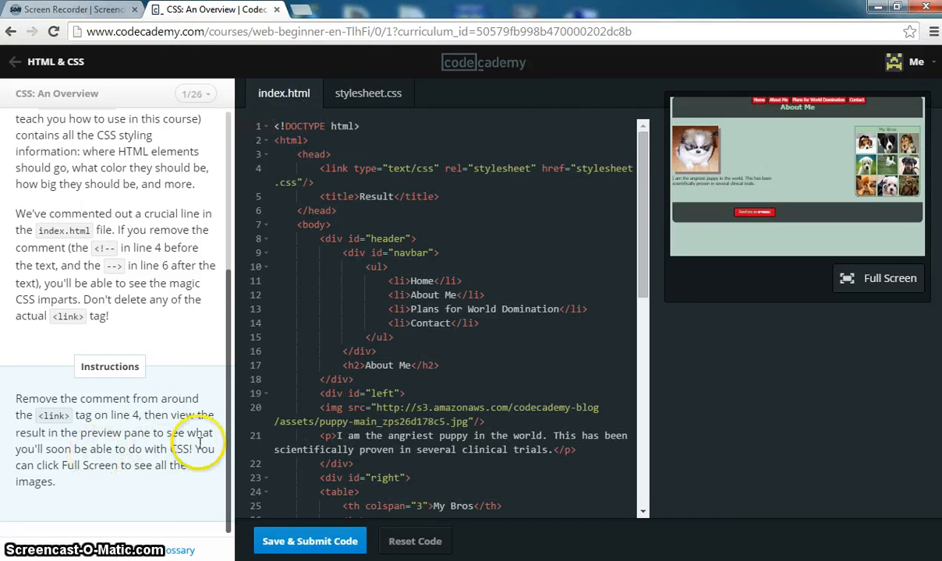
mouse_move(166, 464)
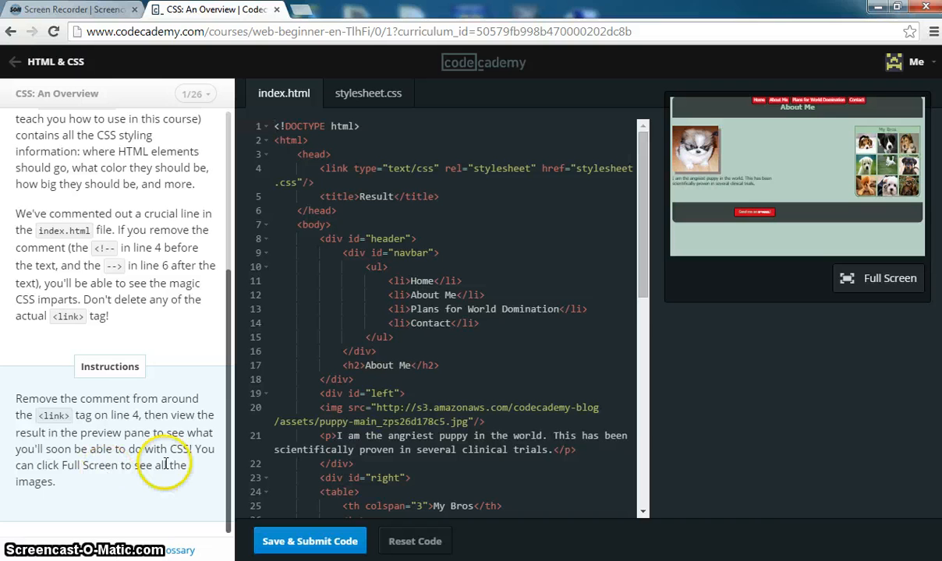
mouse_move(286, 261)
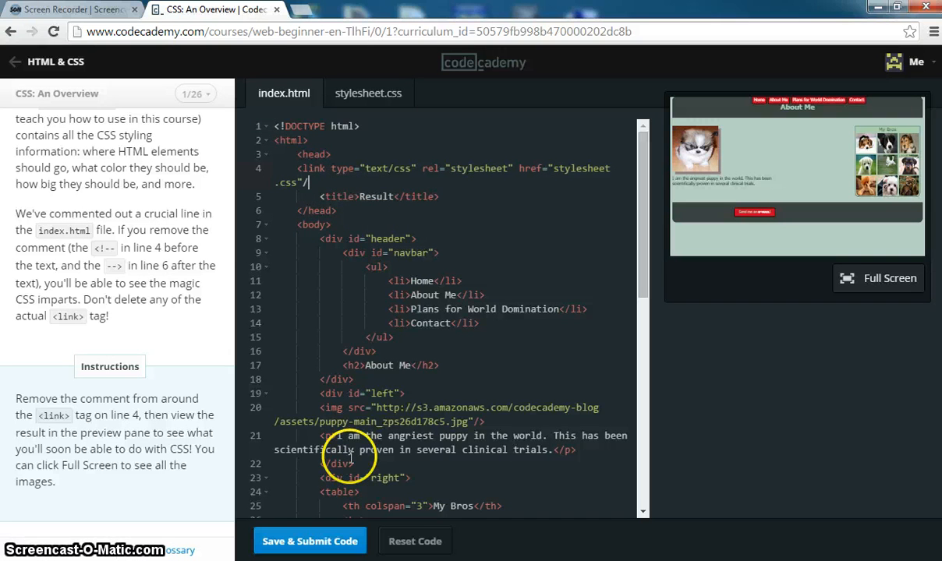
click(309, 541)
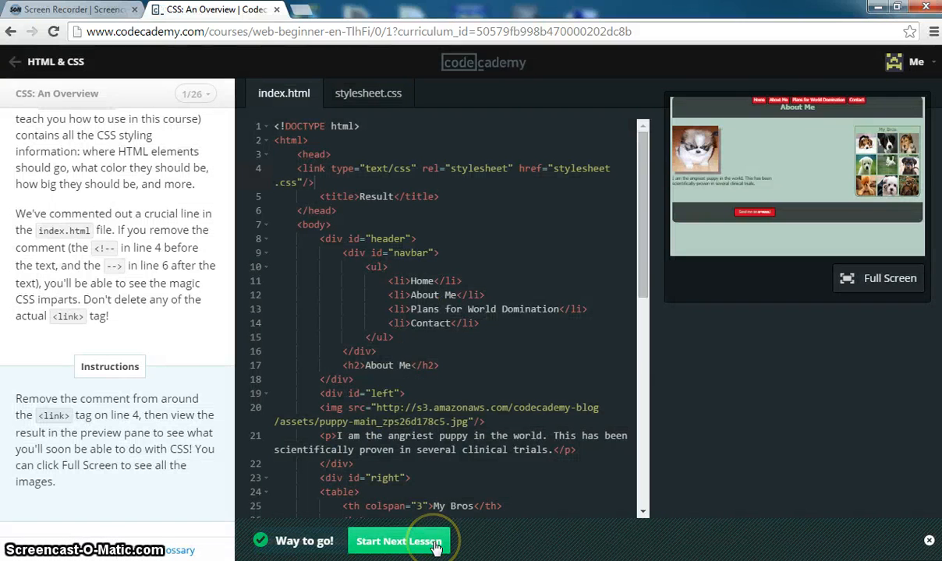
Step: Advance to lesson 2, 'What CSS is', and open stylesheet.css
click(399, 541)
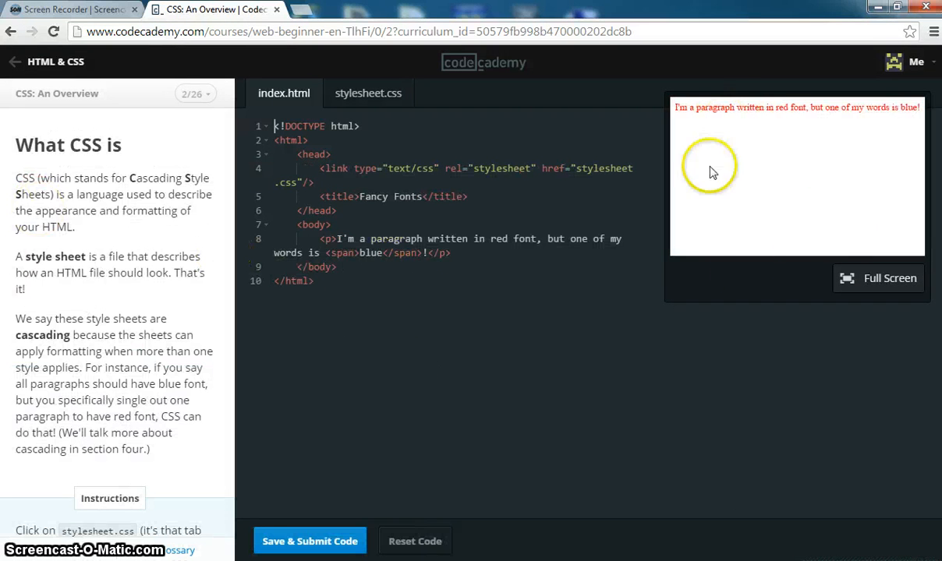
scroll(down, 3)
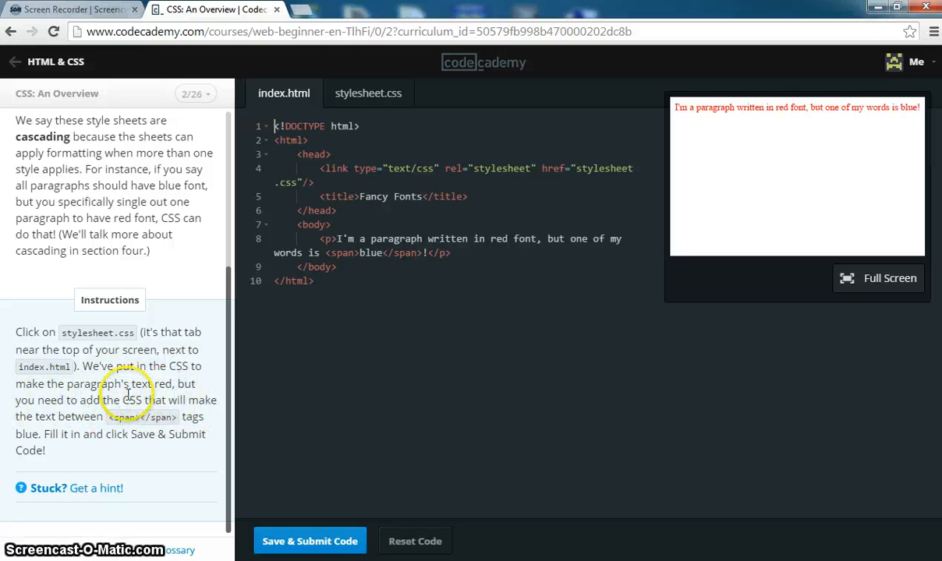
click(368, 92)
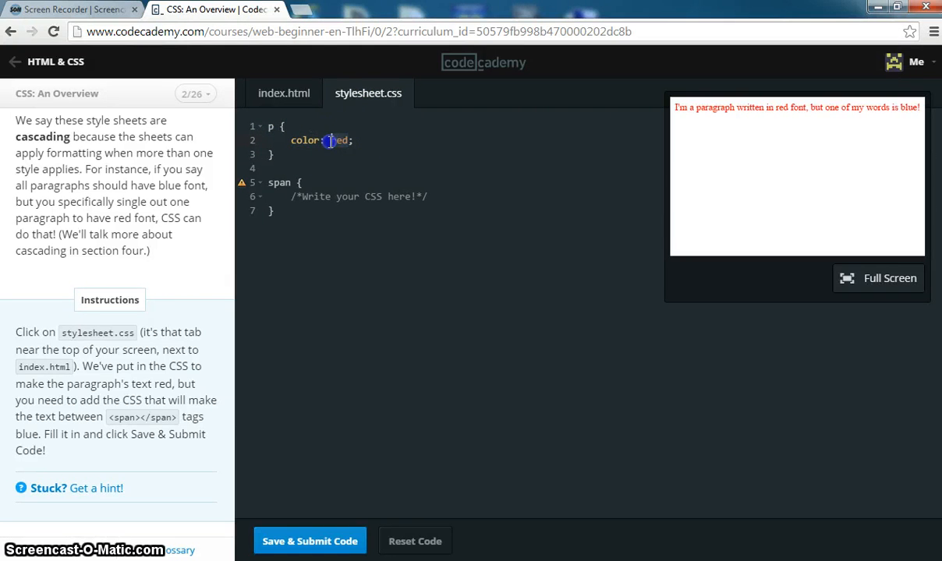
Step: Add color:blue; to the span rule with paragraphs red, and check index.html
text(blue)
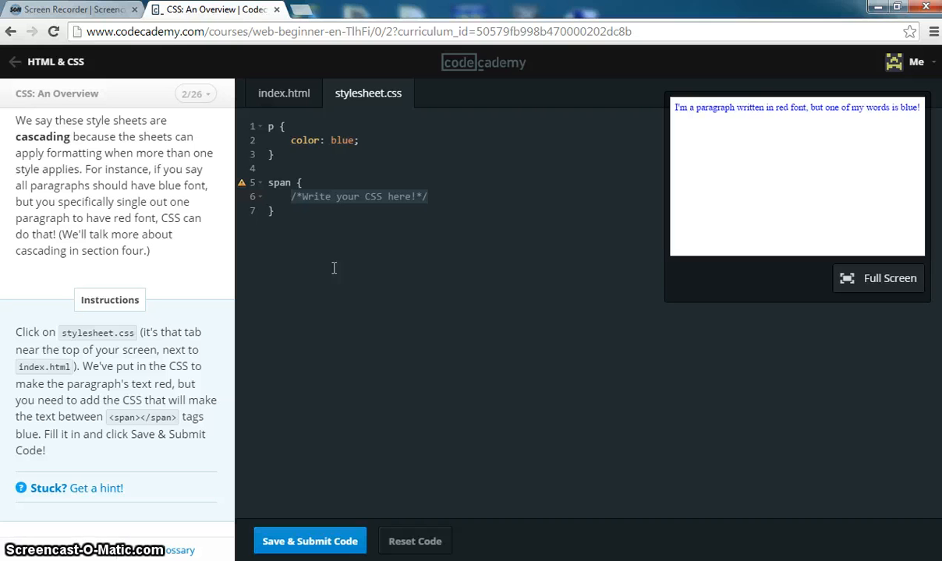
click(293, 196)
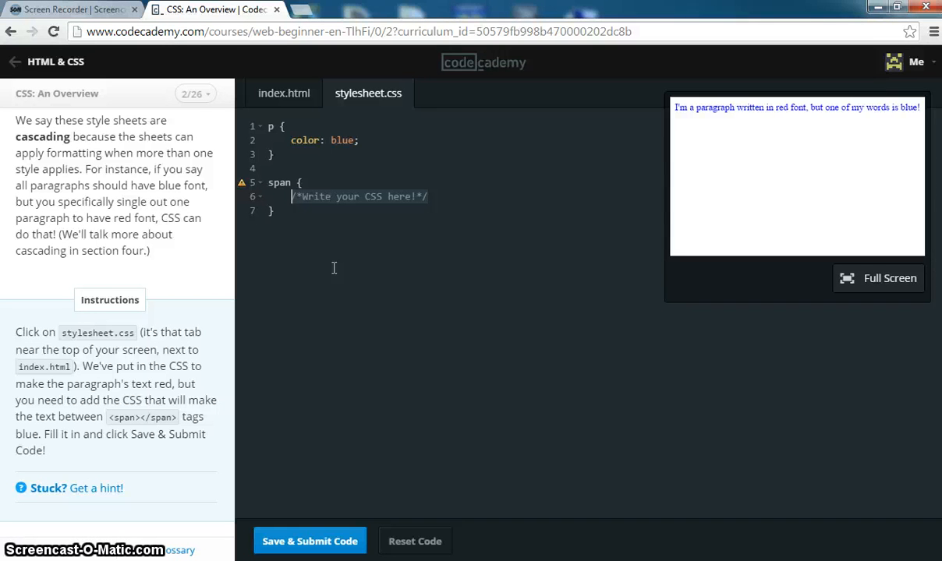
text(co)
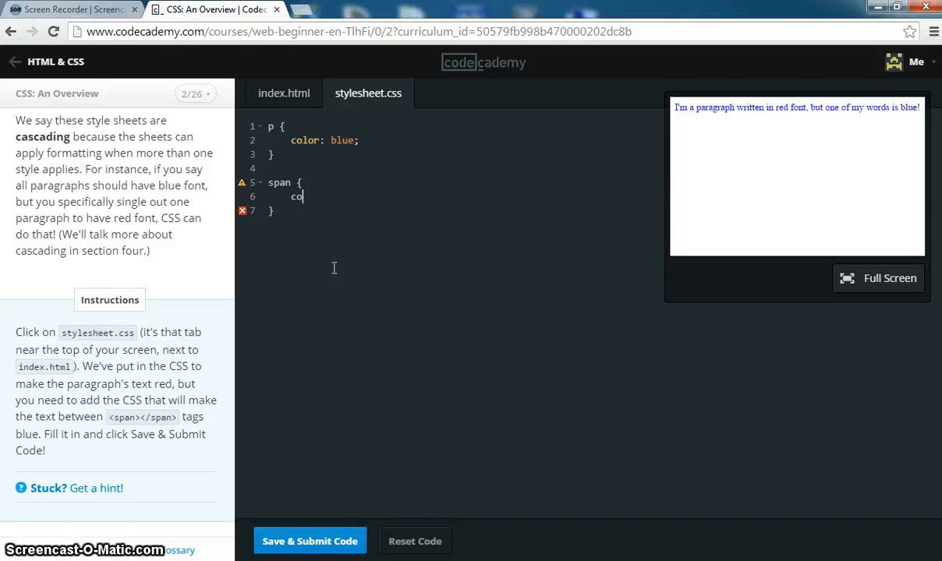
text(lor:blue;)
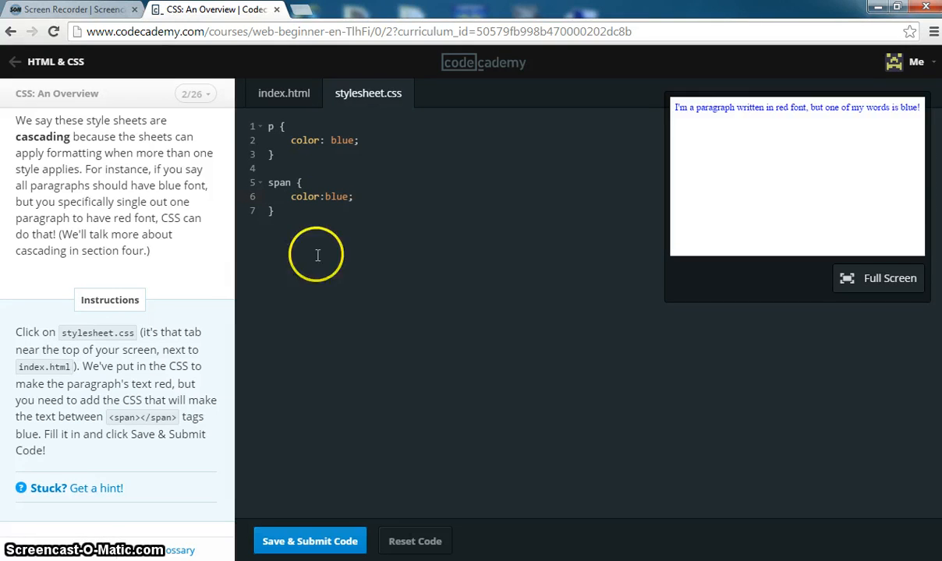
mouse_move(361, 180)
text(red)
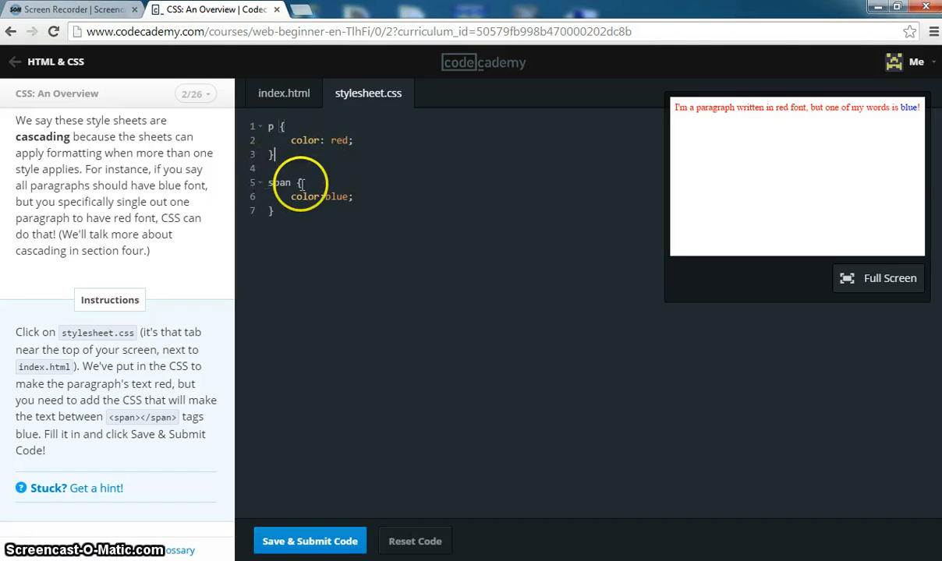
click(284, 93)
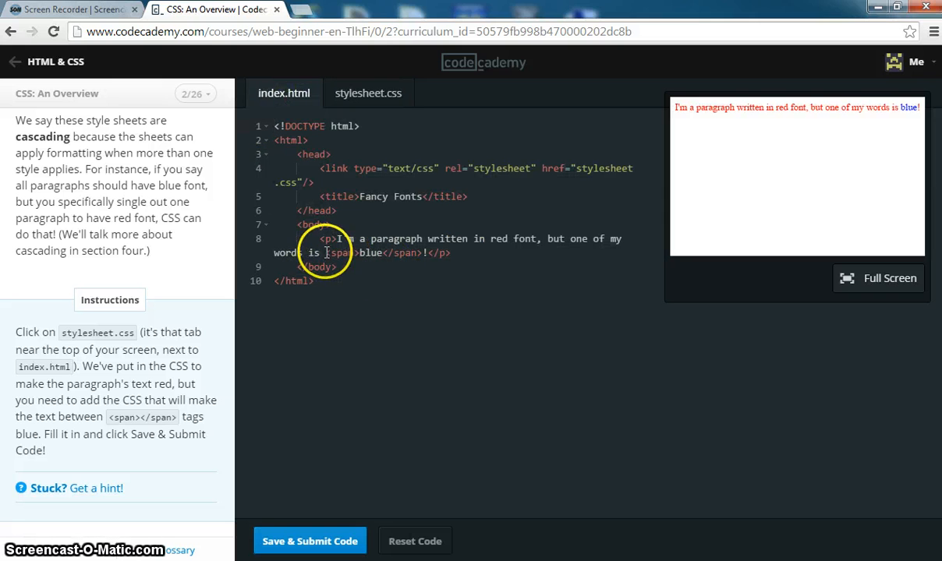
mouse_move(431, 259)
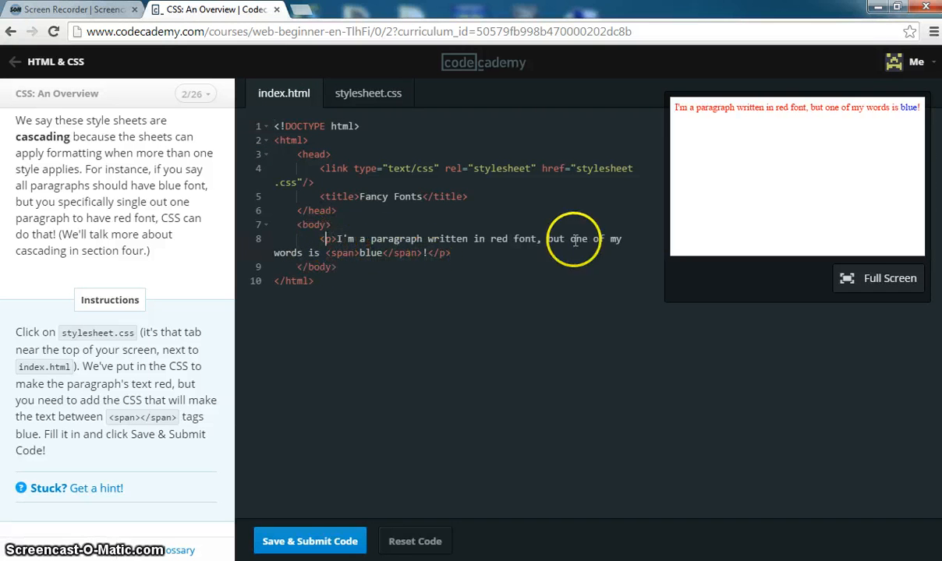
mouse_move(383, 502)
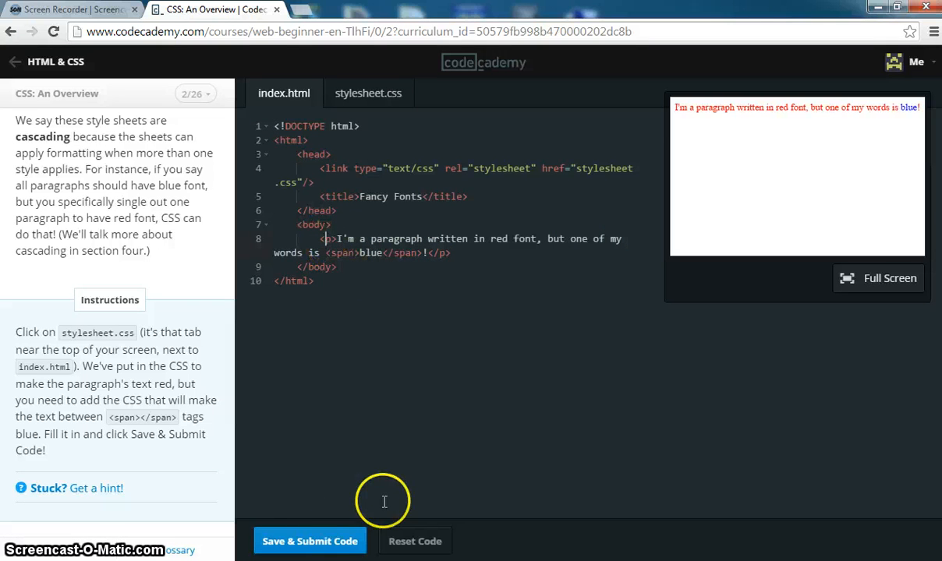
Step: Submit lesson 2, then give lesson 3's span rule font-family:cursive and submit
click(310, 541)
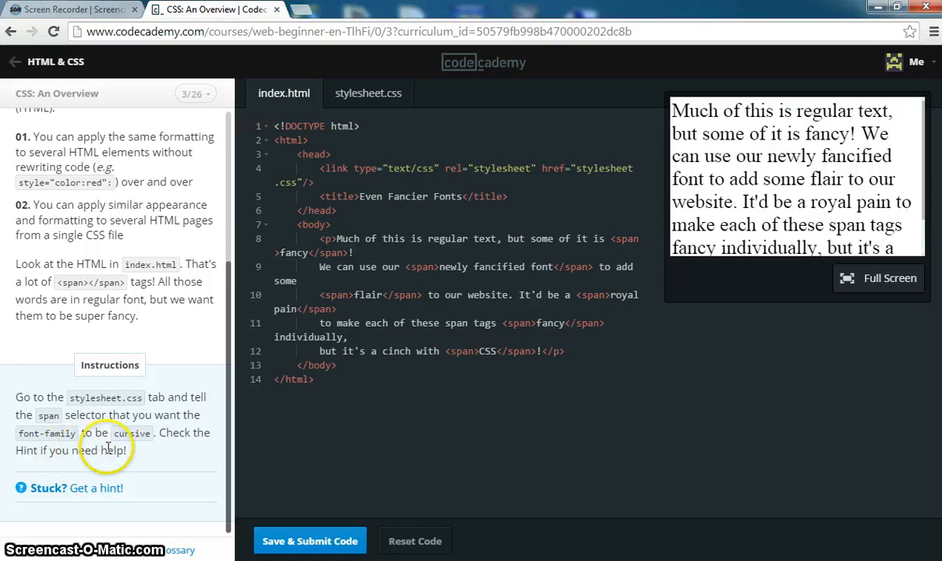
mouse_move(354, 117)
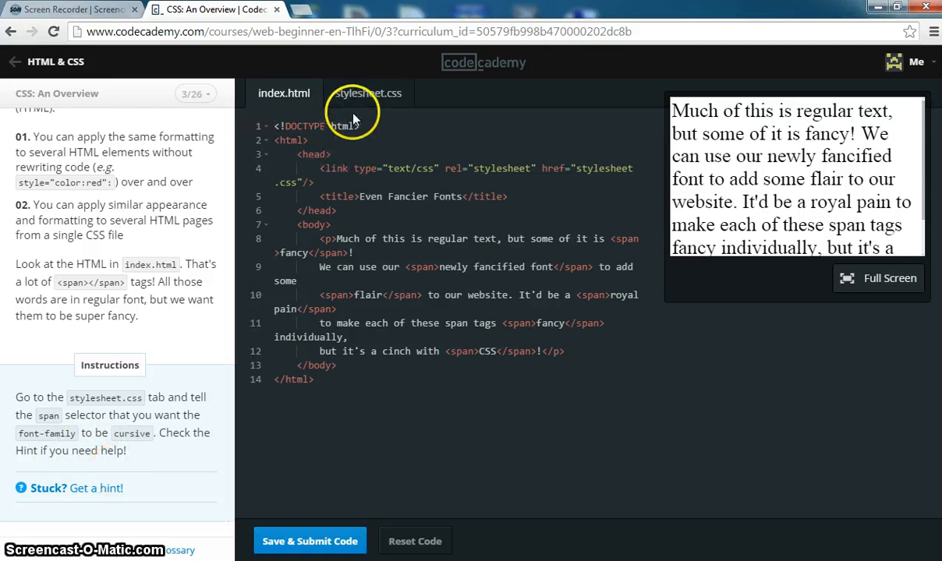
click(368, 93)
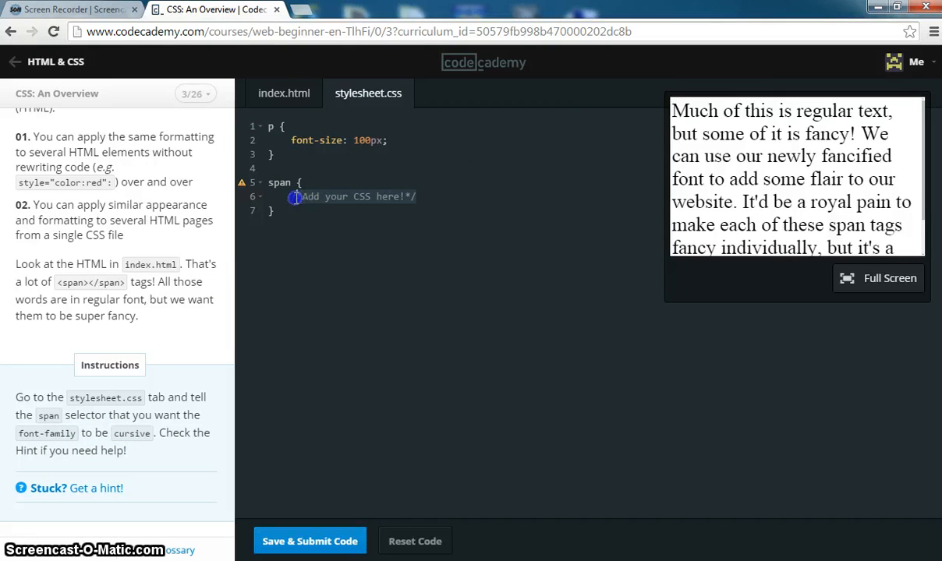
text(font-family:)
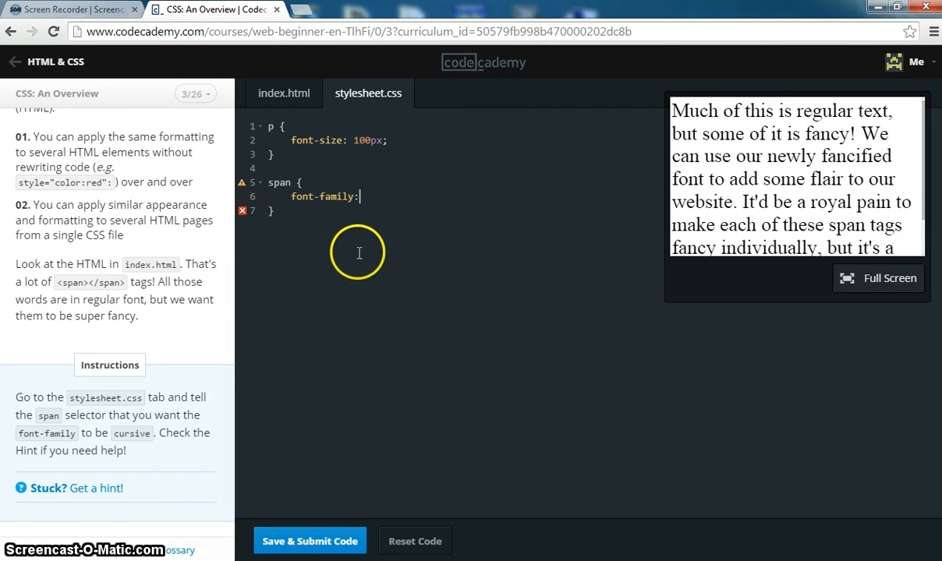
text(cursive;)
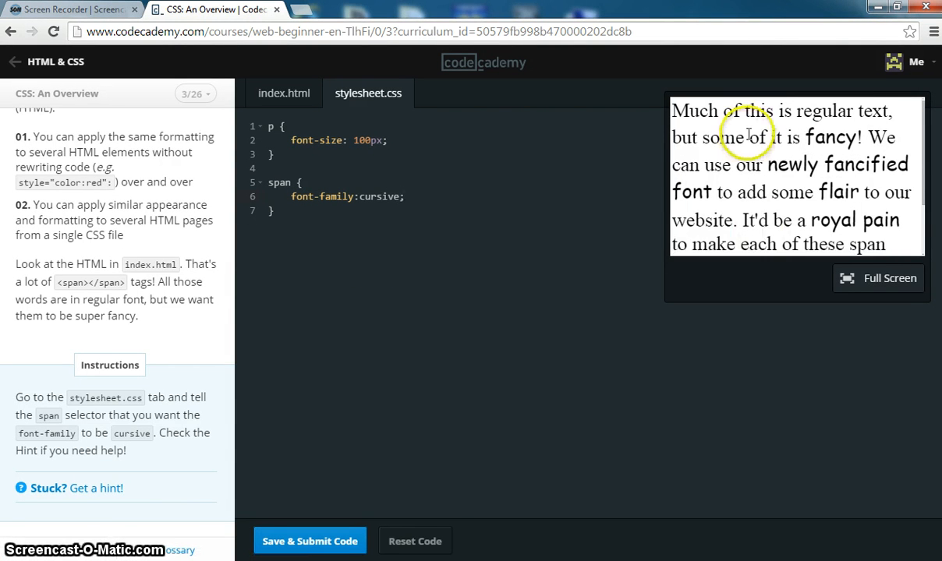
click(309, 541)
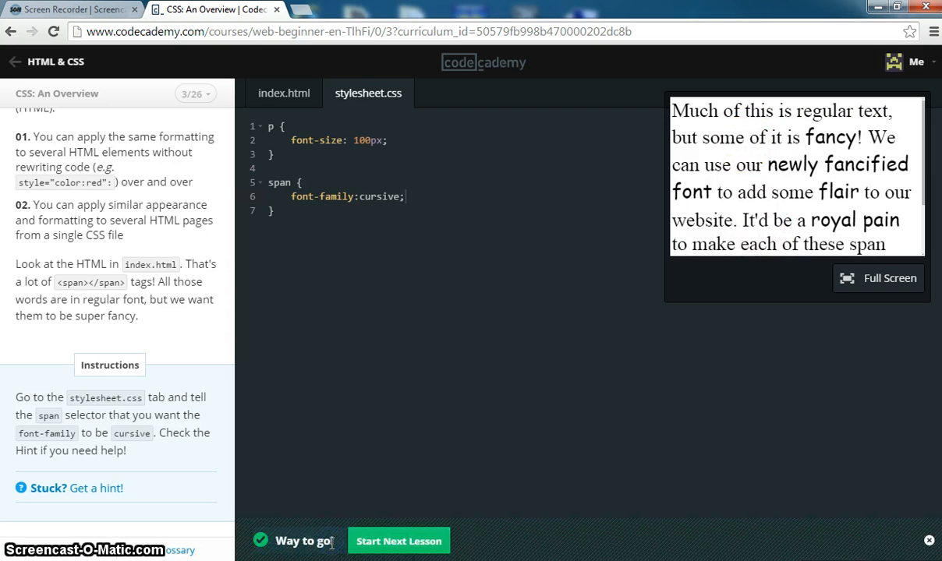
Step: Advance to lesson 4, 'If it's in, it's out!', and read about internal style tags
click(398, 540)
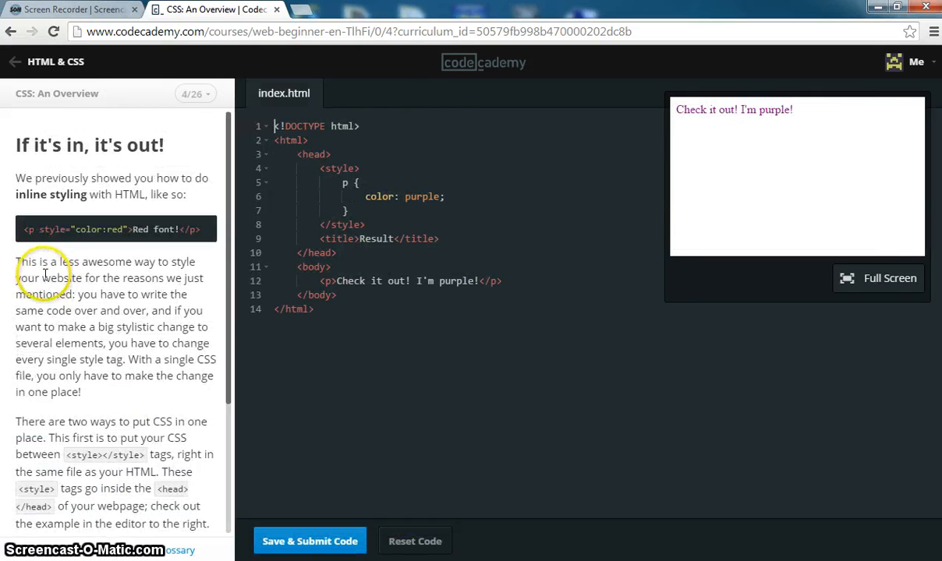
mouse_move(25, 230)
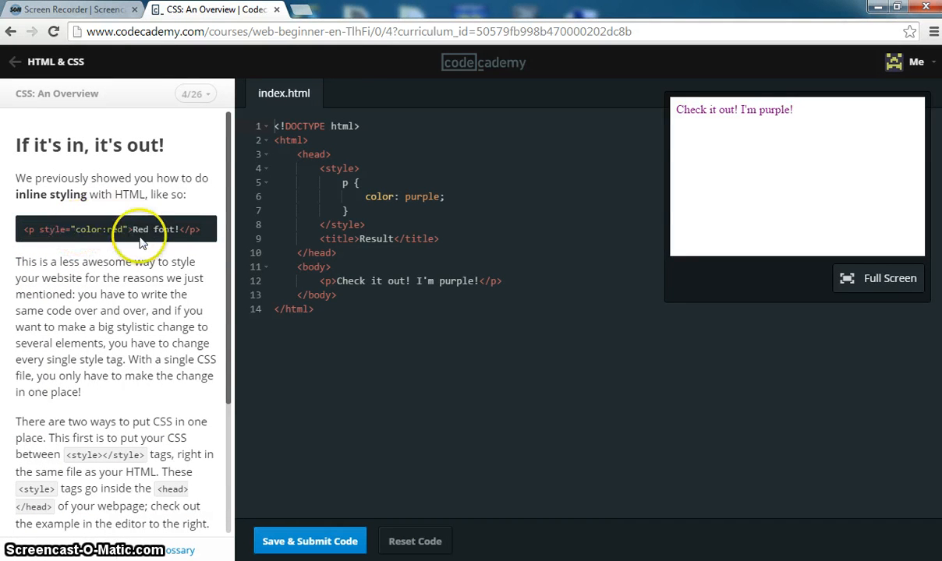
scroll(down, 3)
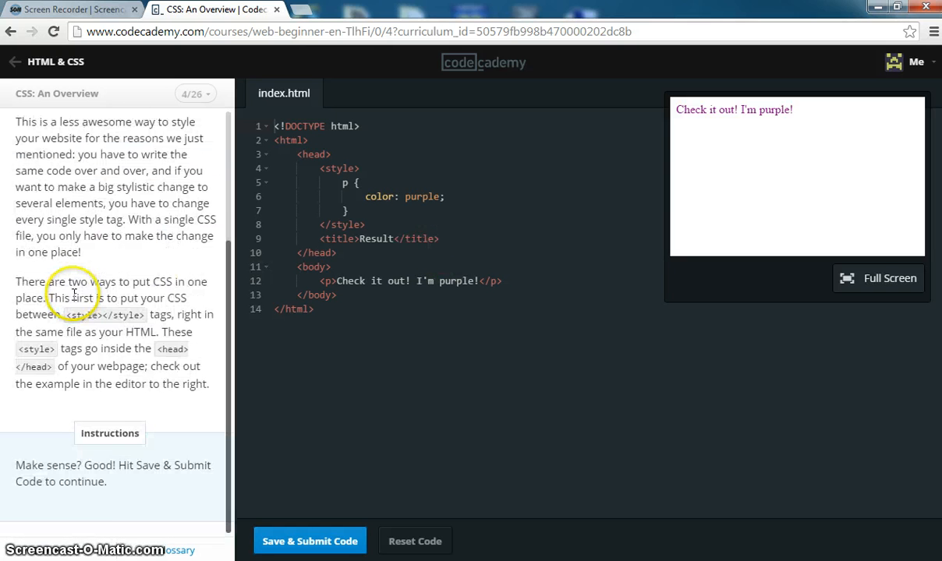
mouse_move(125, 346)
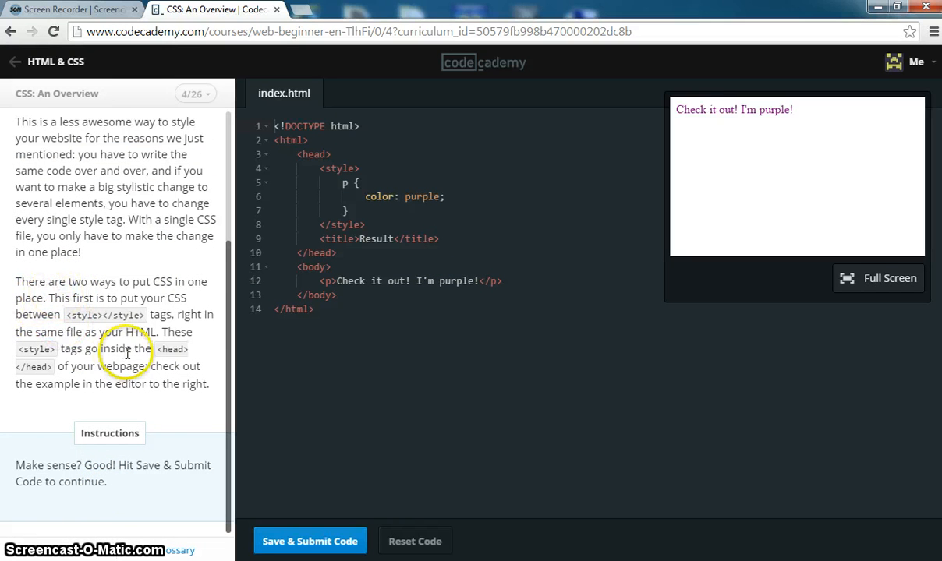
mouse_move(222, 411)
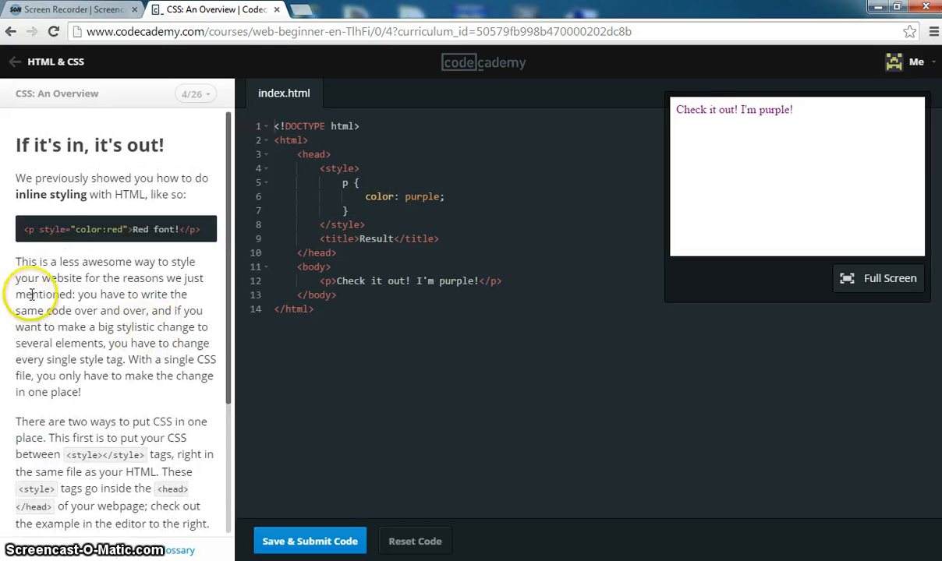
mouse_move(326, 486)
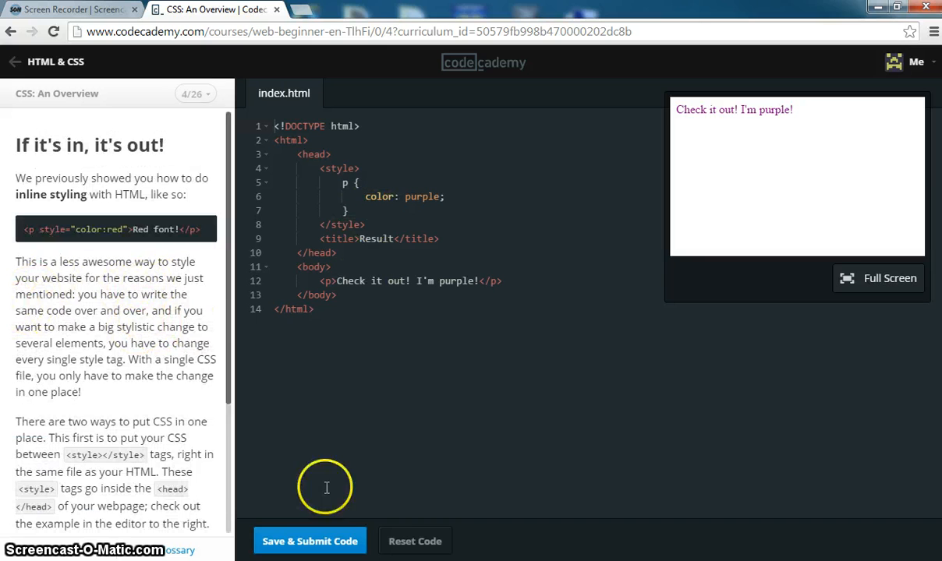
Step: Submit lesson 4 and read the 'Link it up!' instructions on linking stylesheet.css
click(309, 541)
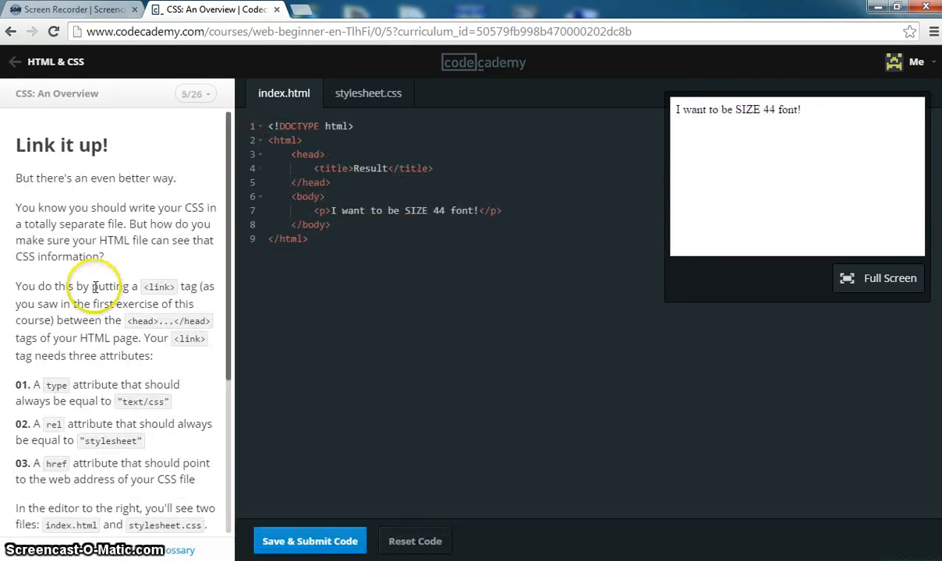
scroll(down, 3)
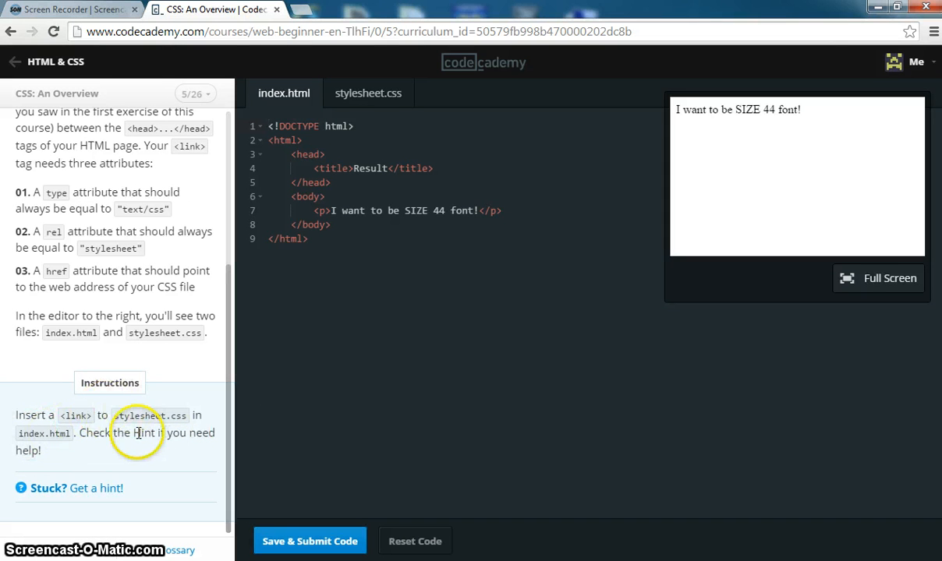
mouse_move(154, 454)
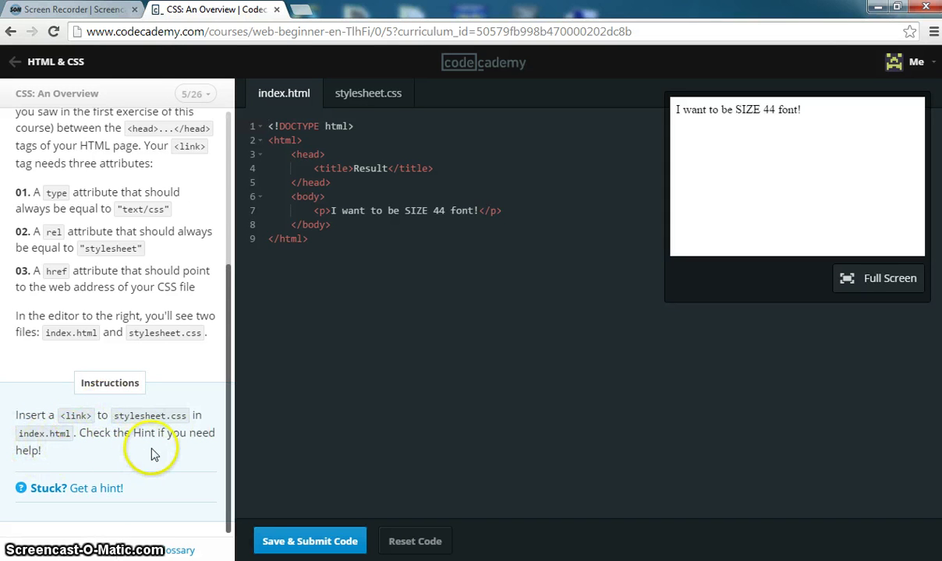
mouse_move(278, 193)
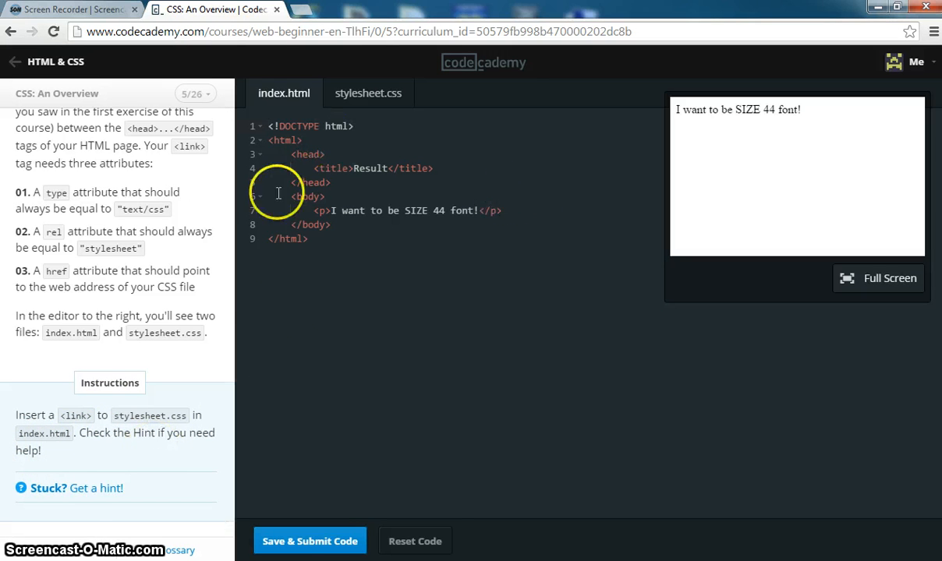
mouse_move(328, 121)
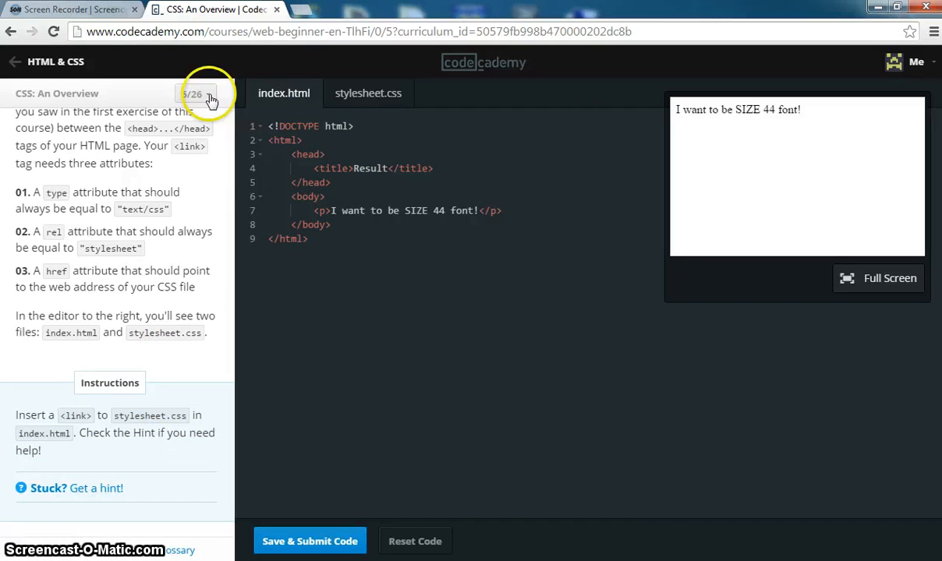
Step: Revisit lesson 1's stylesheet link tag, then move to lesson 2, 'What CSS is'
click(195, 94)
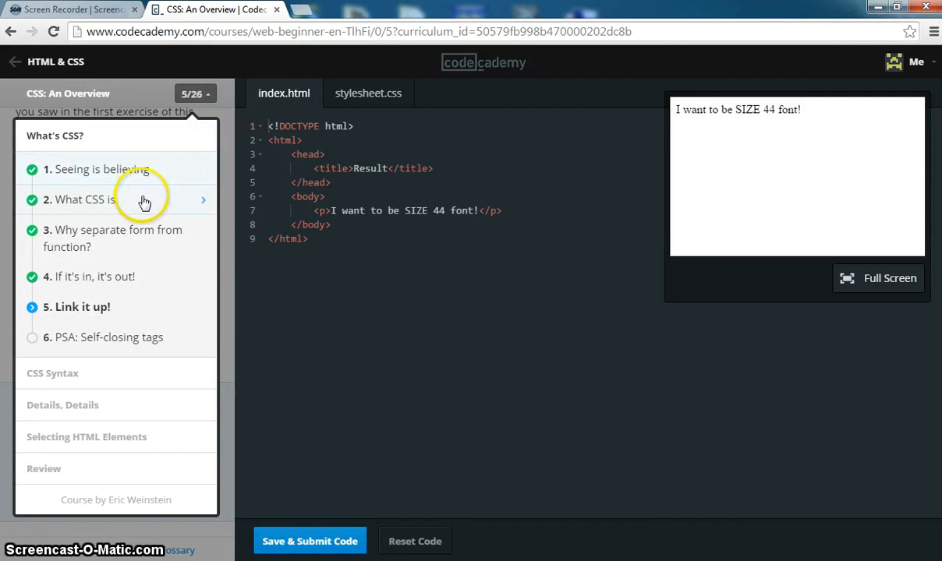
click(101, 170)
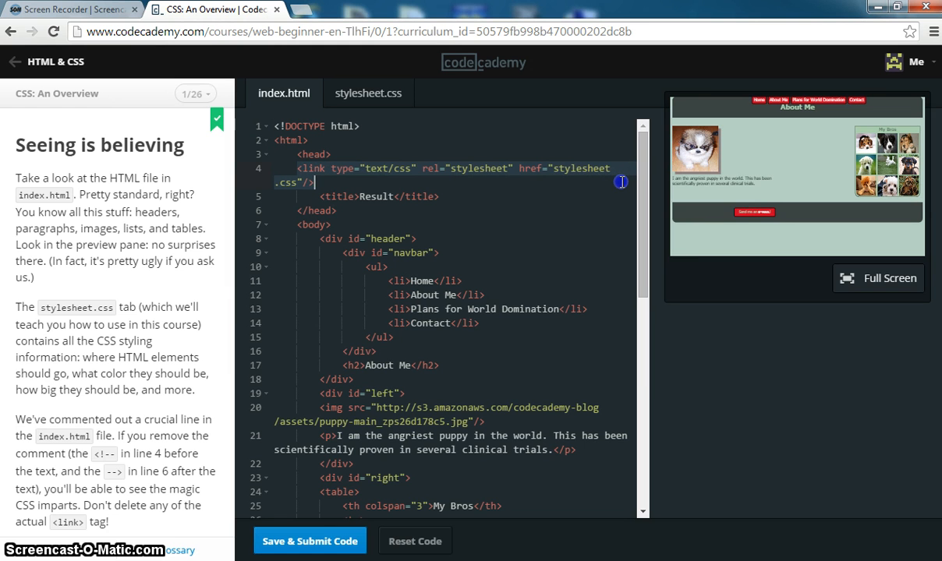
mouse_move(622, 247)
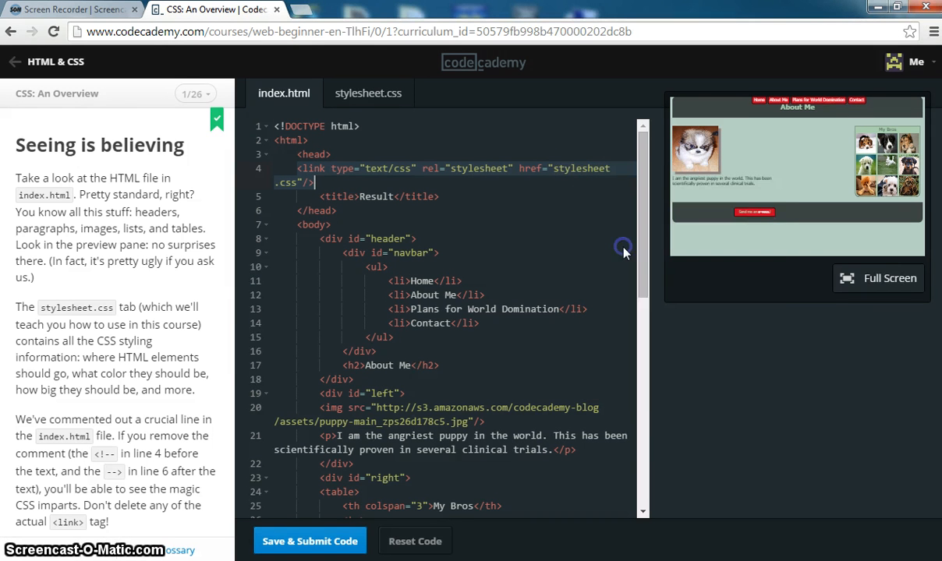
click(193, 94)
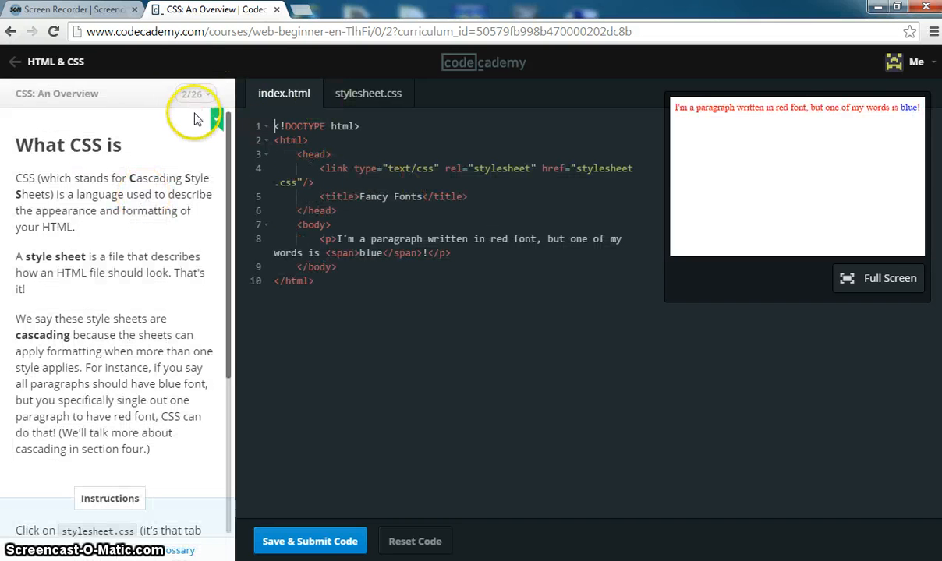
click(194, 94)
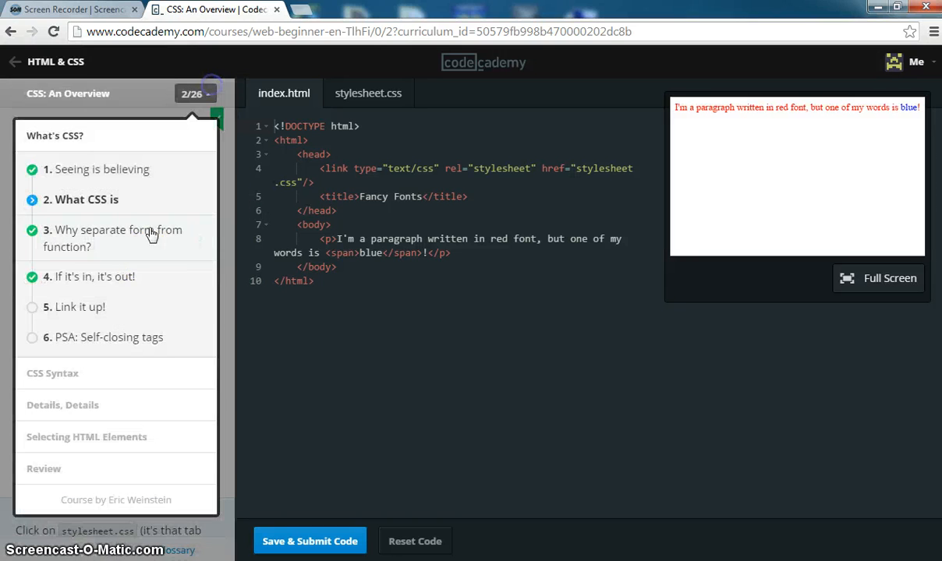
Step: Return to lesson 5 and compare index.html's stylesheet.css link against the stylesheet, ending on index.html
click(79, 306)
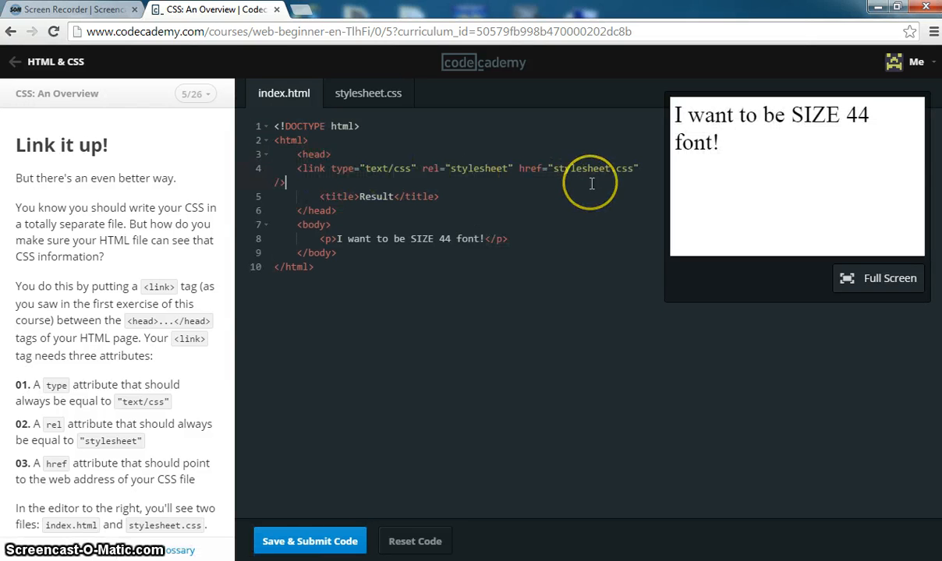
scroll(down, 3)
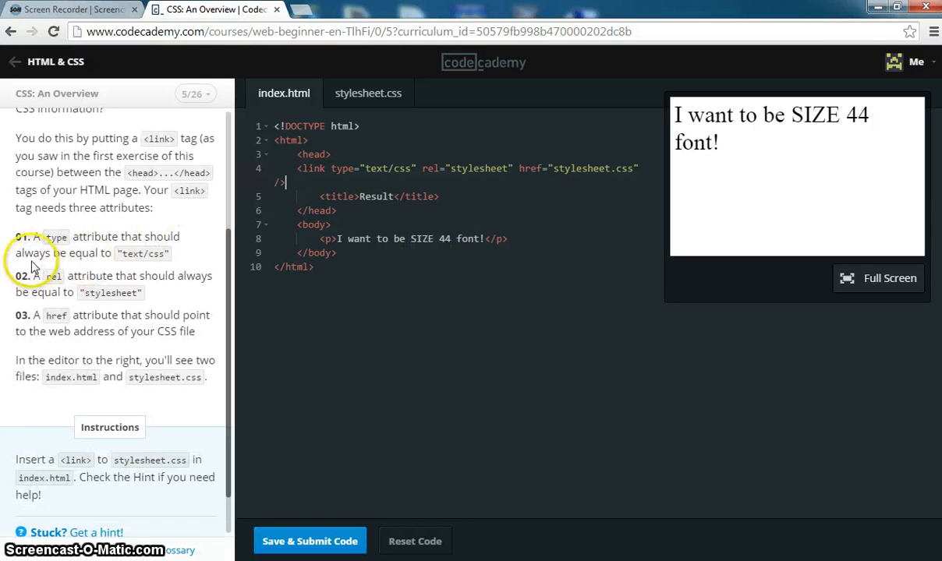
scroll(down, 3)
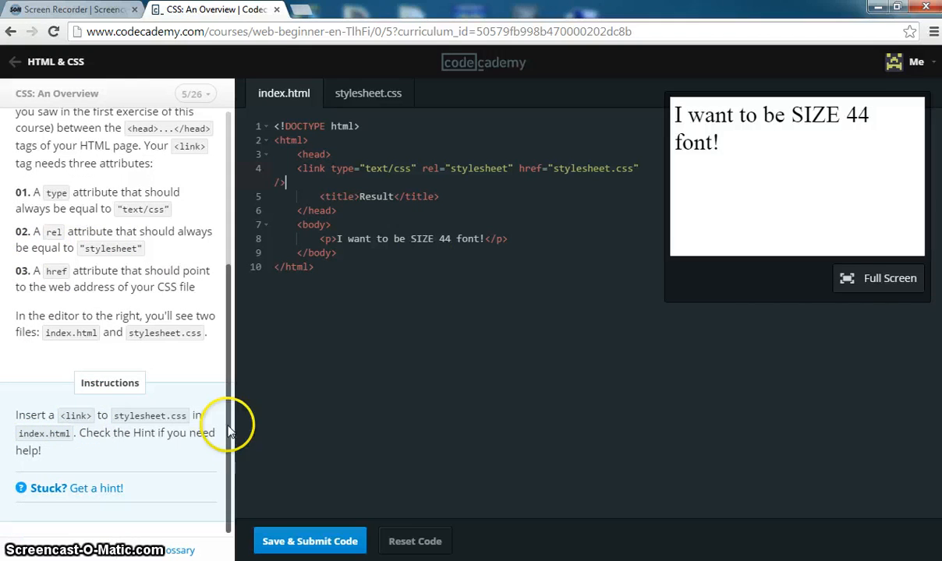
click(367, 93)
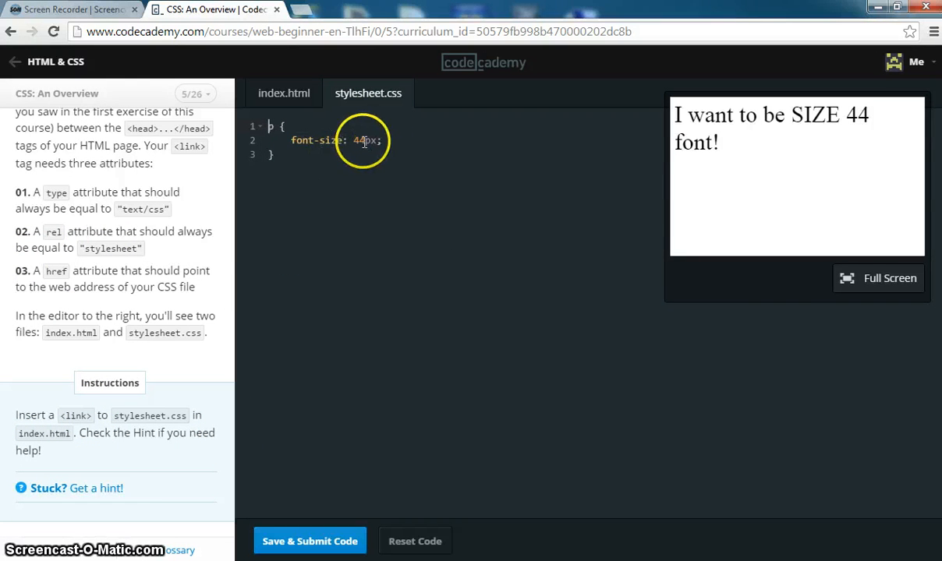
click(283, 92)
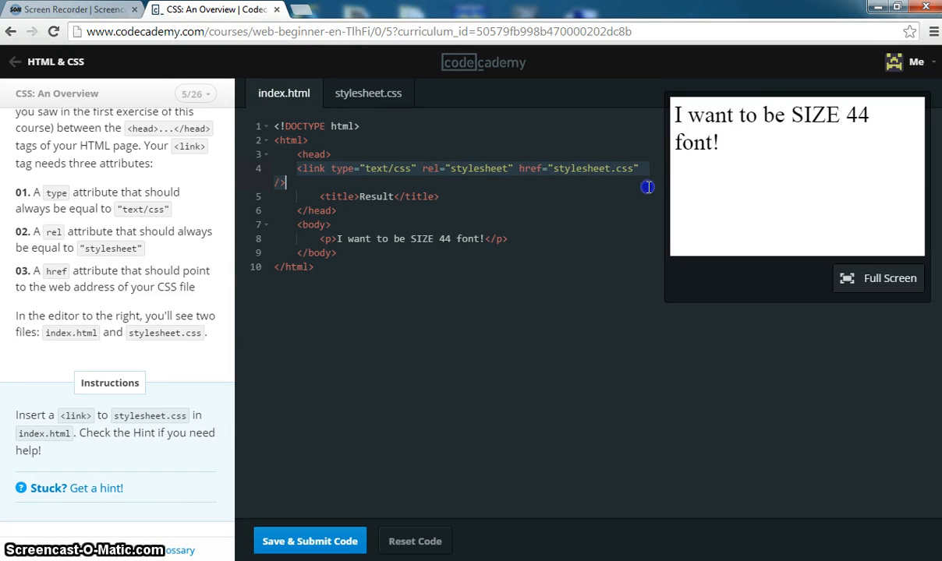
click(367, 93)
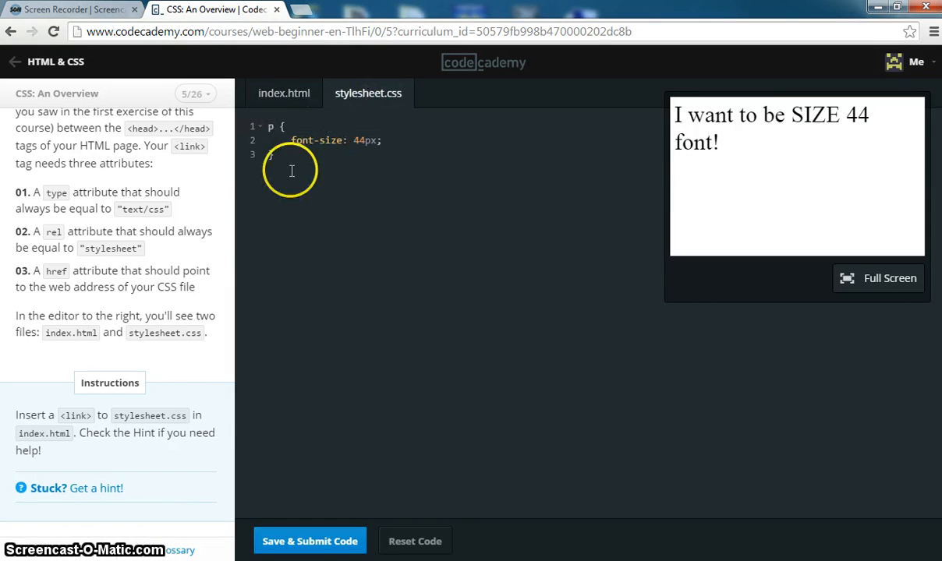
click(283, 93)
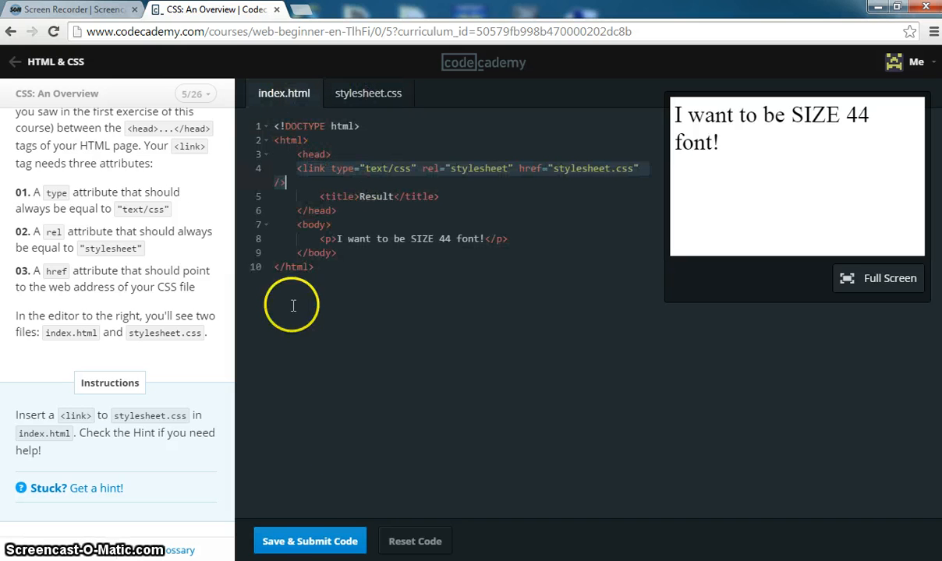
mouse_move(309, 540)
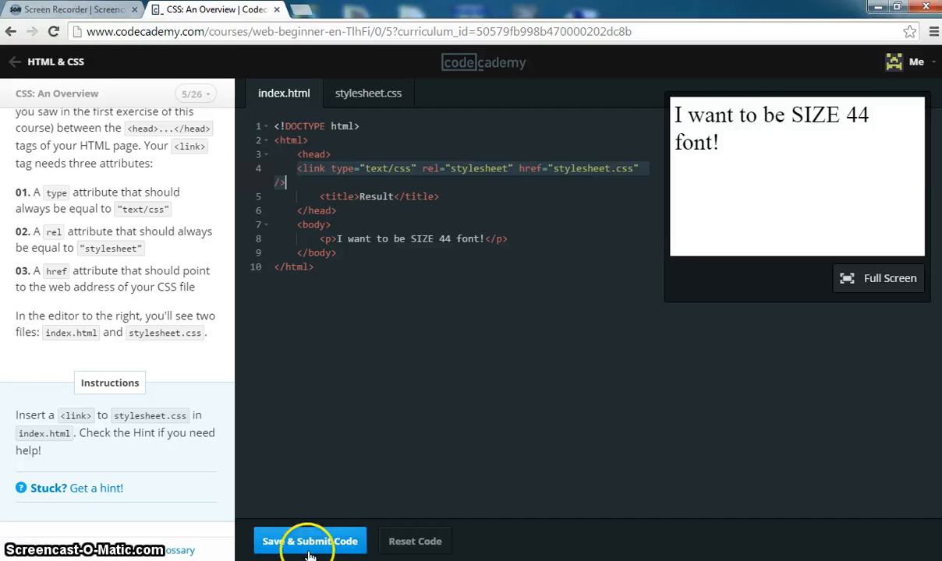
Step: Submit the stylesheet-link exercise and advance to lesson 6 on self-closing tags
click(309, 541)
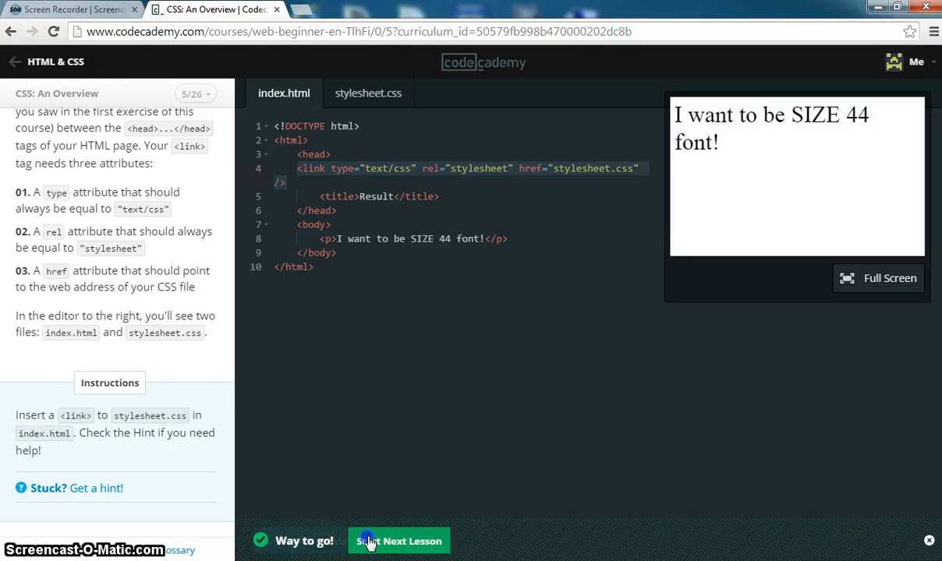
click(398, 541)
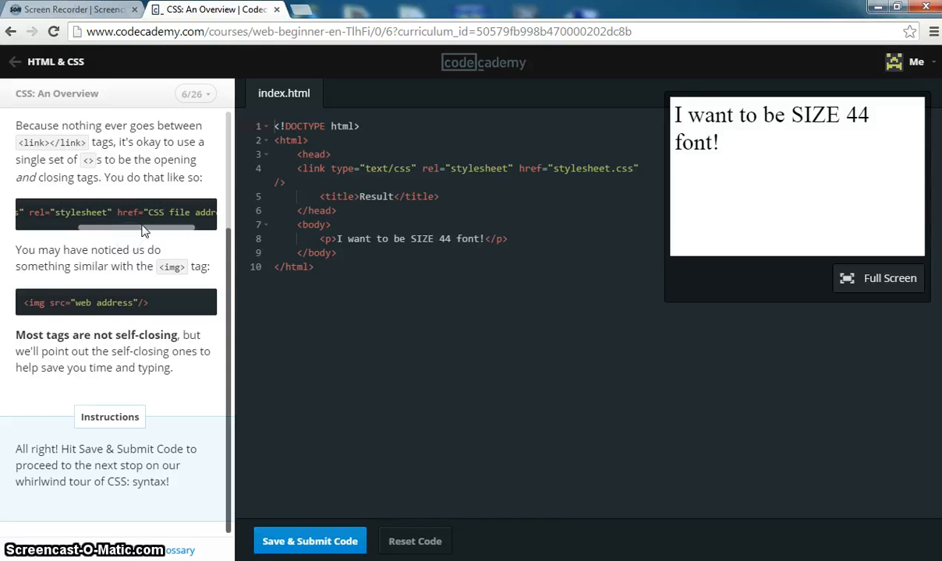
mouse_move(94, 303)
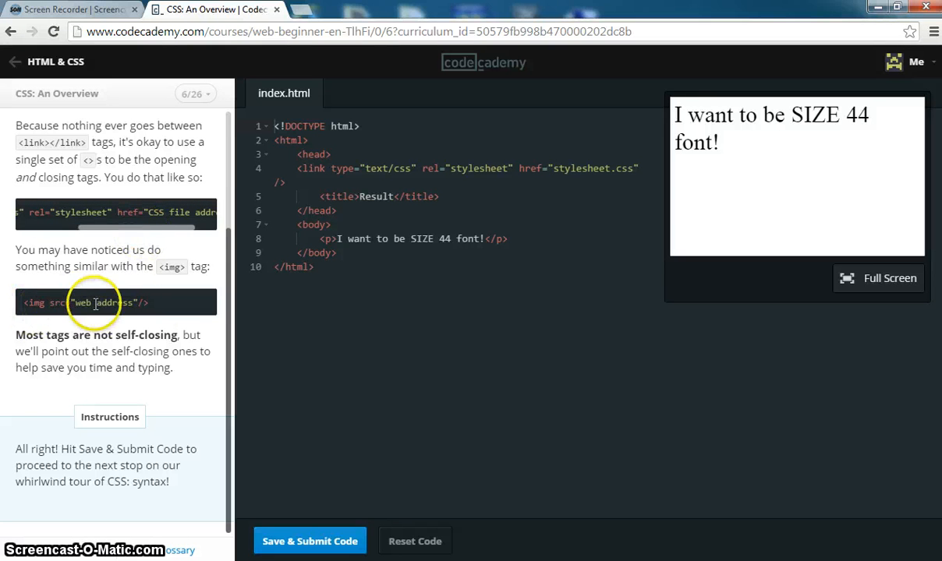
mouse_move(175, 303)
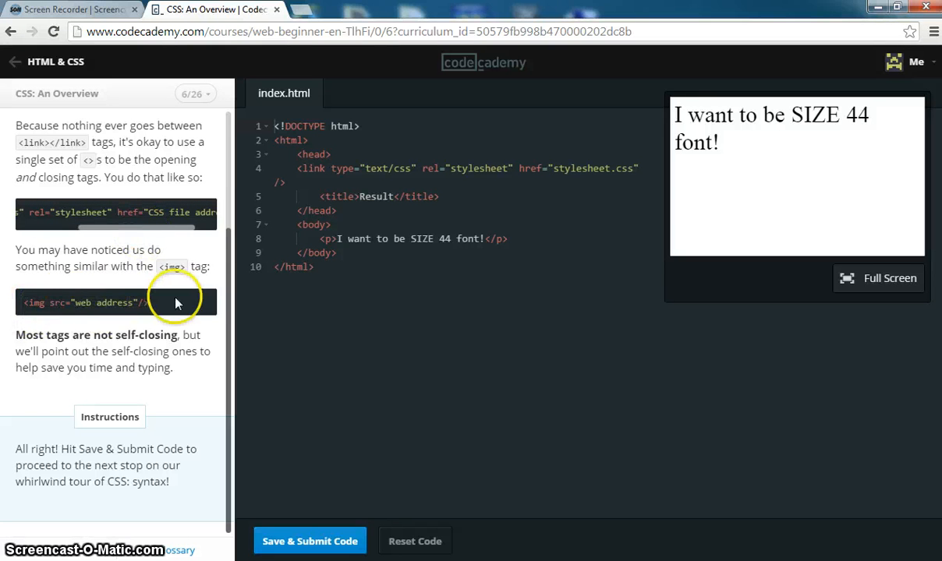
mouse_move(151, 231)
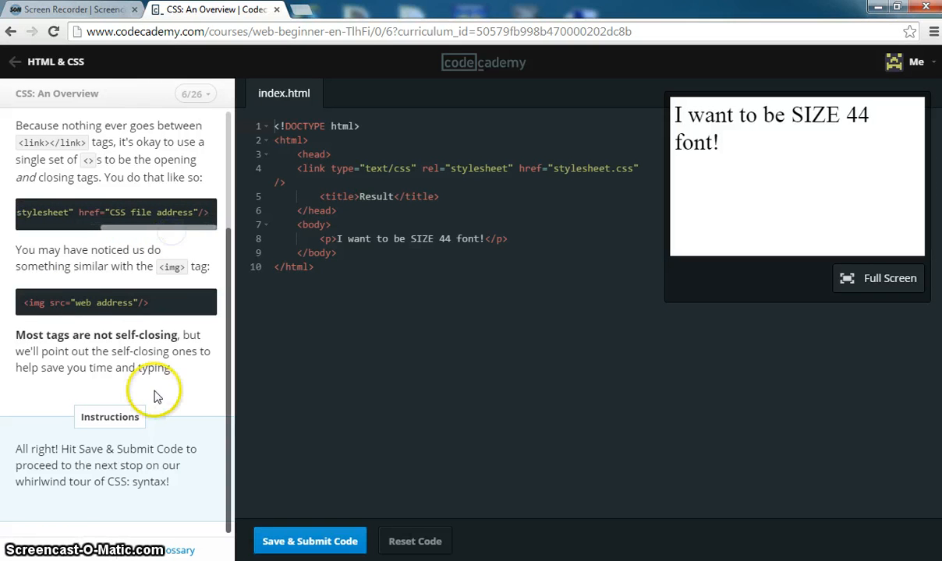
mouse_move(206, 491)
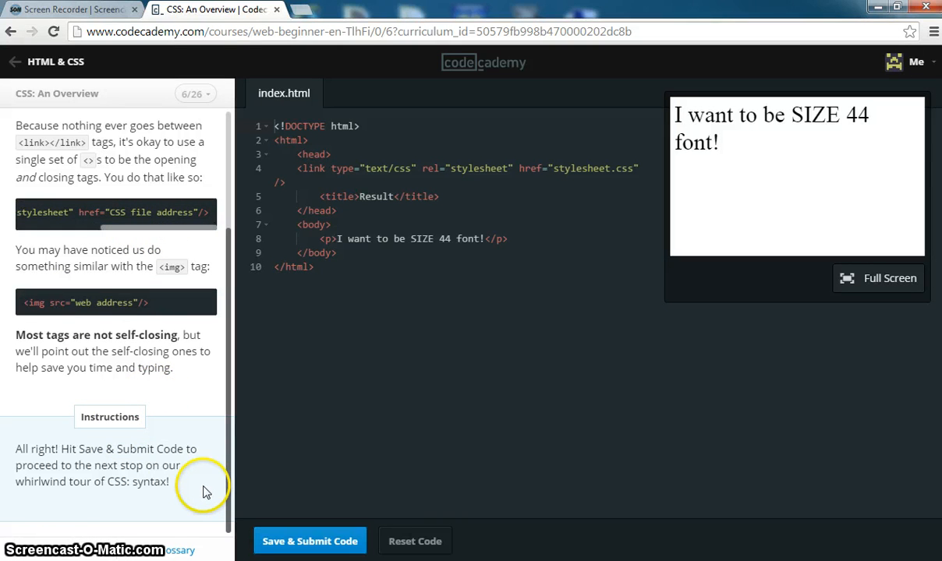
mouse_move(386, 161)
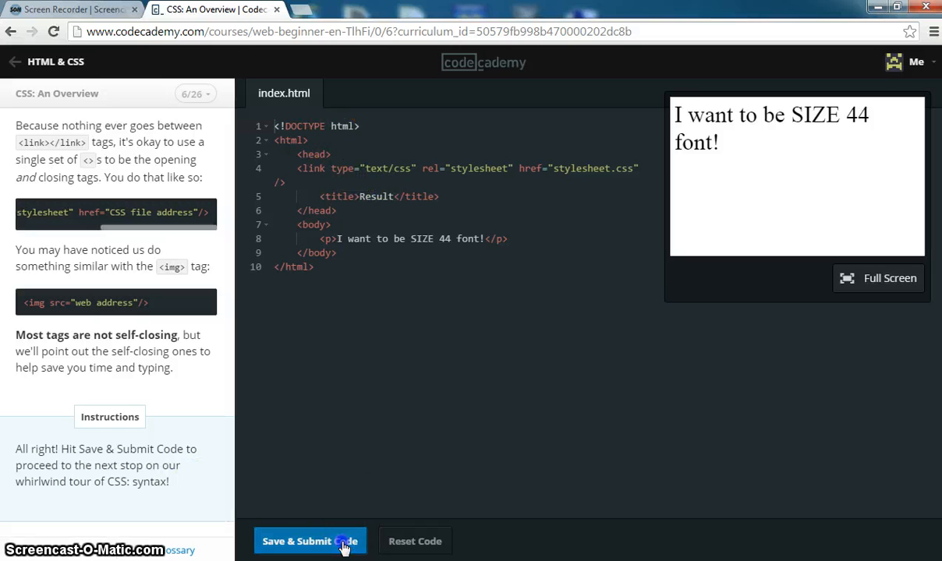
Step: Submit the self-closing tags lesson and dismiss the First Lesson badge
click(310, 541)
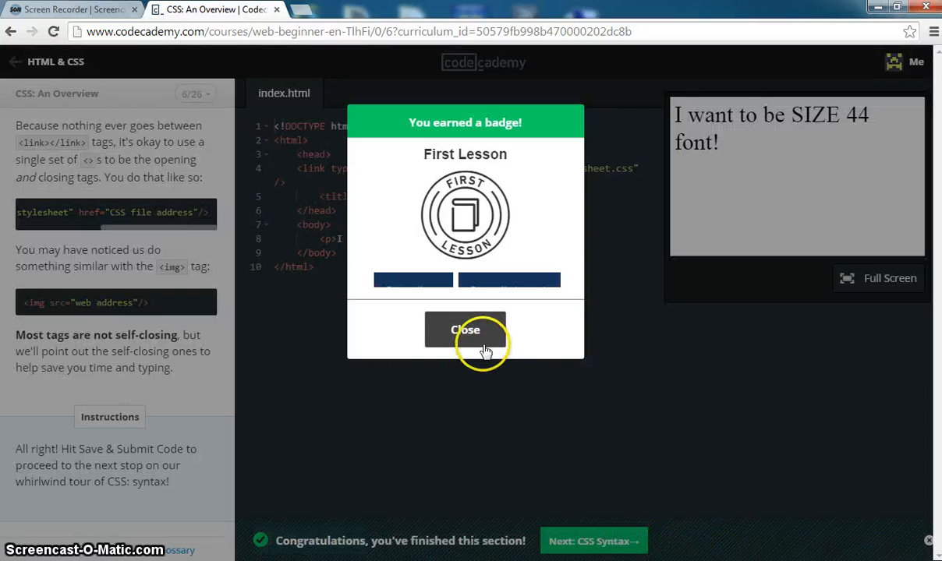
click(465, 330)
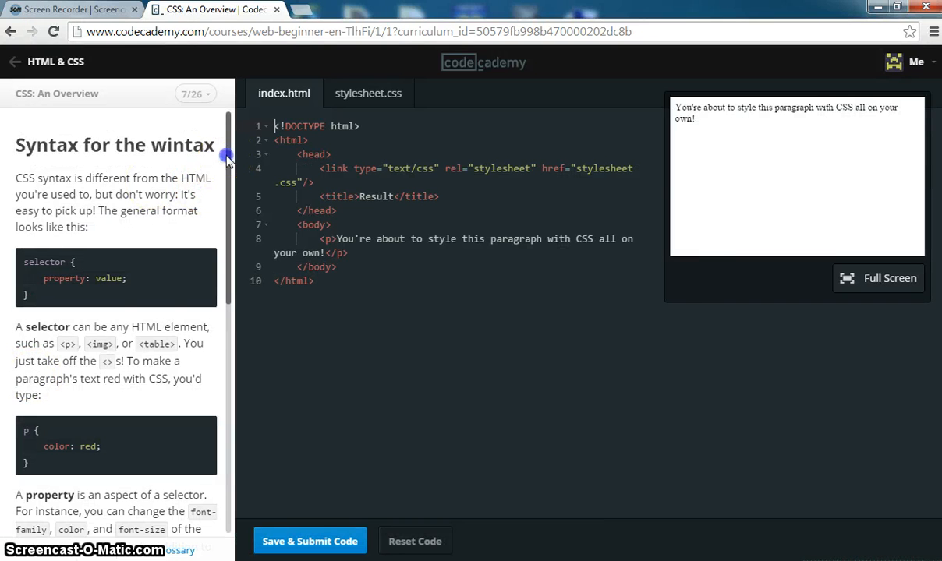
scroll(down, 3)
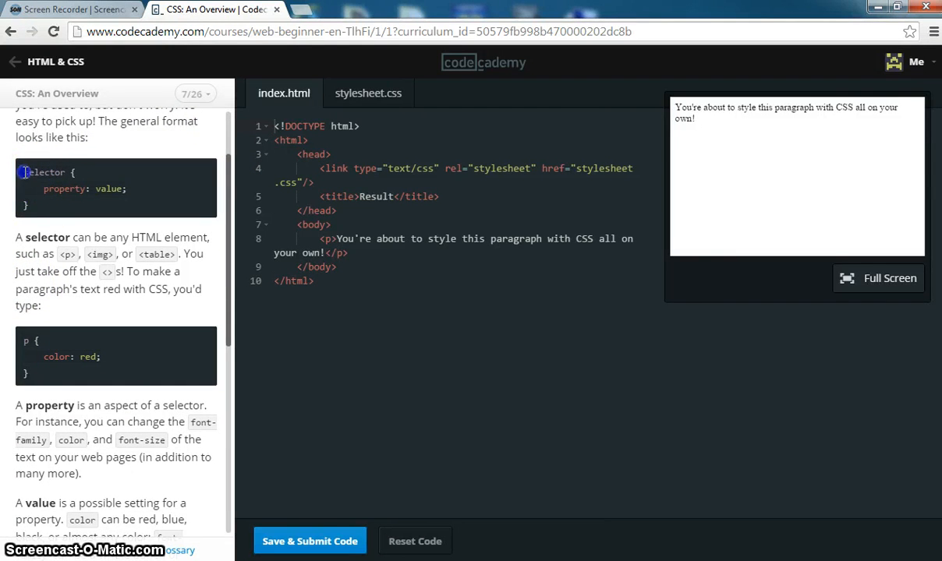
Step: Read lesson 7's syntax example, highlighting selector and property, down to the instructions
double_click(45, 172)
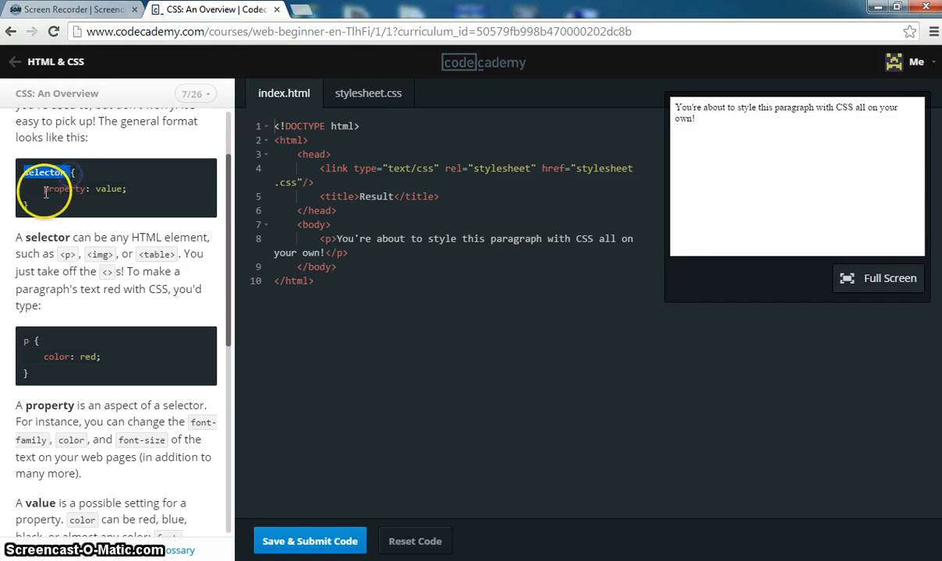
double_click(63, 189)
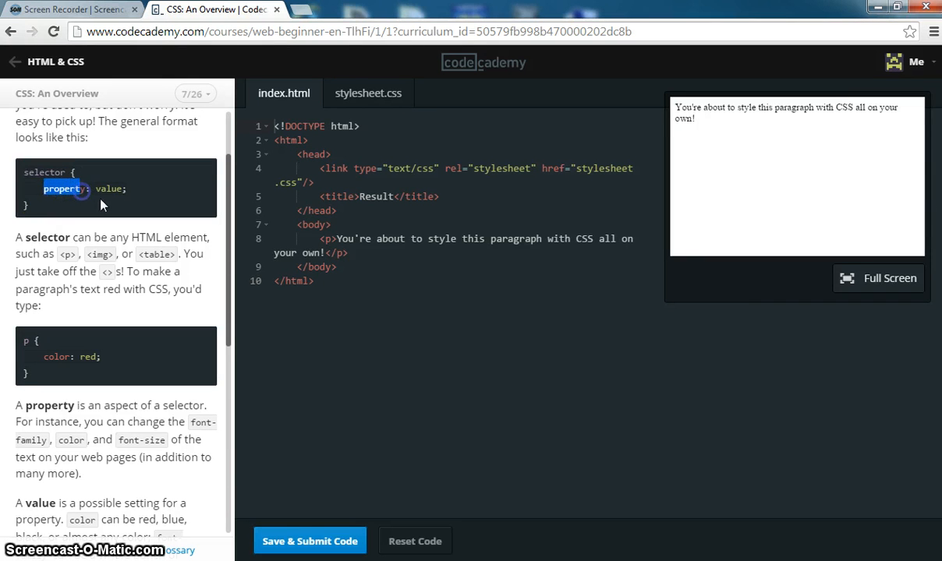
double_click(108, 188)
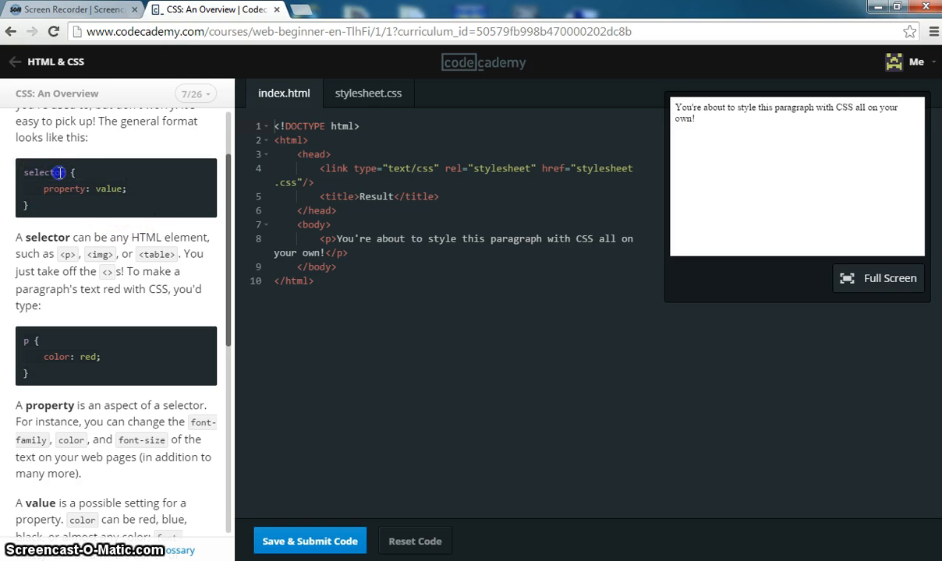
double_click(44, 172)
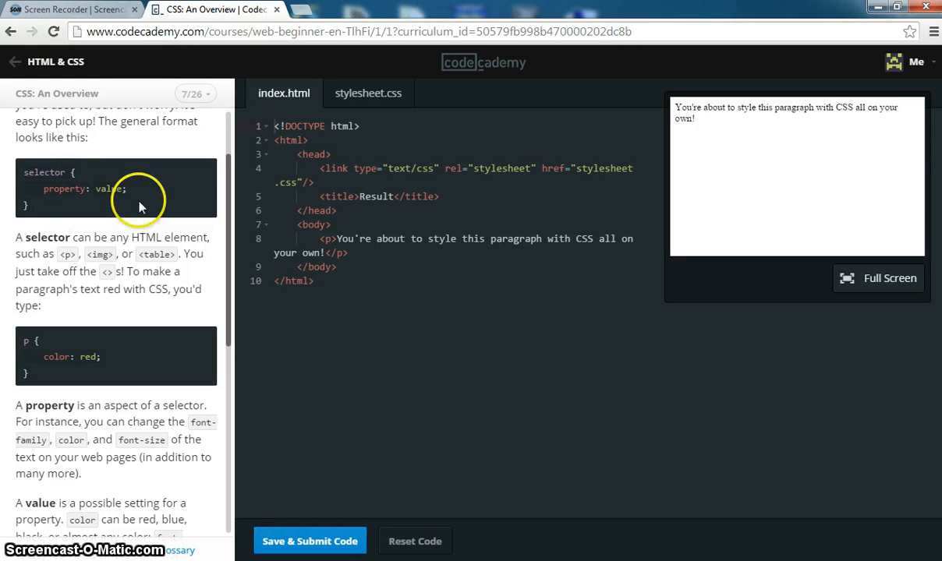
scroll(down, 3)
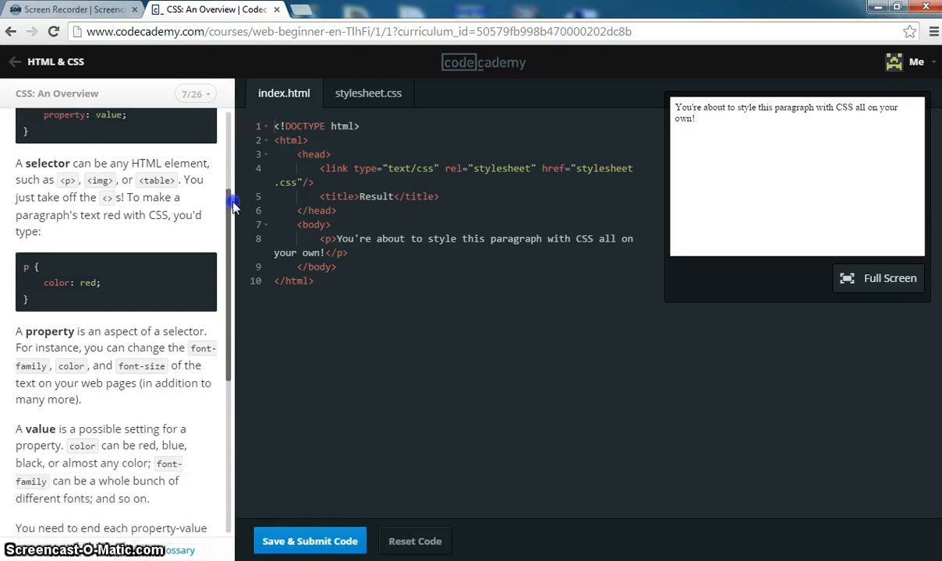
scroll(down, 3)
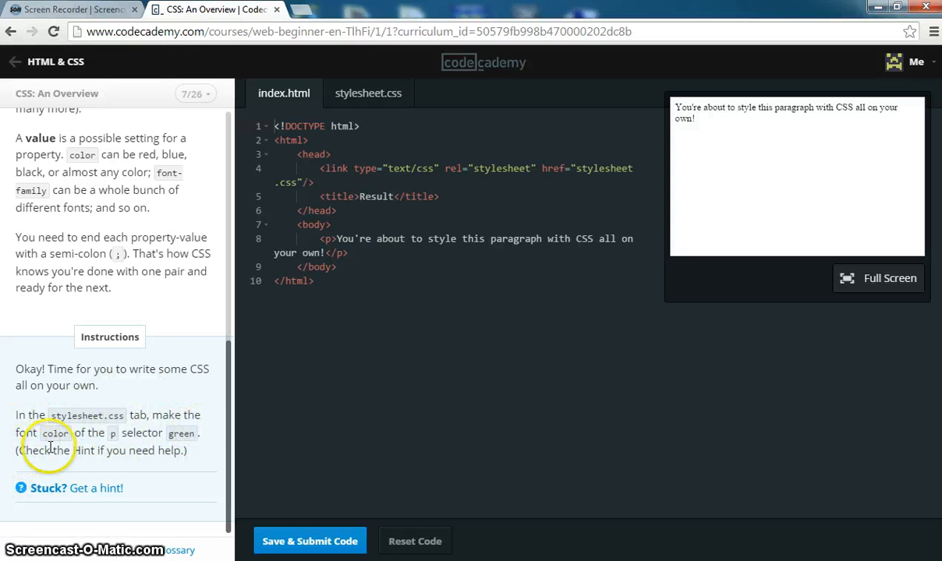
mouse_move(368, 92)
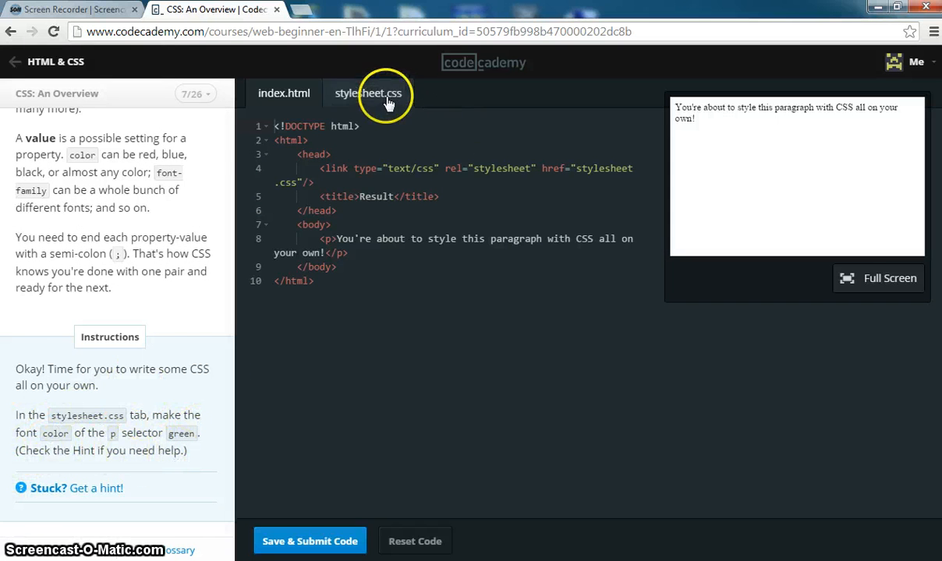
Step: Write p { color:green; } in stylesheet.css and submit lesson 7
click(368, 93)
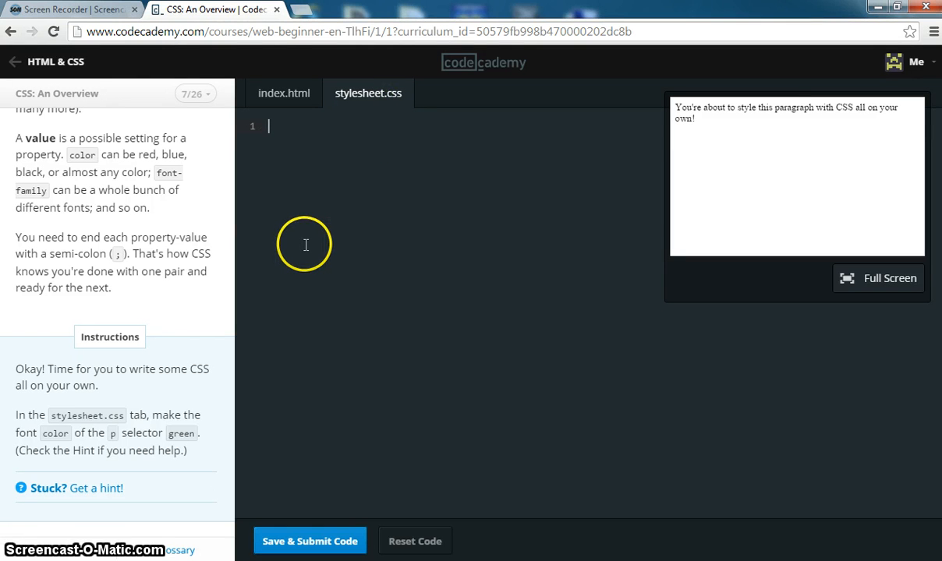
text(p)
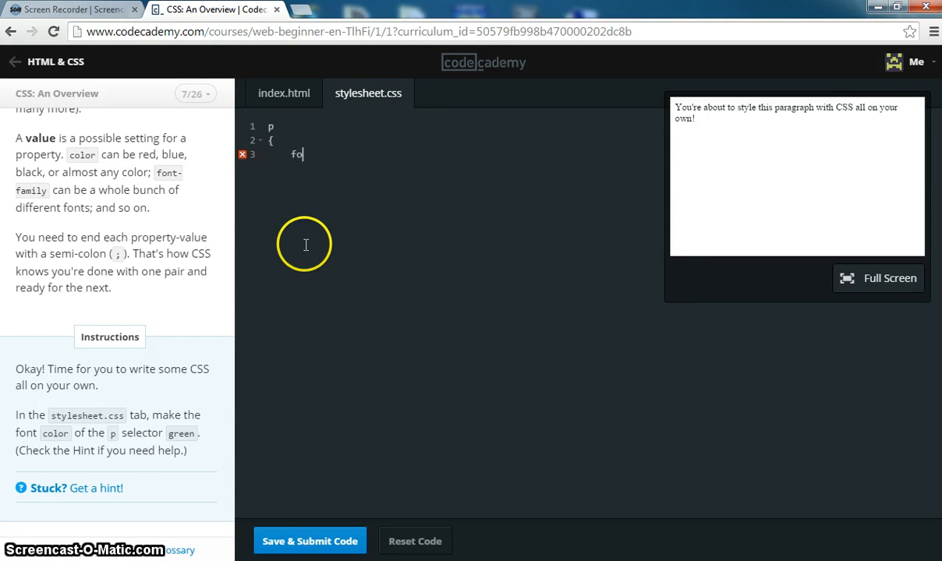
text(nt)
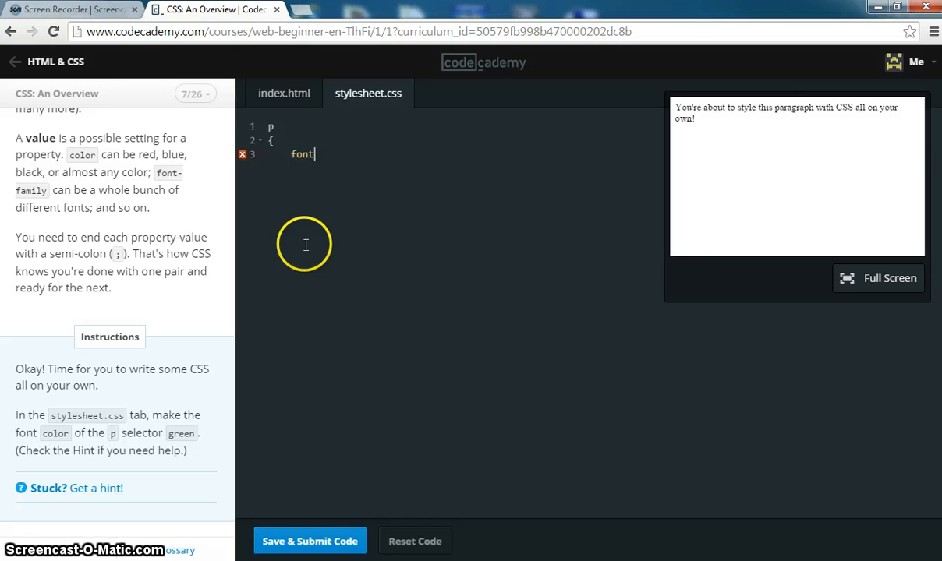
text(color:g)
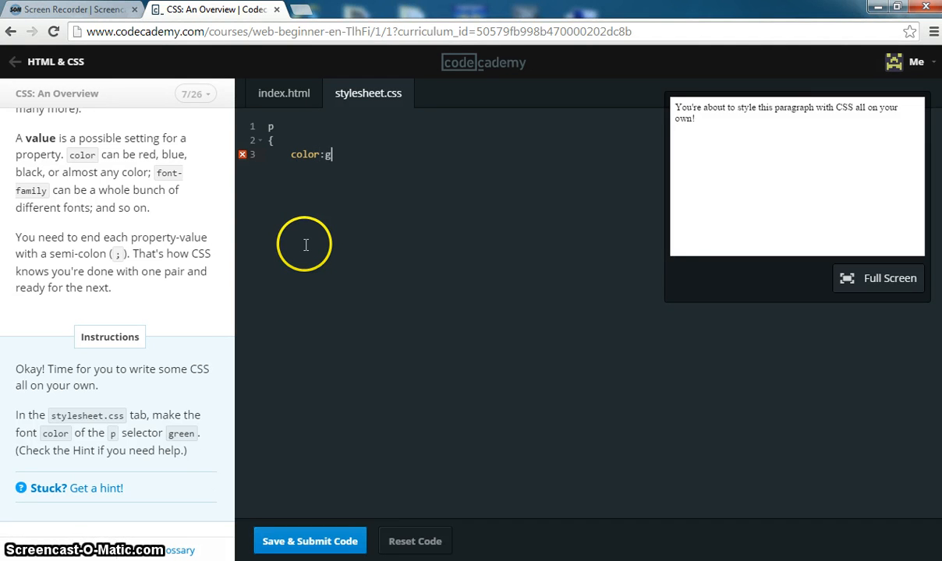
text(reen;)
text(})
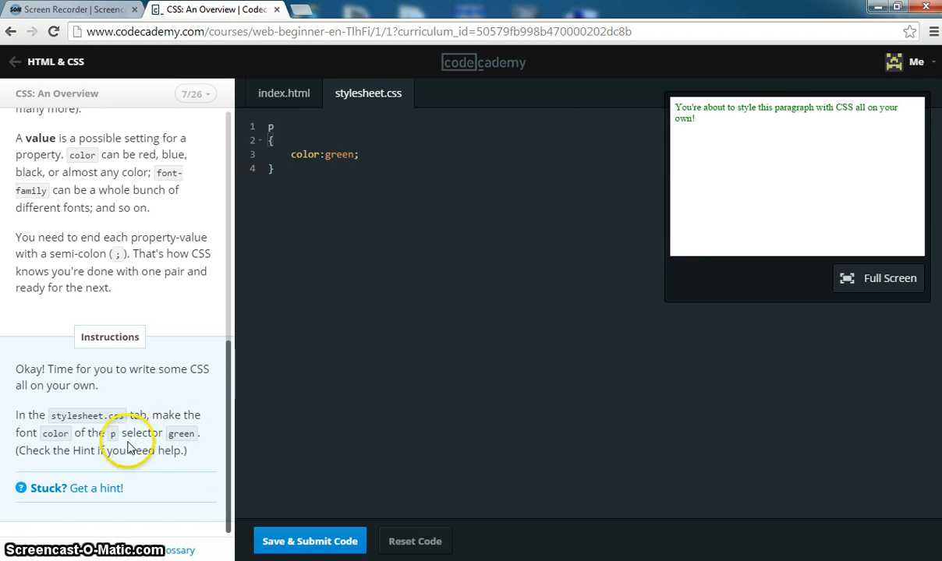
mouse_move(761, 148)
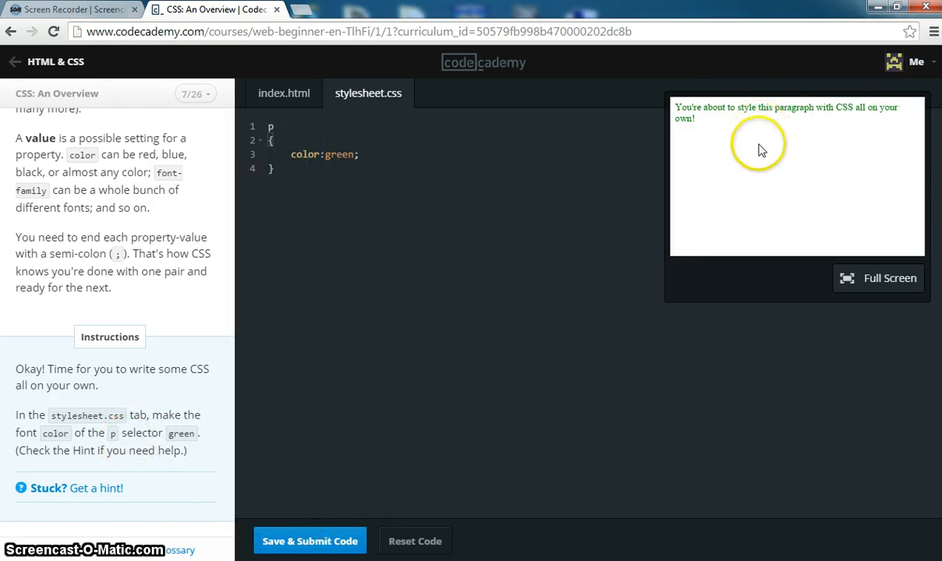
click(310, 540)
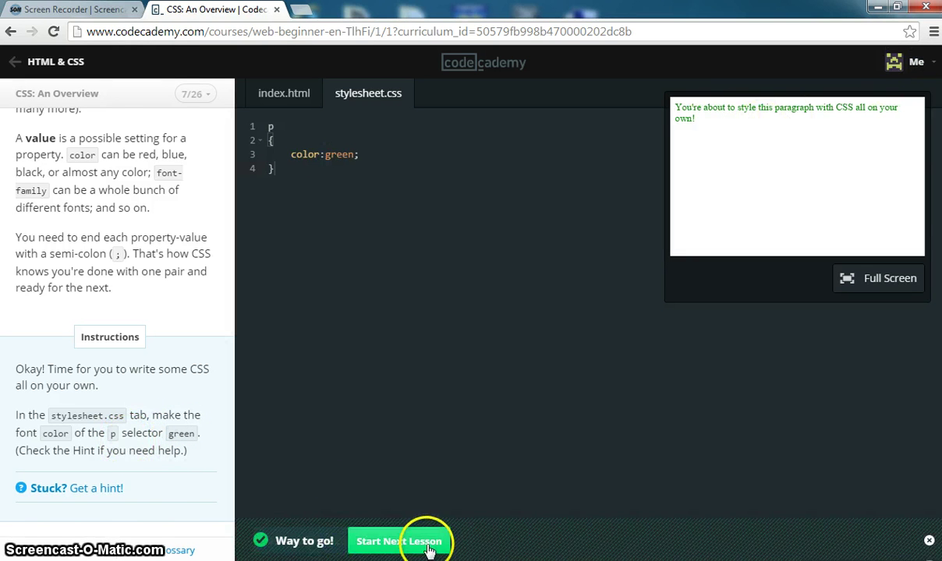
Step: Advance to lesson 8 and read its instructions, highlighting the Garamond font name
click(399, 540)
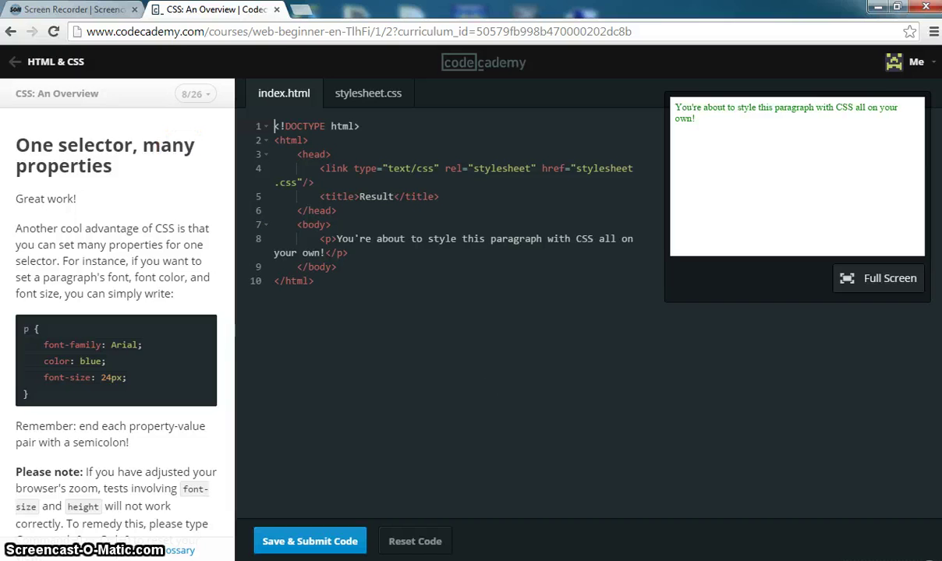
scroll(down, 3)
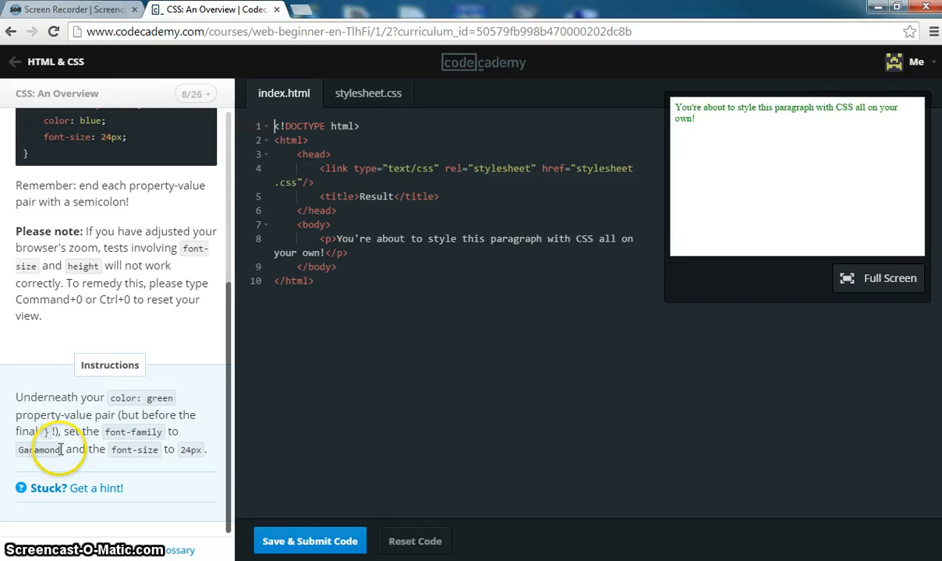
mouse_move(19, 459)
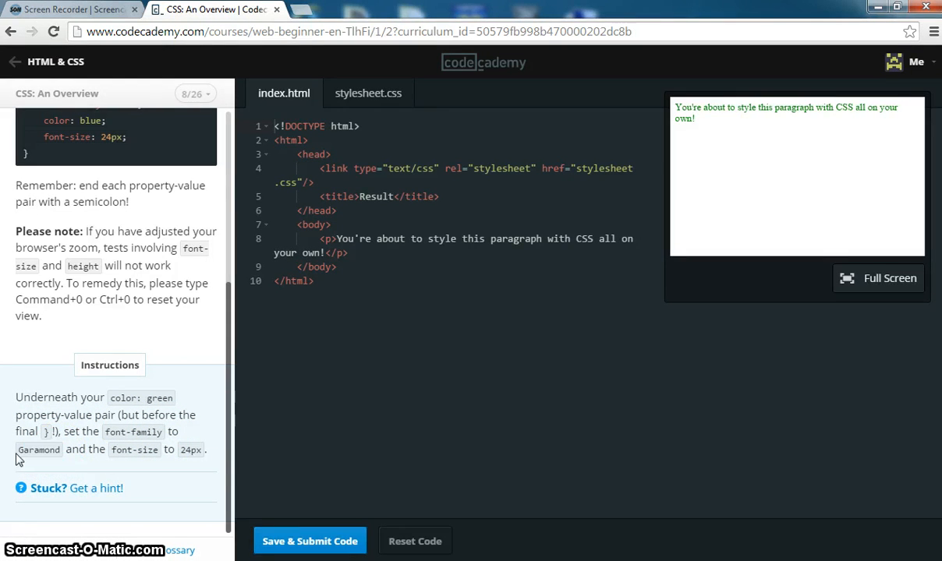
double_click(38, 450)
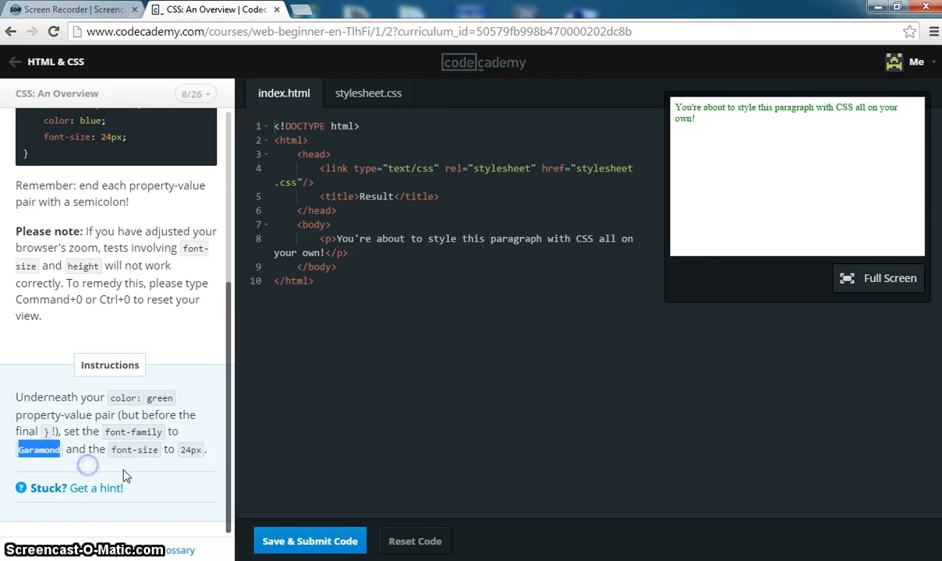
Step: Add font-family: Garamond; and font-size: 24px to the p rule and submit
click(367, 93)
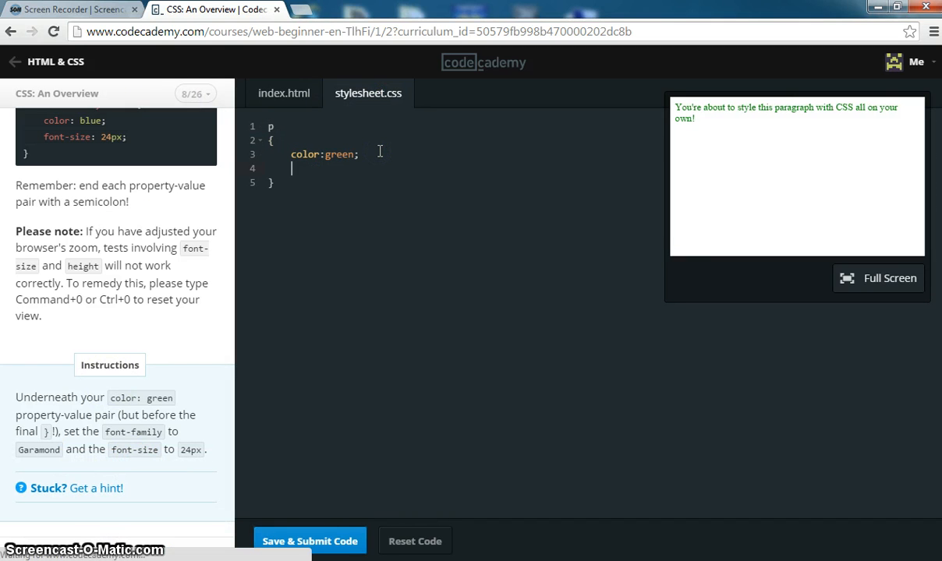
text(font-family:)
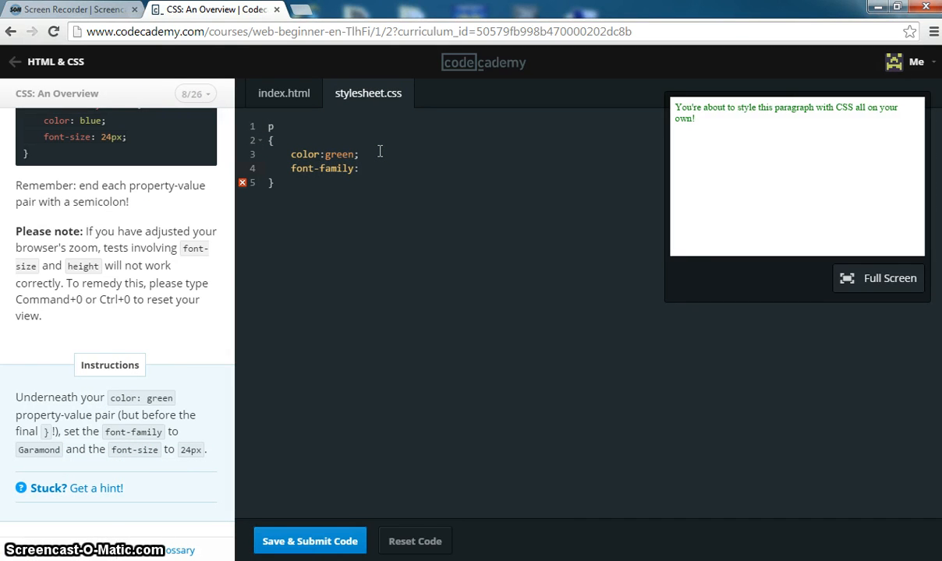
text(Garamond;)
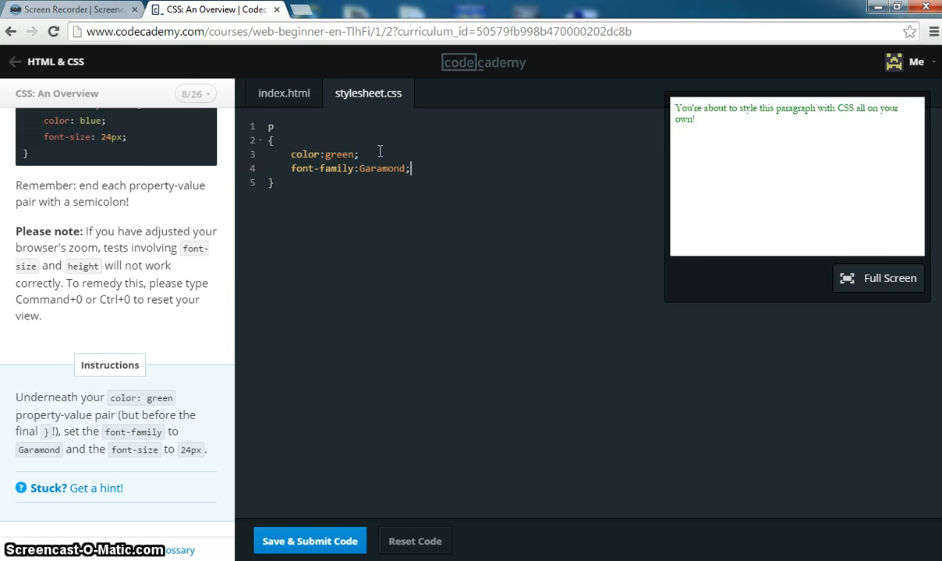
mouse_move(304, 77)
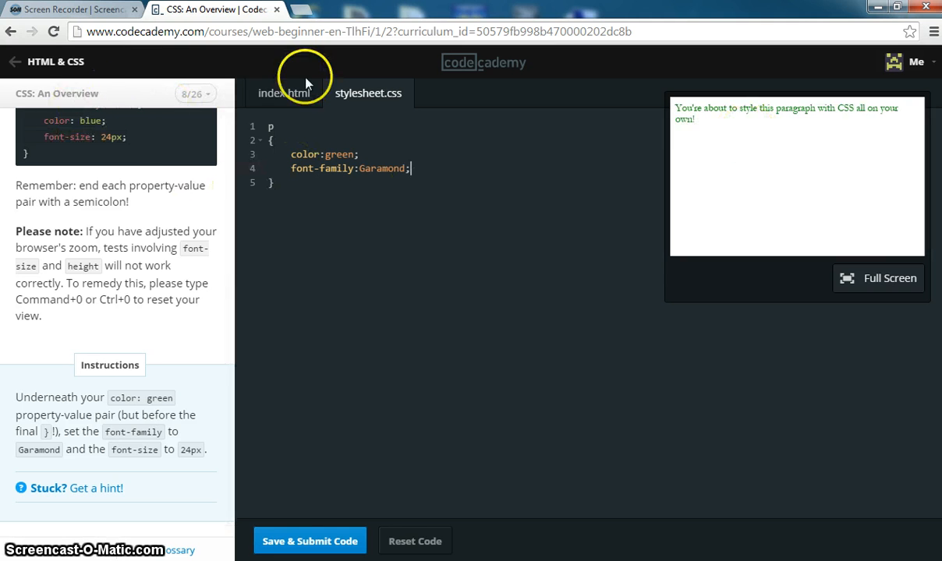
mouse_move(394, 262)
text(font)
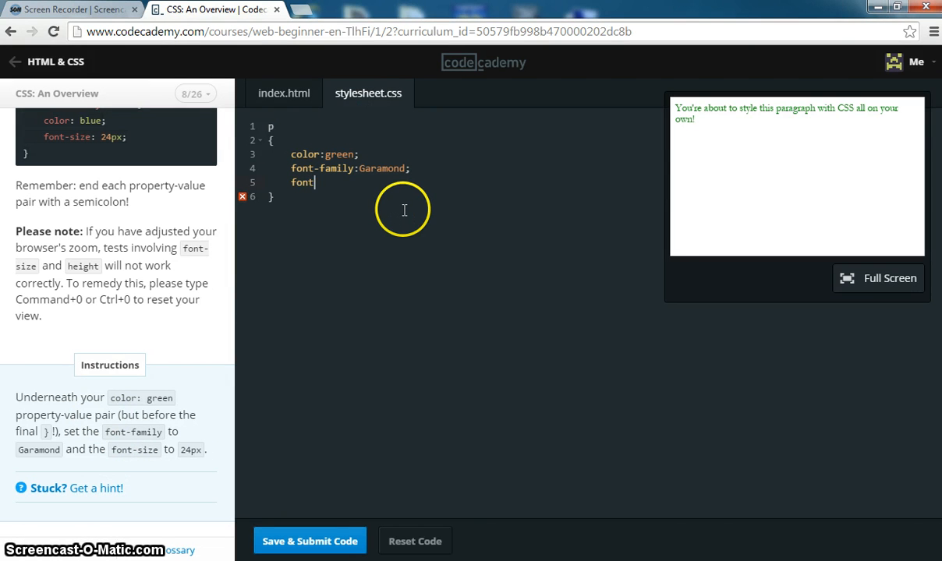
text(-size:)
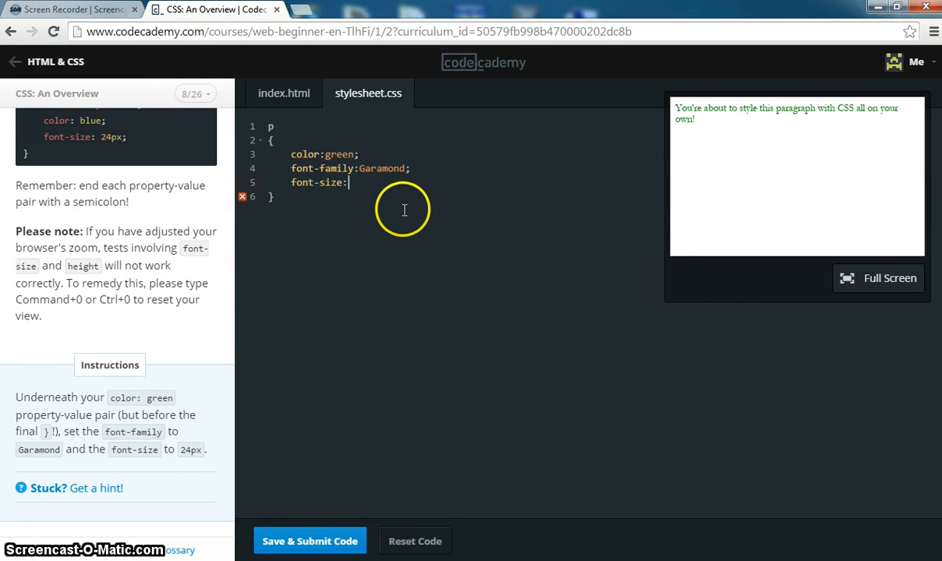
text(24)
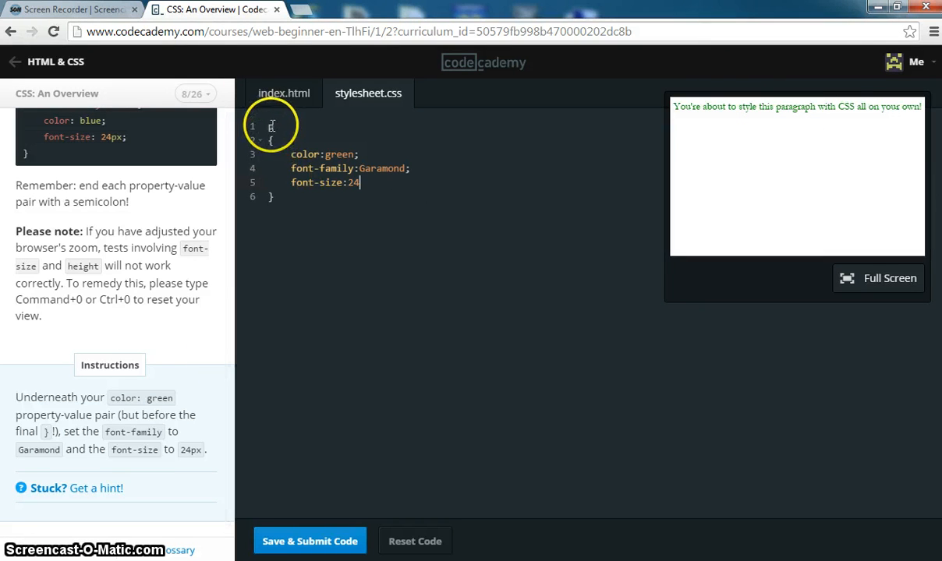
text(p)
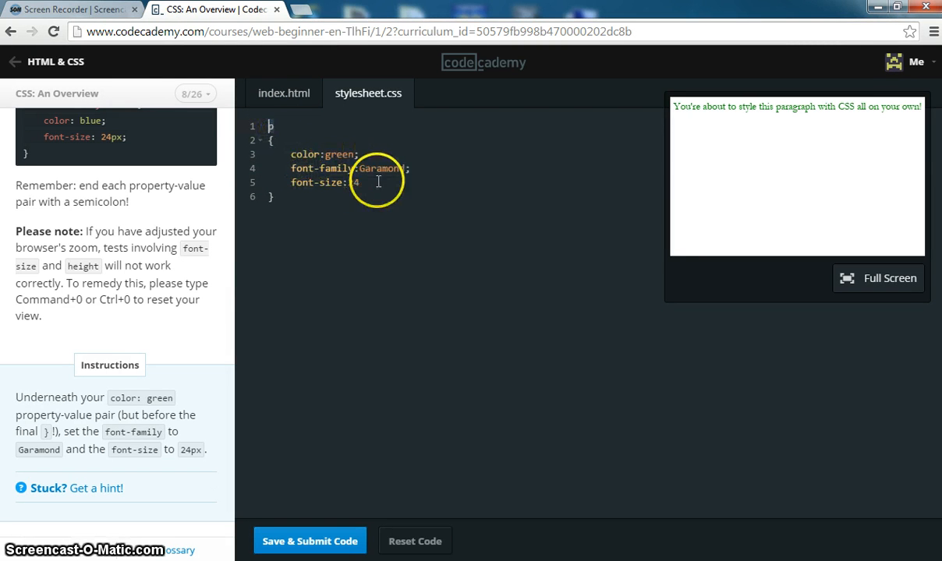
text(2)
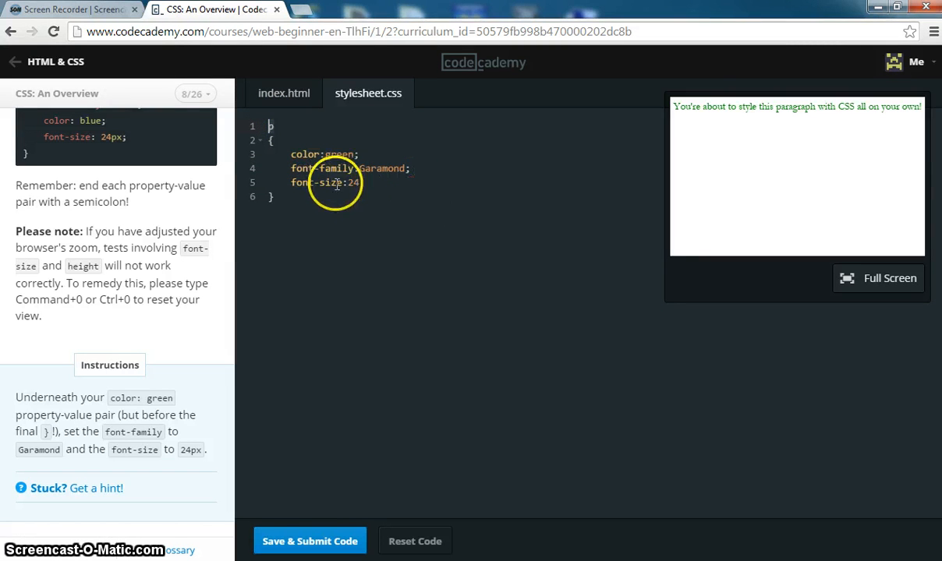
click(310, 541)
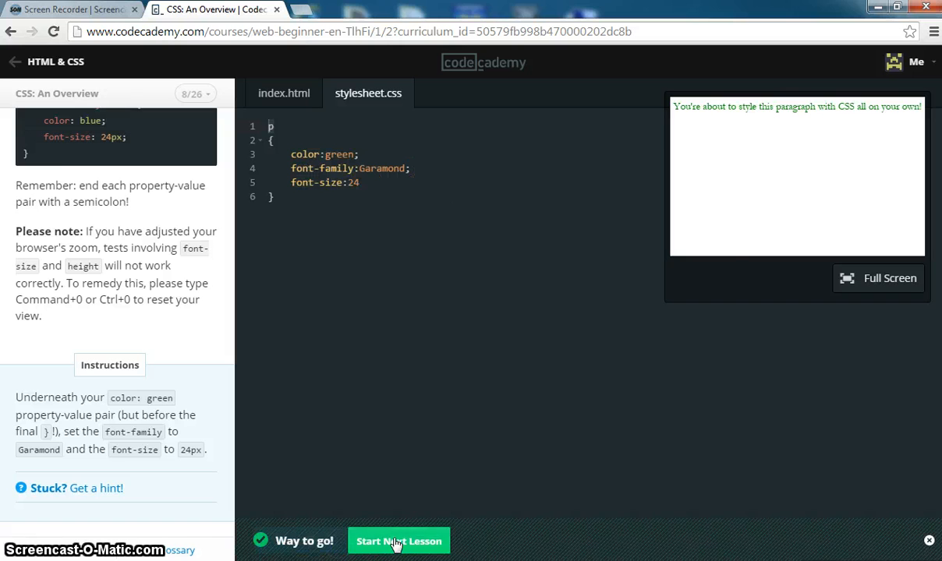
Step: Advance to lesson 9 and add an h3 rule with color: red; to stylesheet.css
click(399, 541)
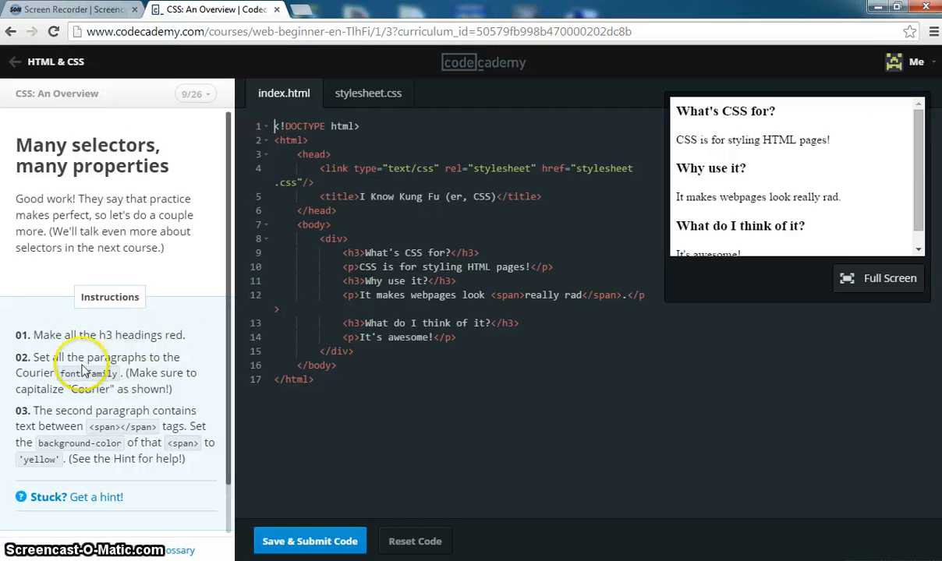
mouse_move(94, 339)
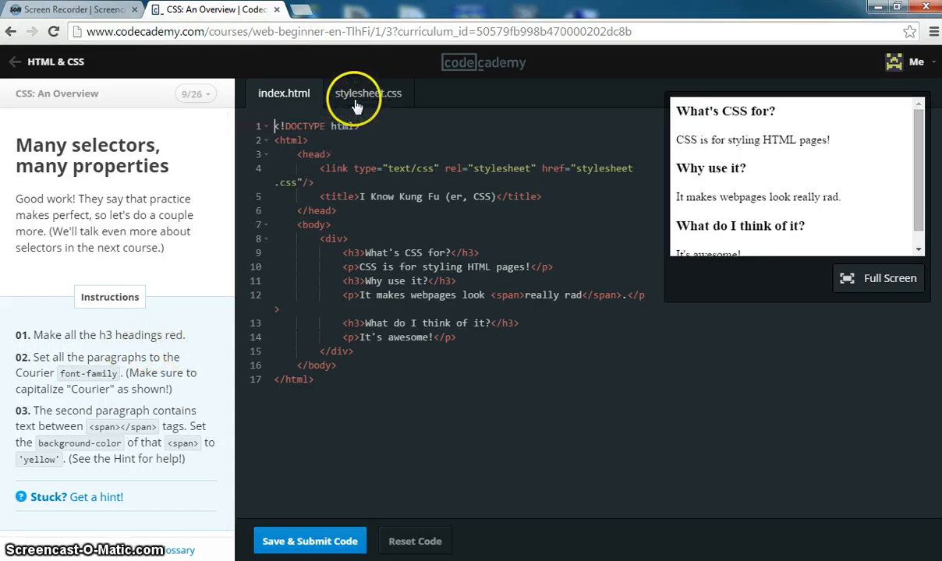
click(367, 93)
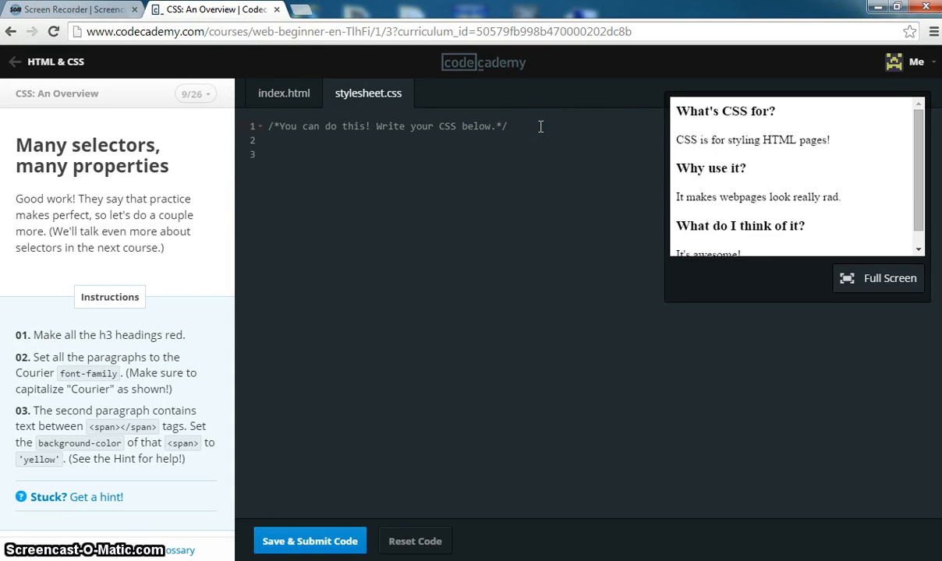
key(Return)
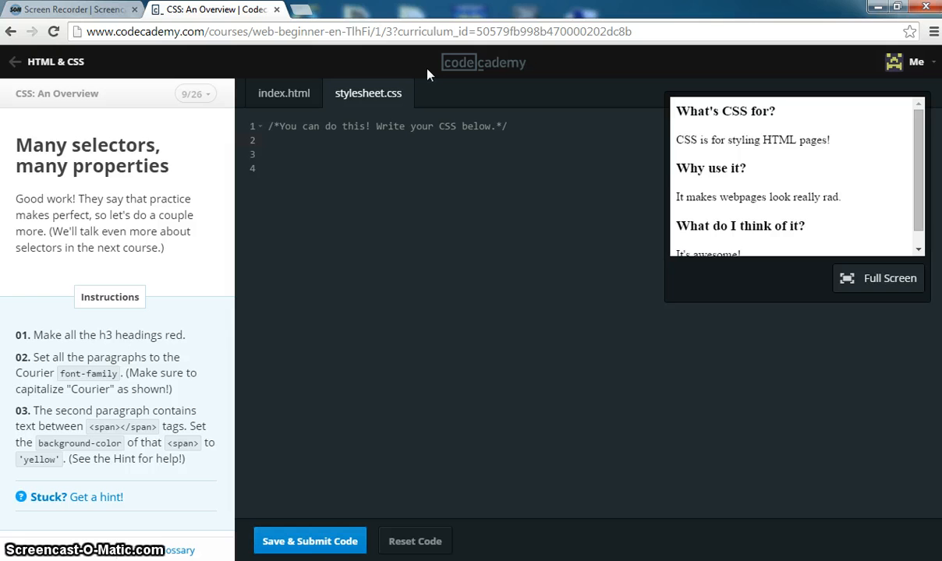
text(h3)
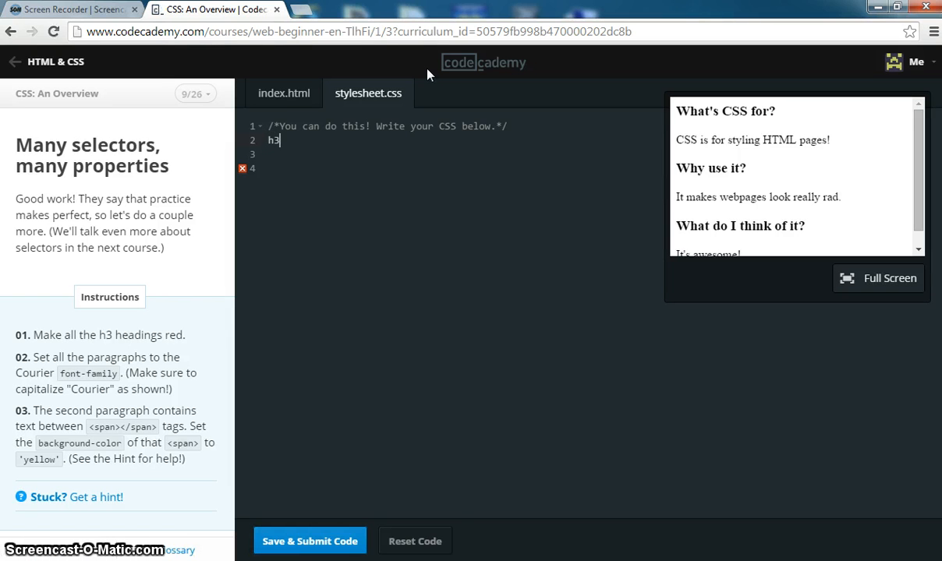
text({)
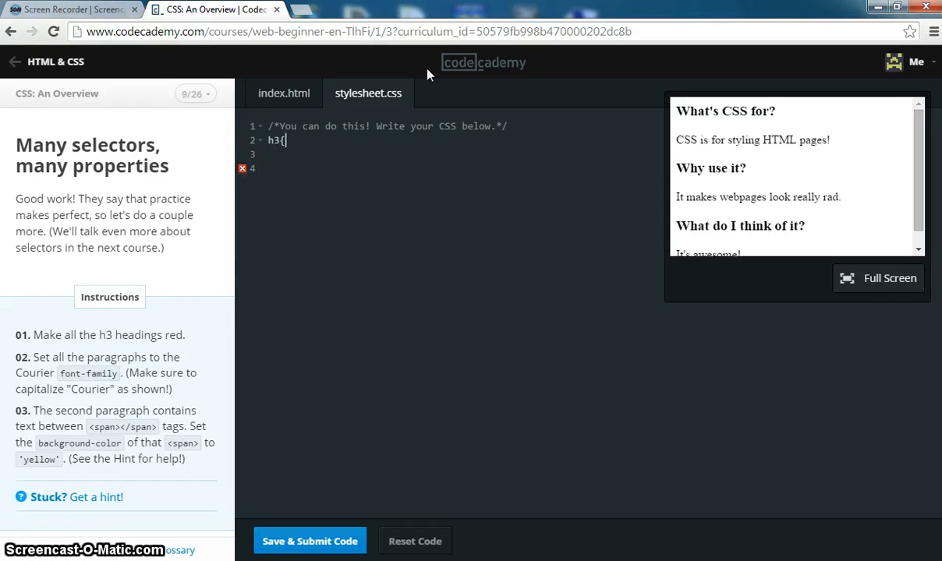
key(Enter)
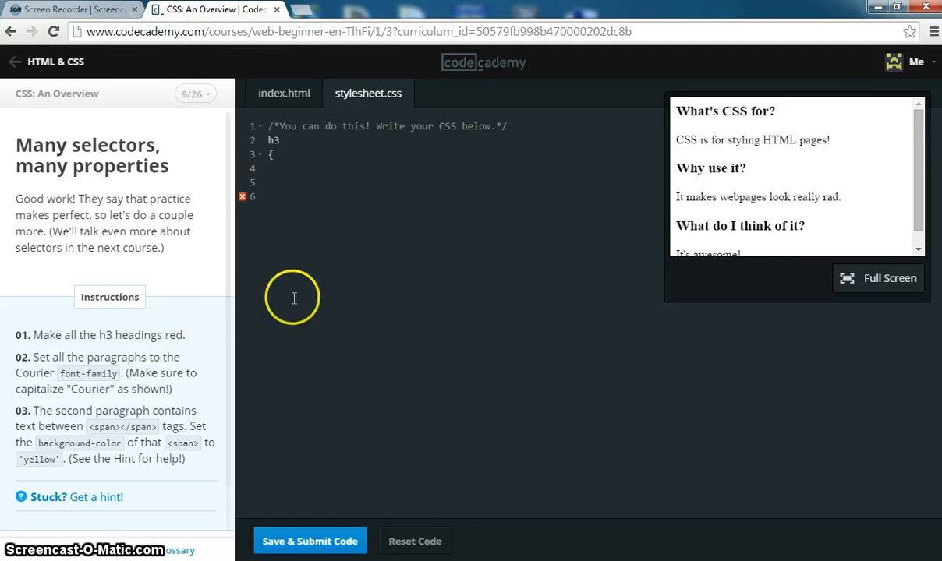
text(colo)
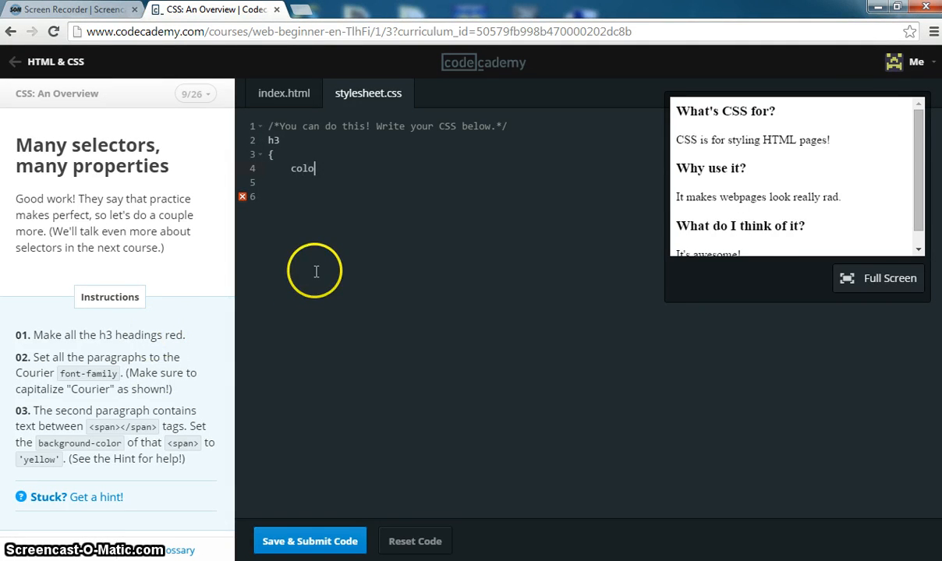
text(r:red;)
click(464, 182)
text(})
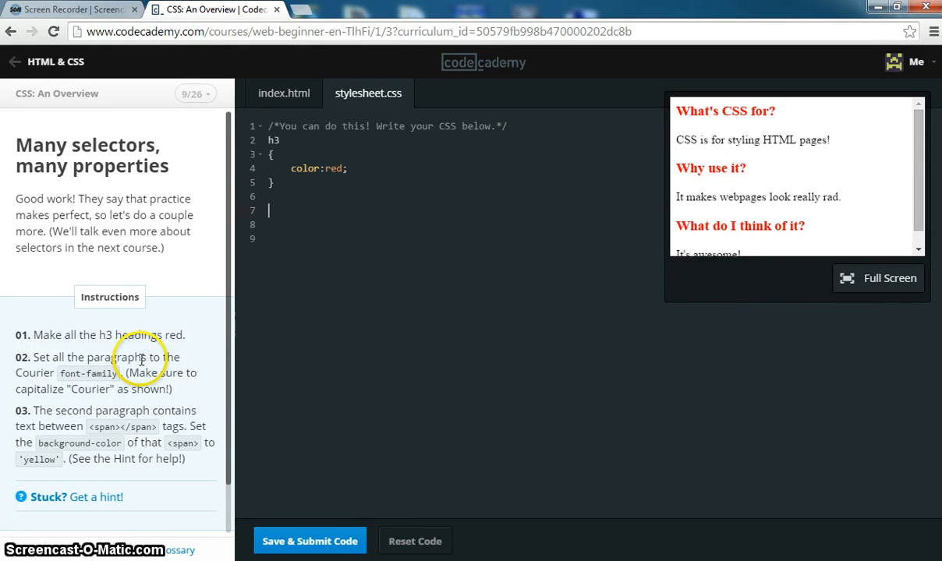
mouse_move(86, 364)
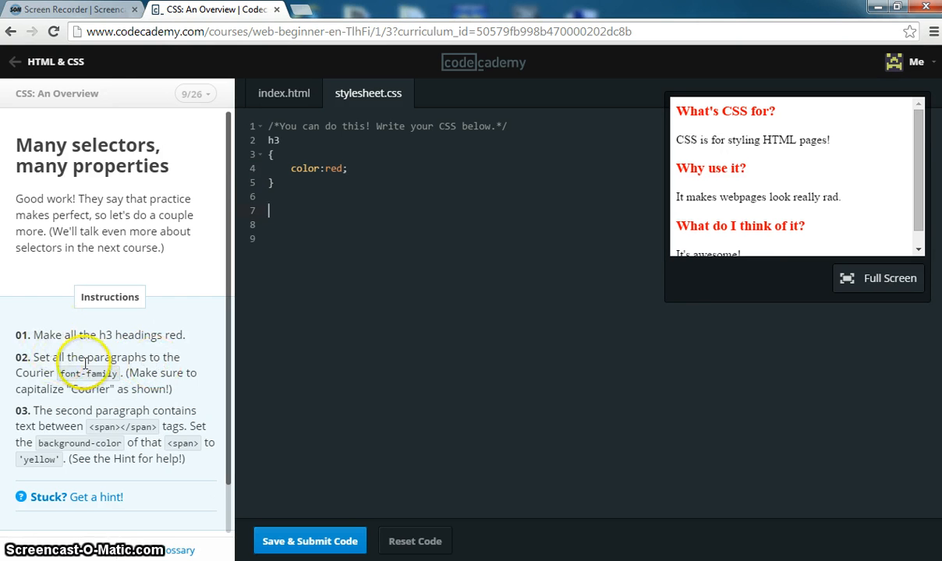
mouse_move(392, 360)
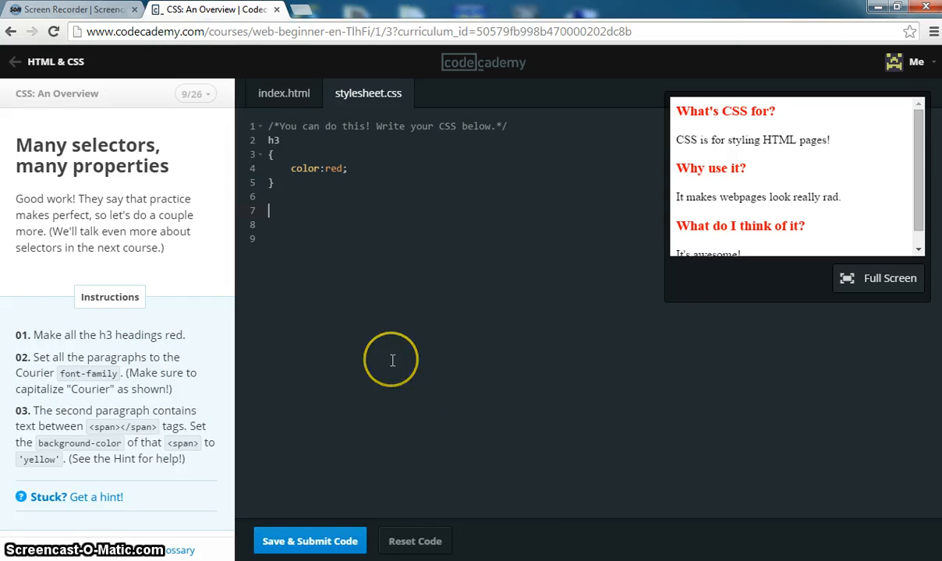
Step: Add a p rule with font-family: courier; below the h3 rule
text(p{)
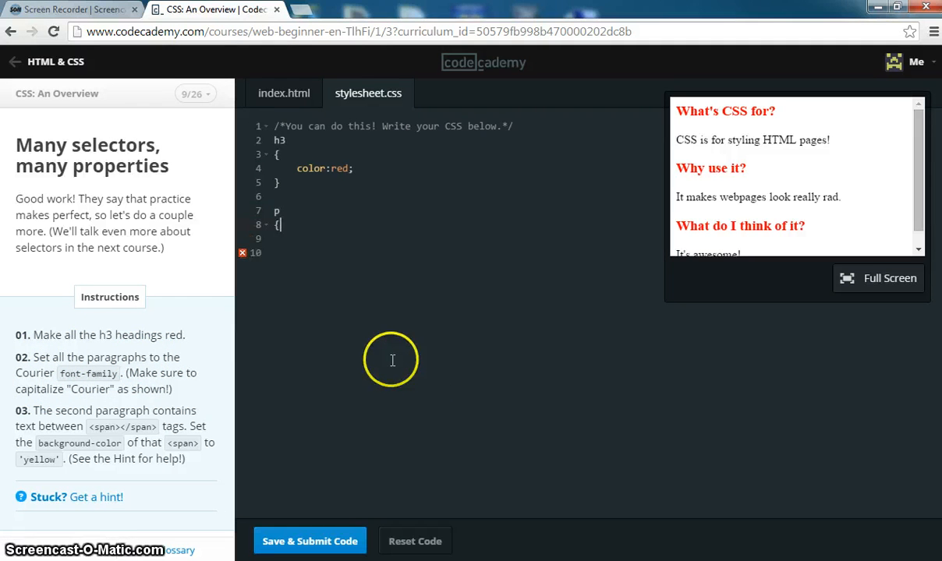
text(font)
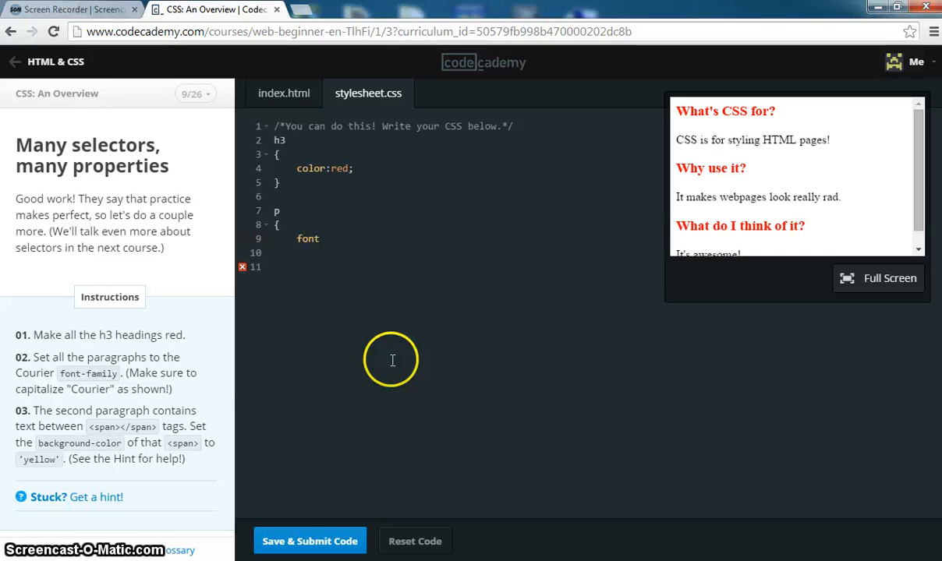
text(-fami)
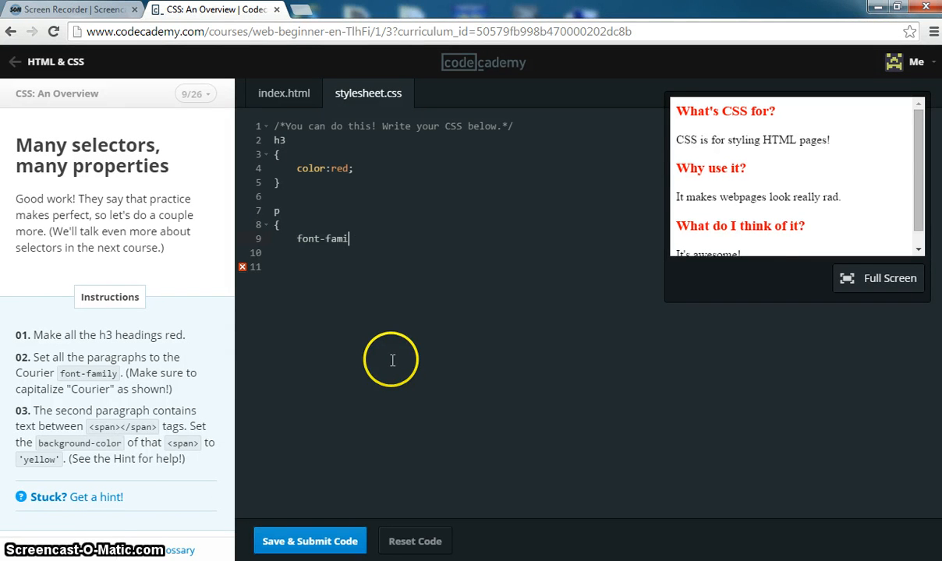
text(ly:)
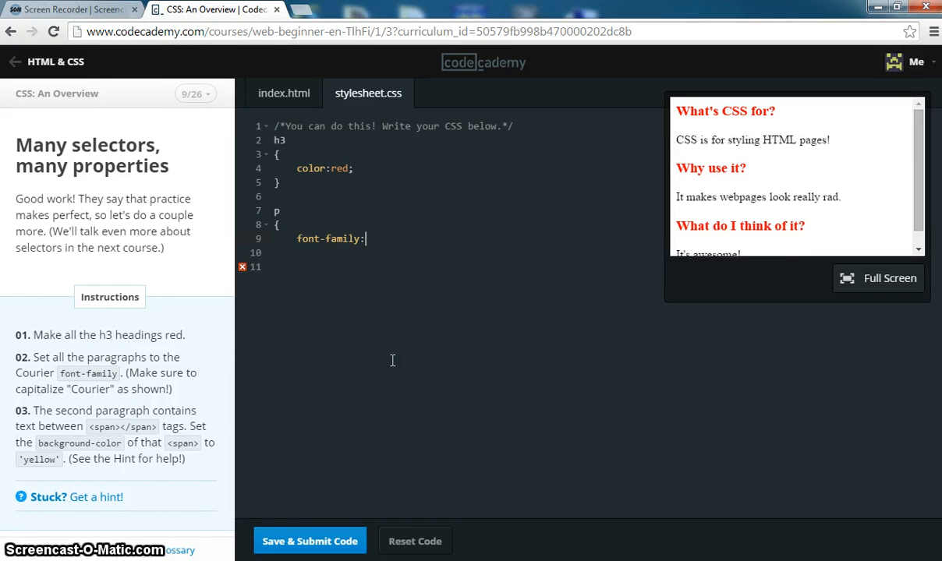
text(co)
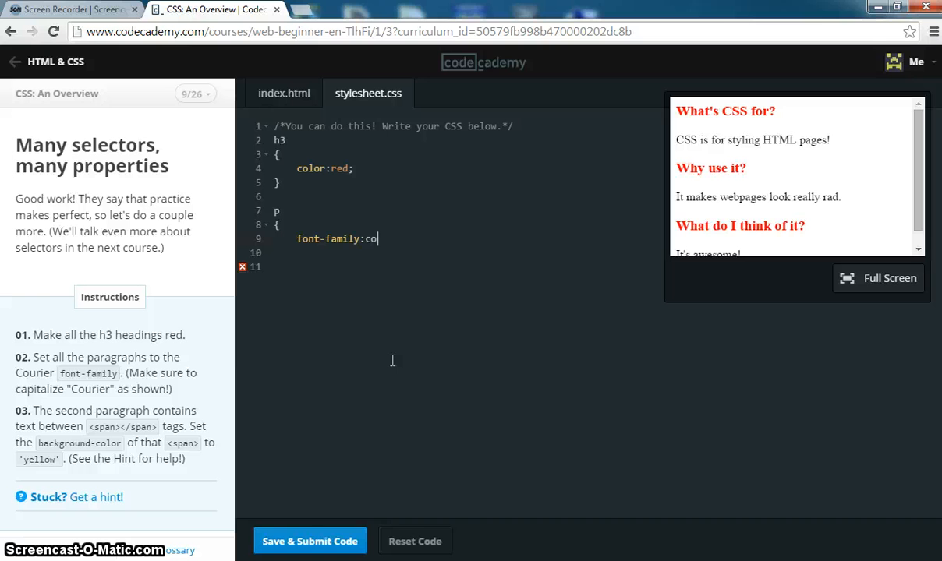
text(urier;)
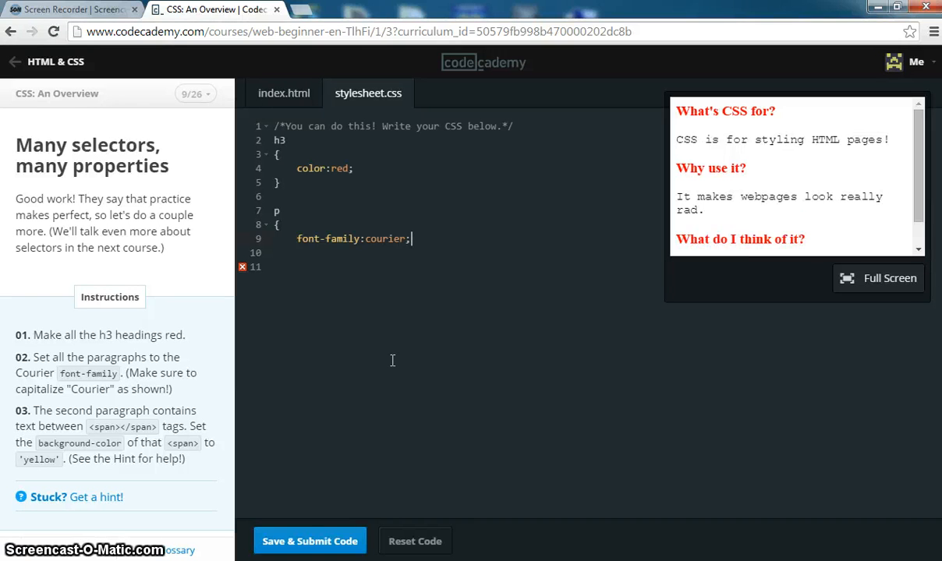
key(Return)
text(})
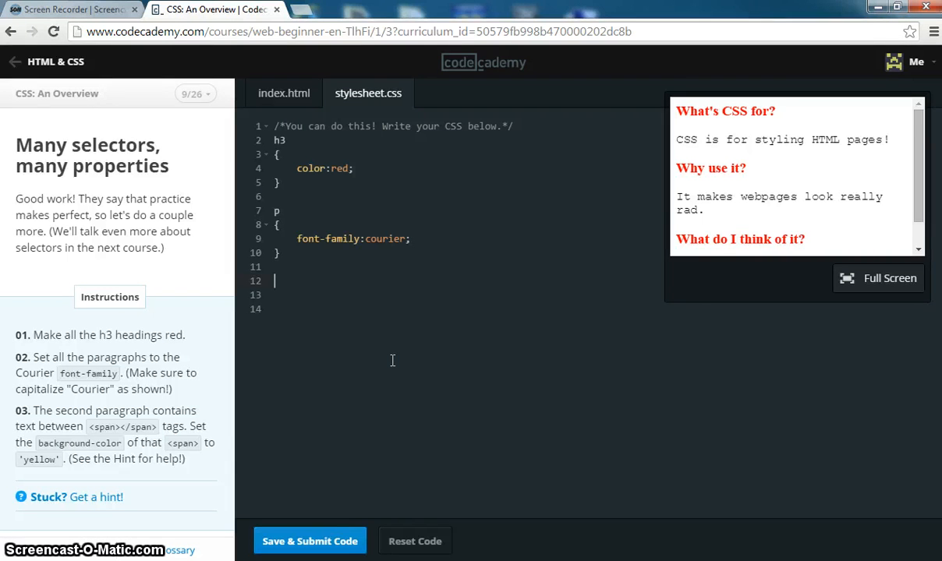
Step: Add background-color: yellow; to the span rule and submit lesson 9
text(span)
click(465, 295)
text({)
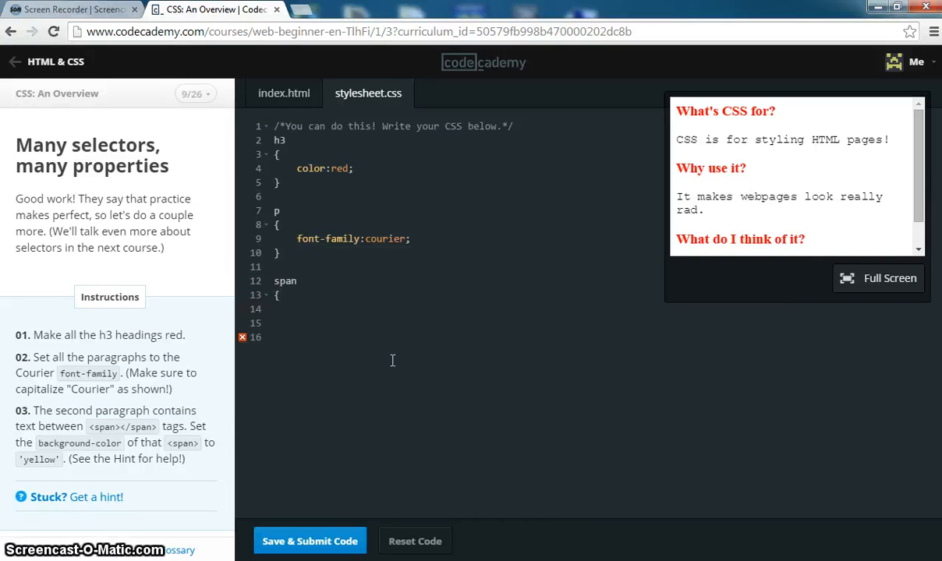
click(298, 309)
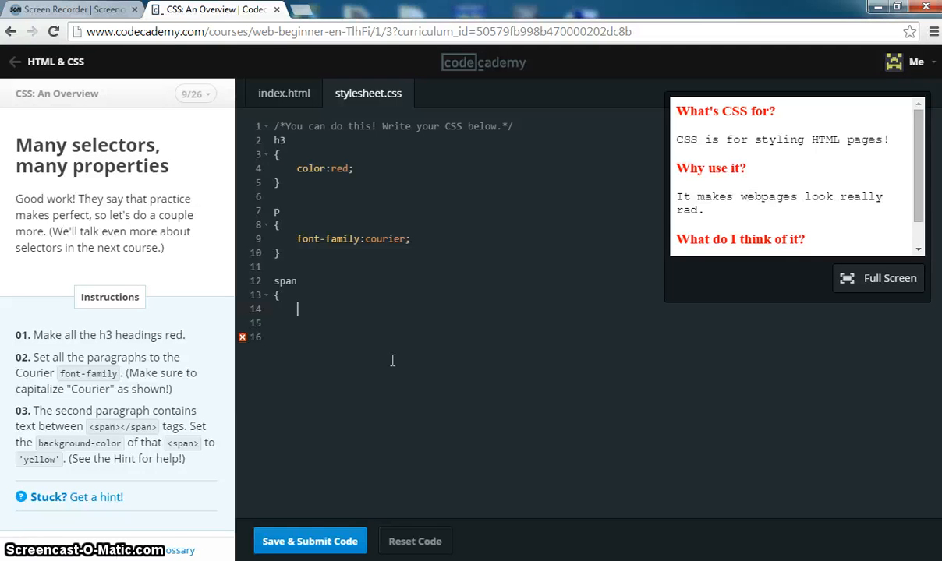
text(backgrou)
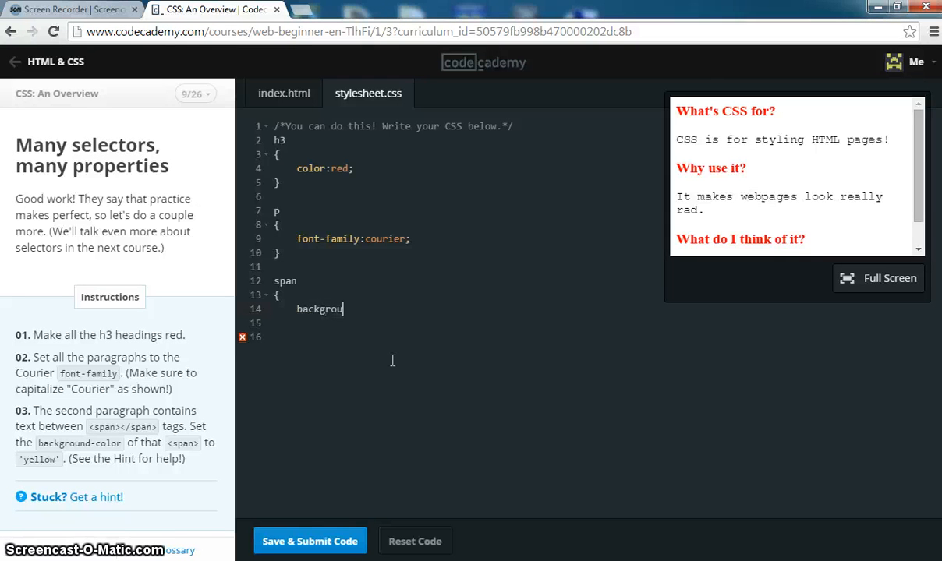
text(nd-colo)
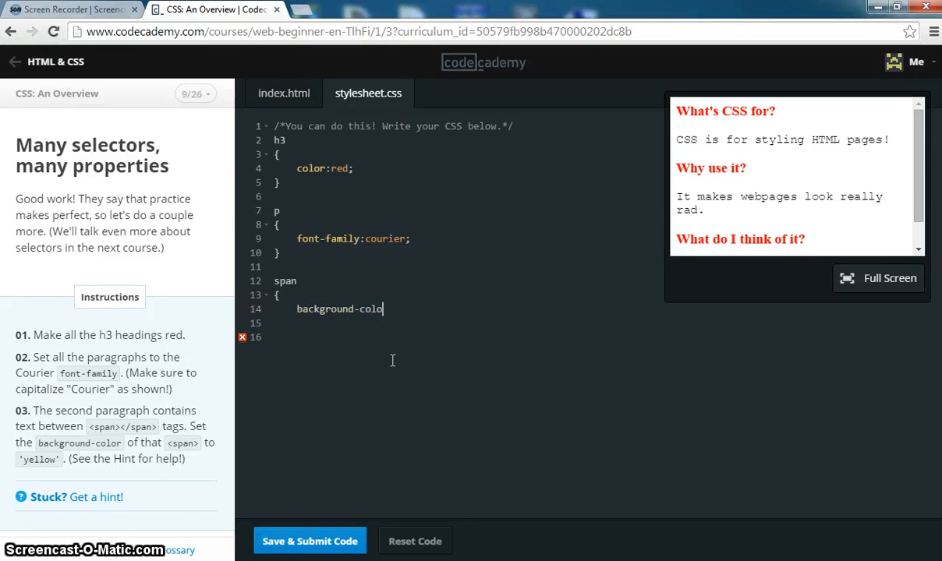
text(r:yellow)
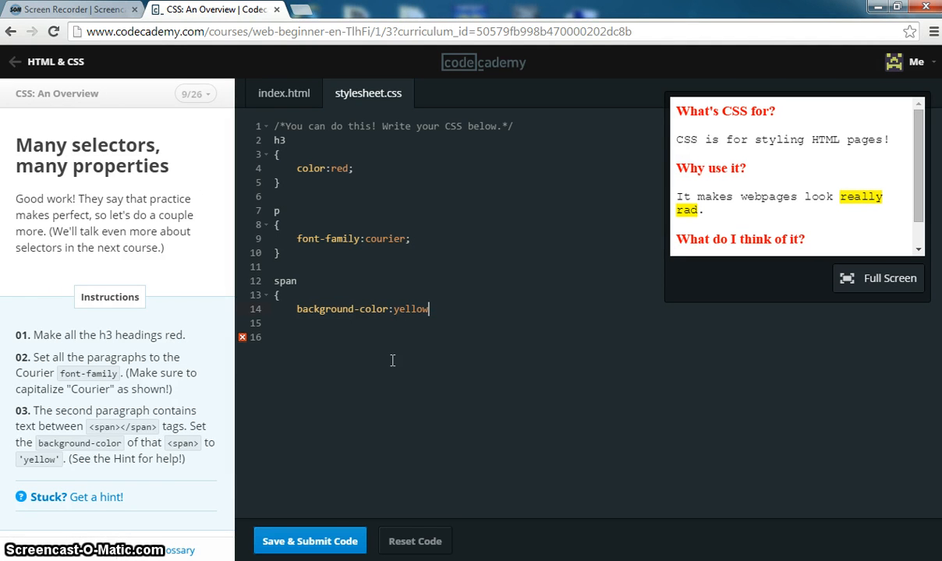
text(;)
click(464, 322)
text(})
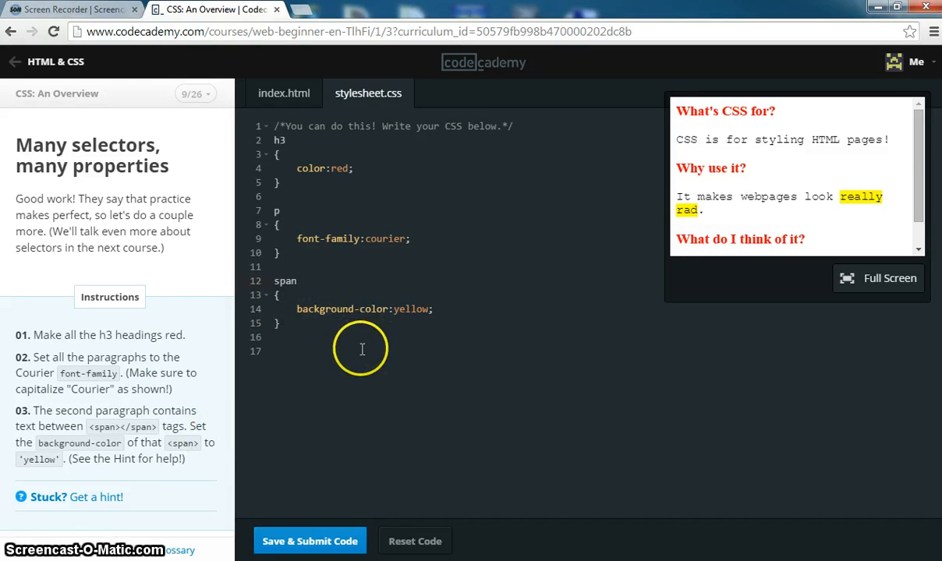
mouse_move(673, 130)
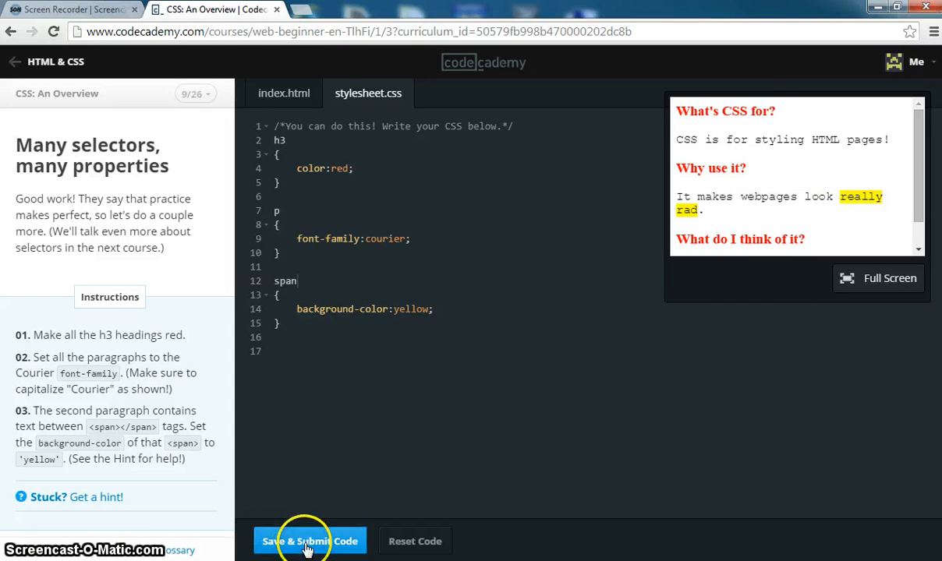
click(310, 541)
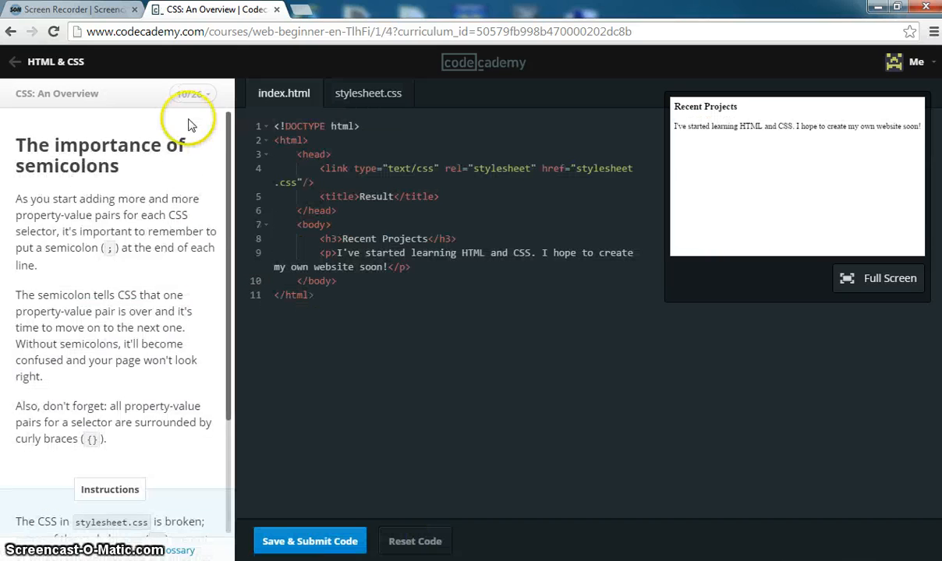
Step: Skip ahead to lesson 11, Color commentary, and scroll to its instructions
click(192, 93)
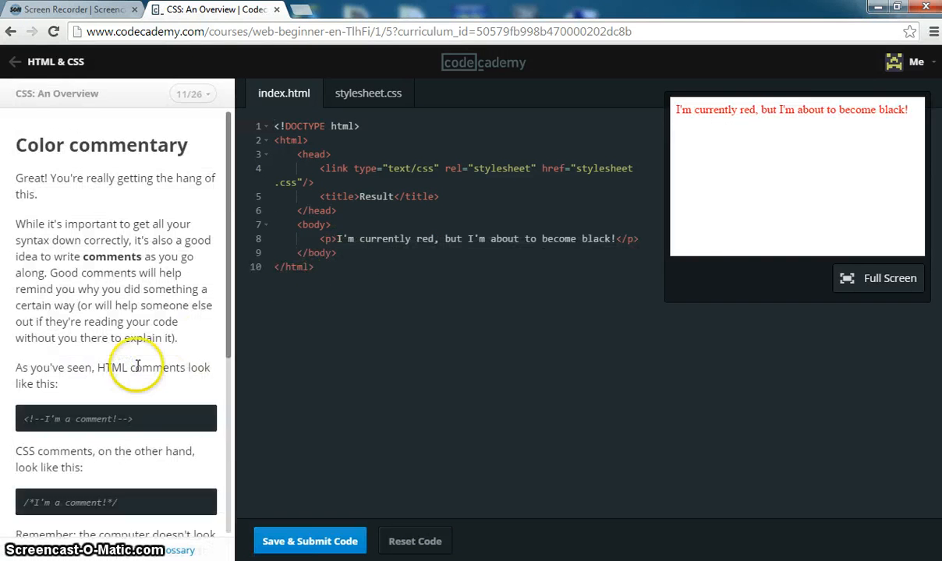
scroll(down, 3)
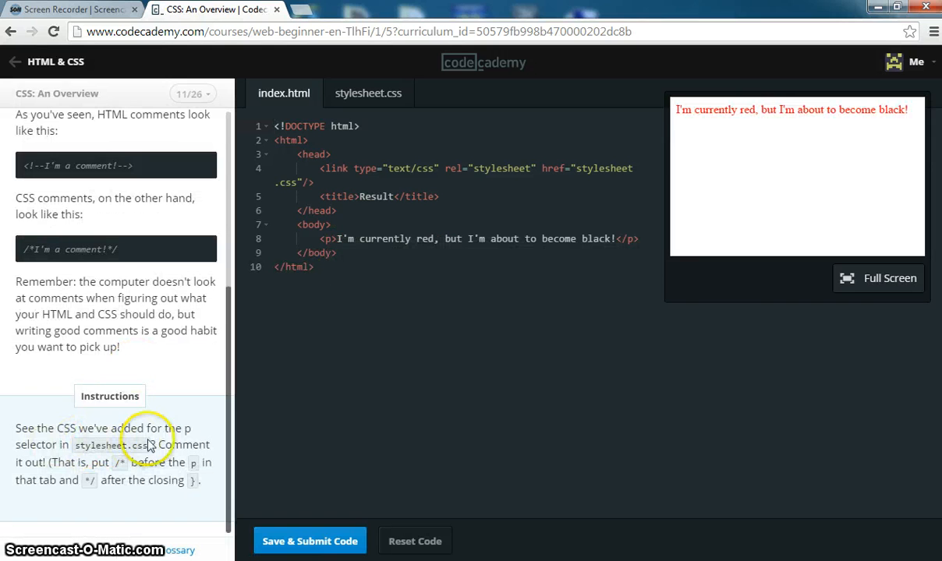
mouse_move(168, 458)
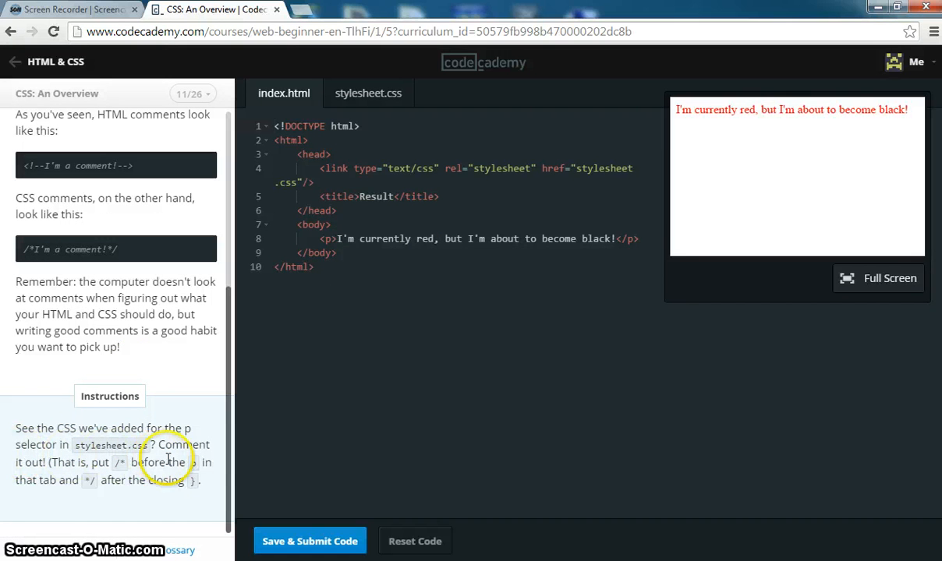
mouse_move(360, 375)
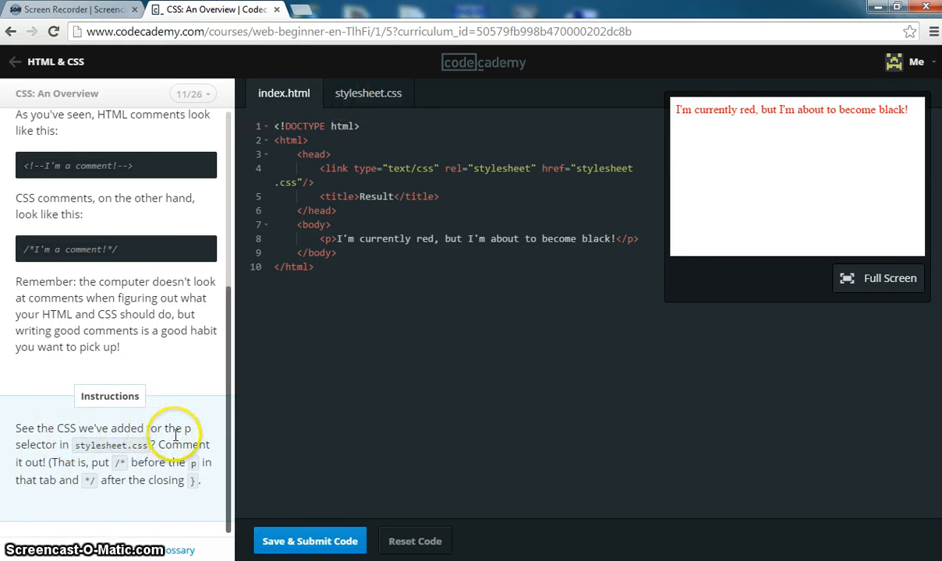
mouse_move(364, 187)
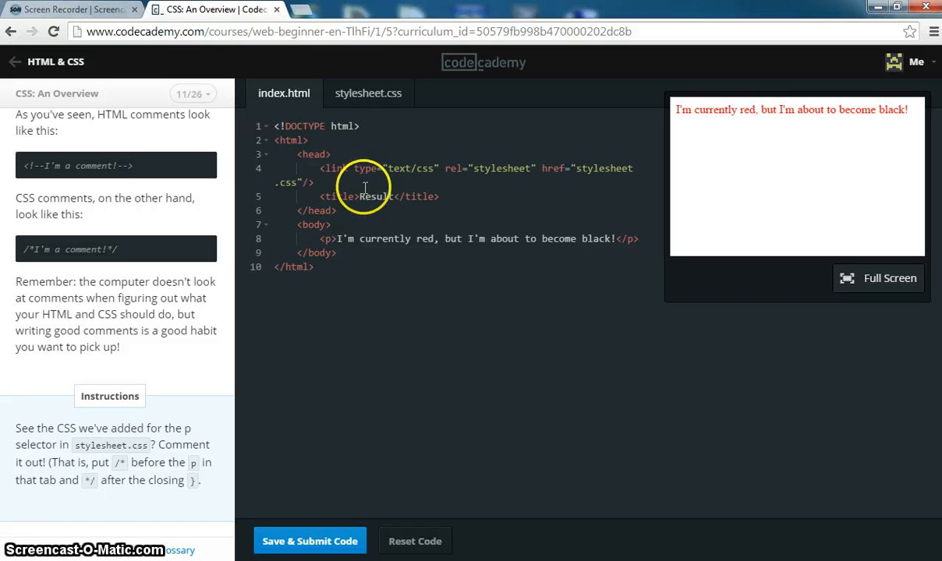
Step: Wrap the p rule in stylesheet.css with /* and */ comment markers
click(368, 93)
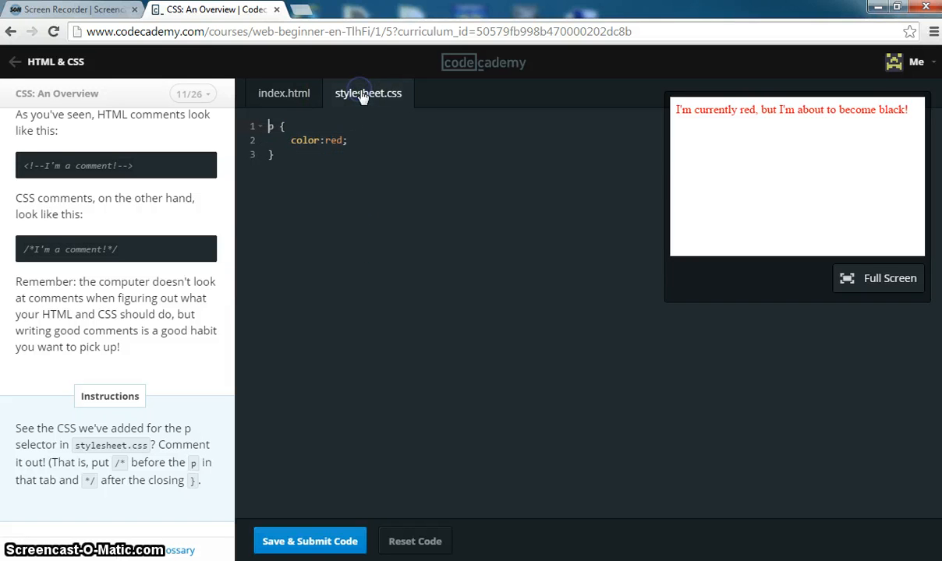
mouse_move(283, 93)
text(/)
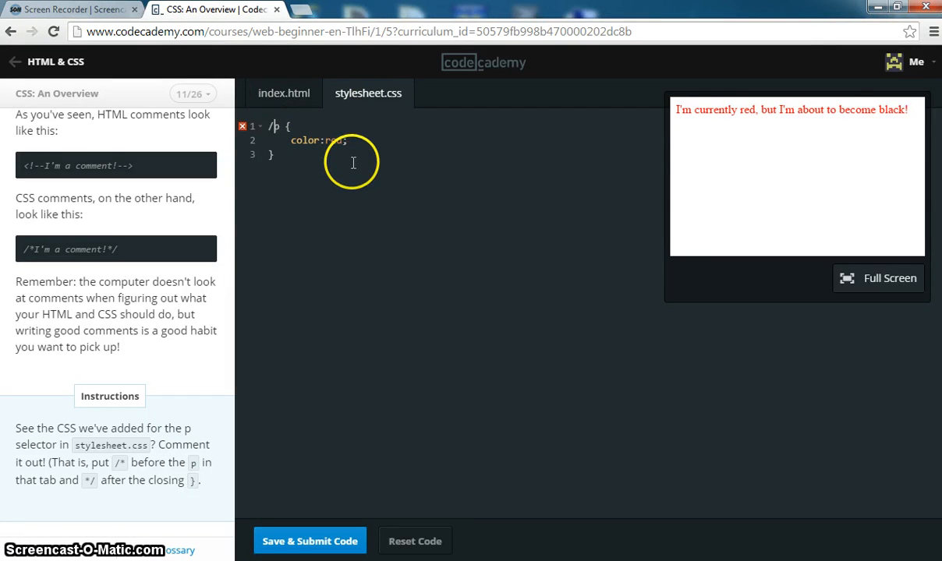
text(*)
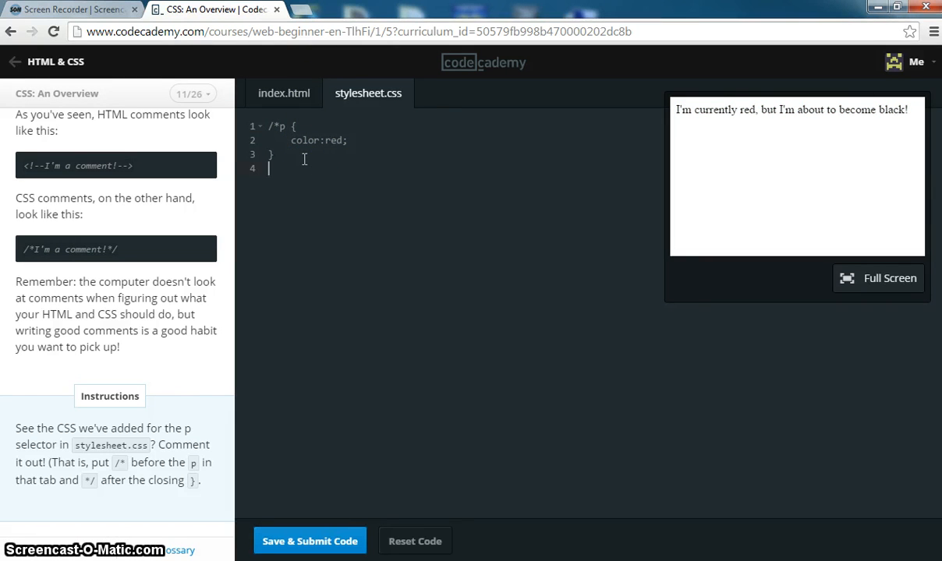
text(*)
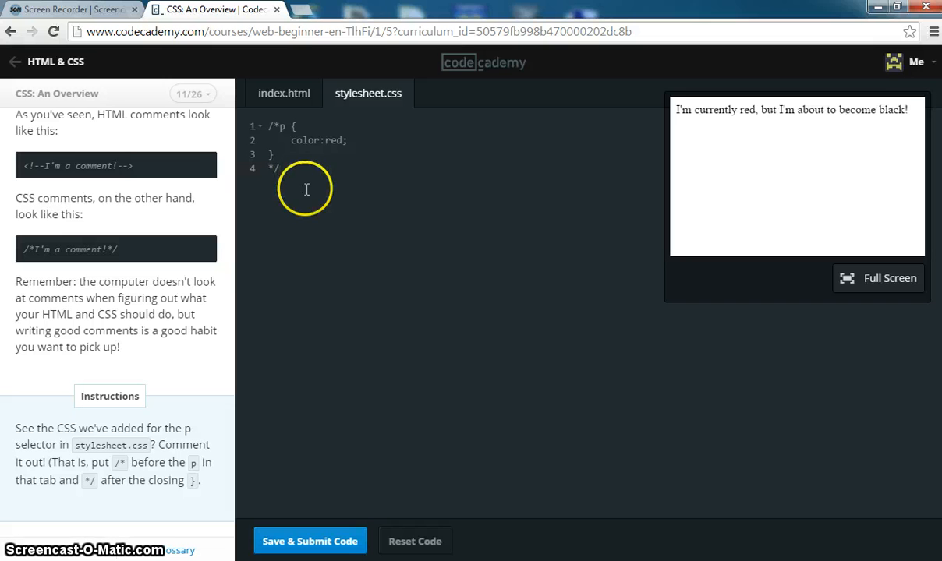
mouse_move(306, 375)
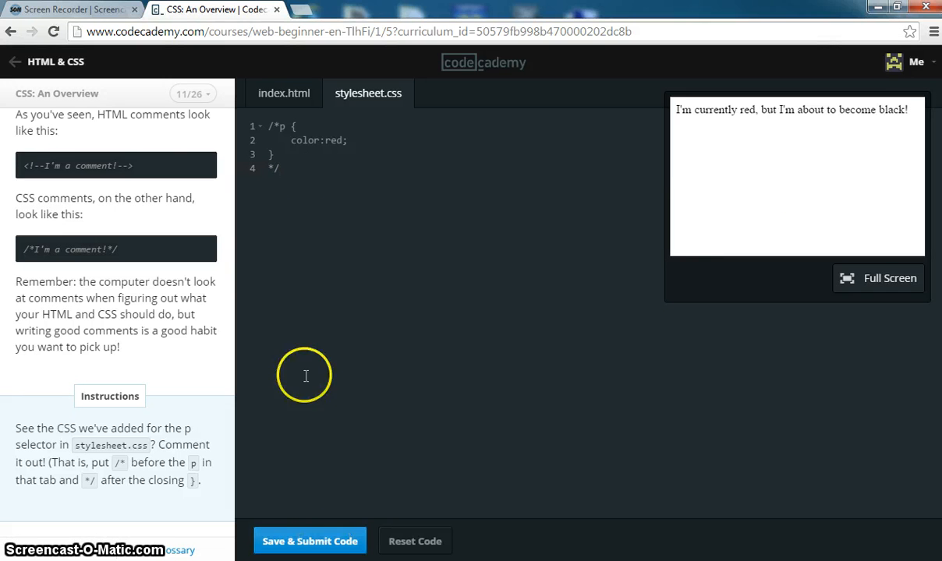
mouse_move(310, 133)
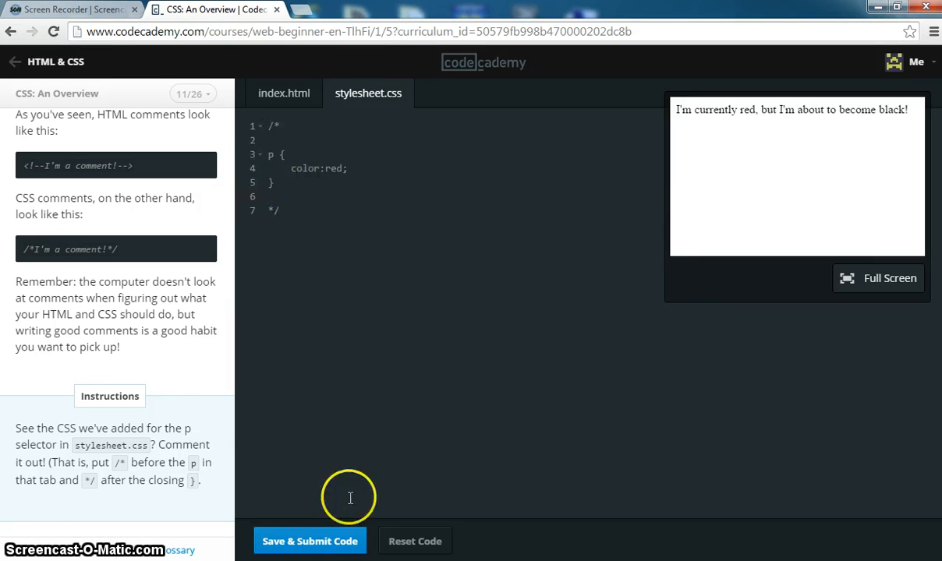
Step: Submit the commented-out stylesheet and check progress in the lesson list
click(310, 541)
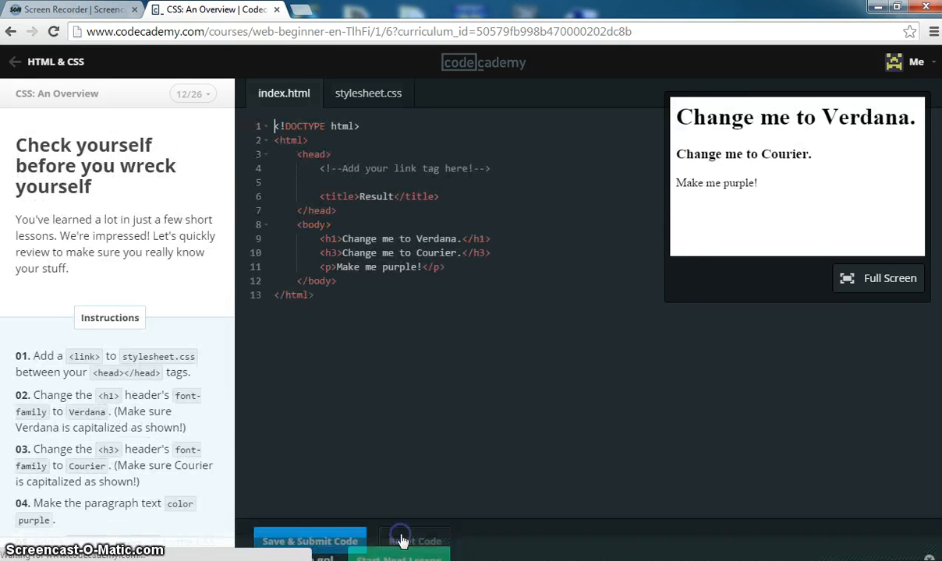
click(193, 93)
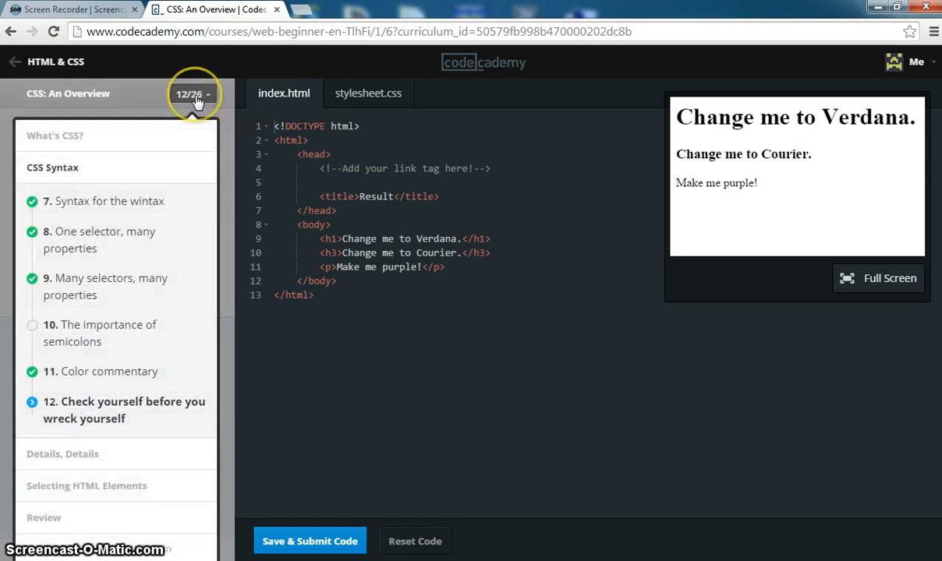
click(193, 93)
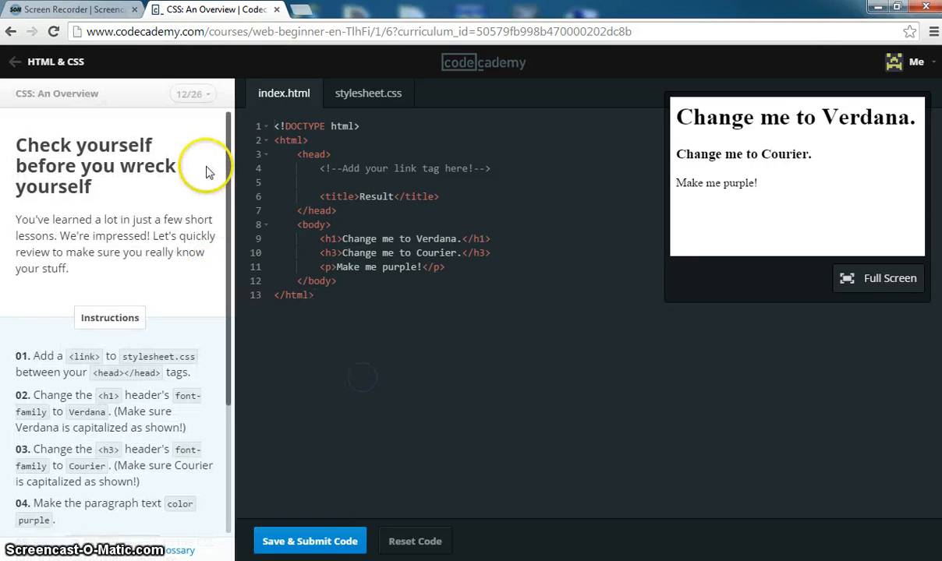
Step: Read lesson 12's review instructions, select the link placeholder comment, and reopen the lesson list
scroll(down, 3)
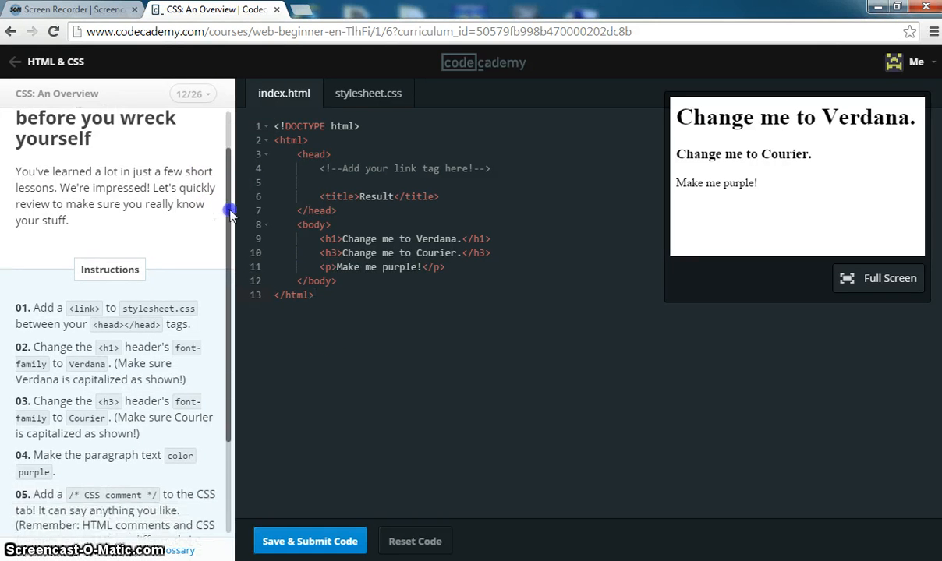
scroll(up, 3)
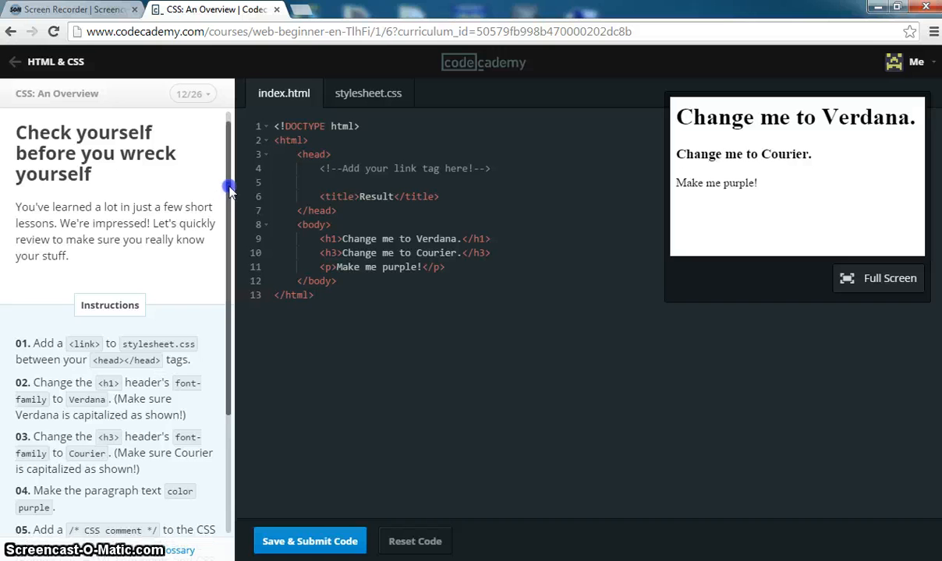
scroll(down, 3)
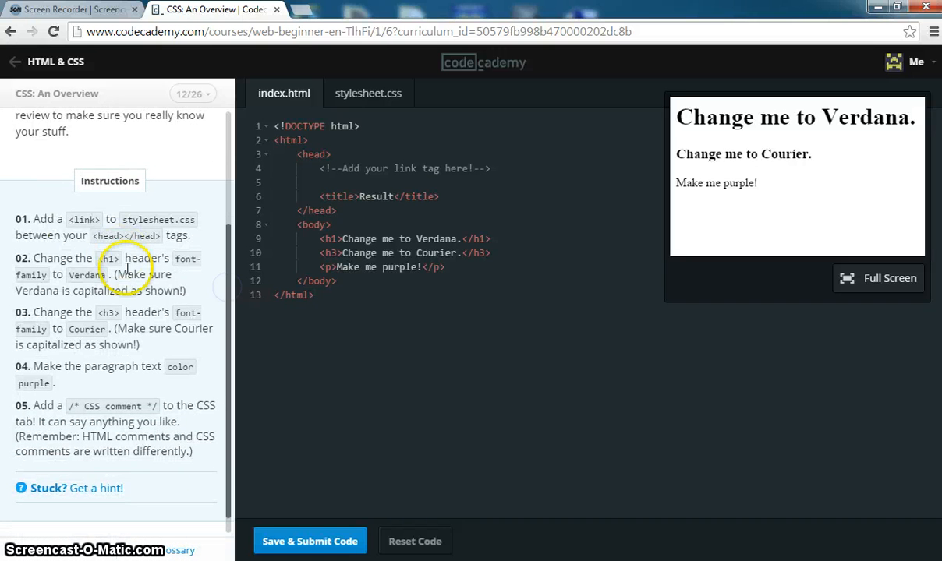
mouse_move(177, 287)
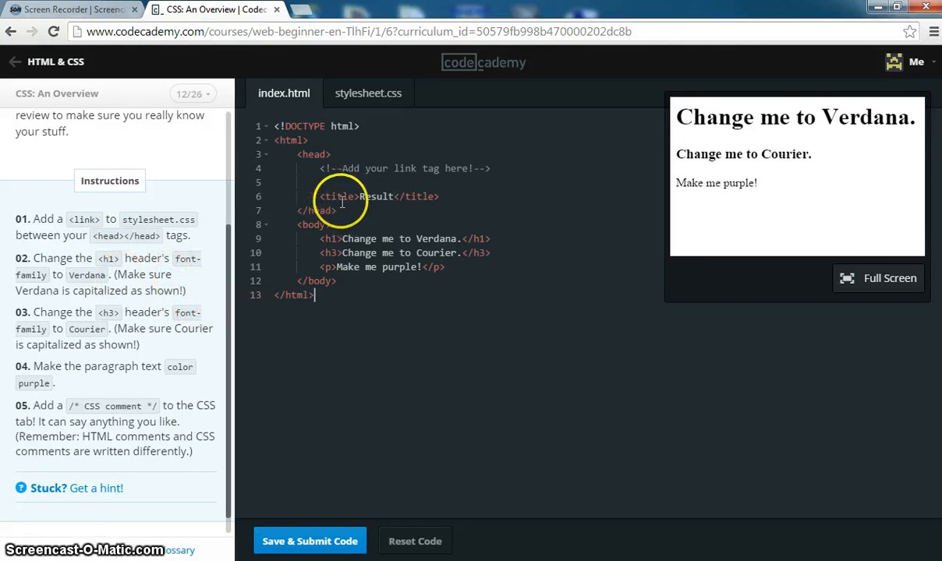
click(499, 168)
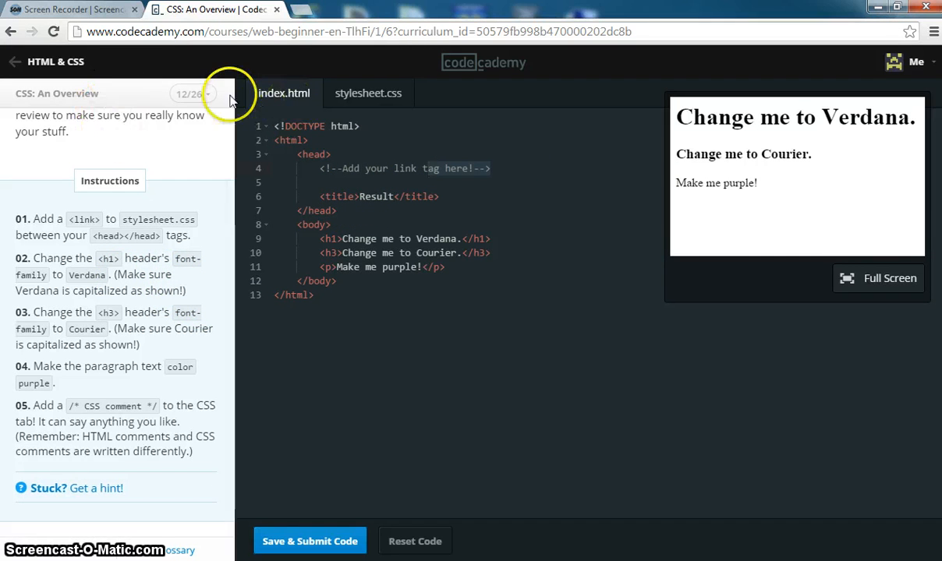
click(192, 94)
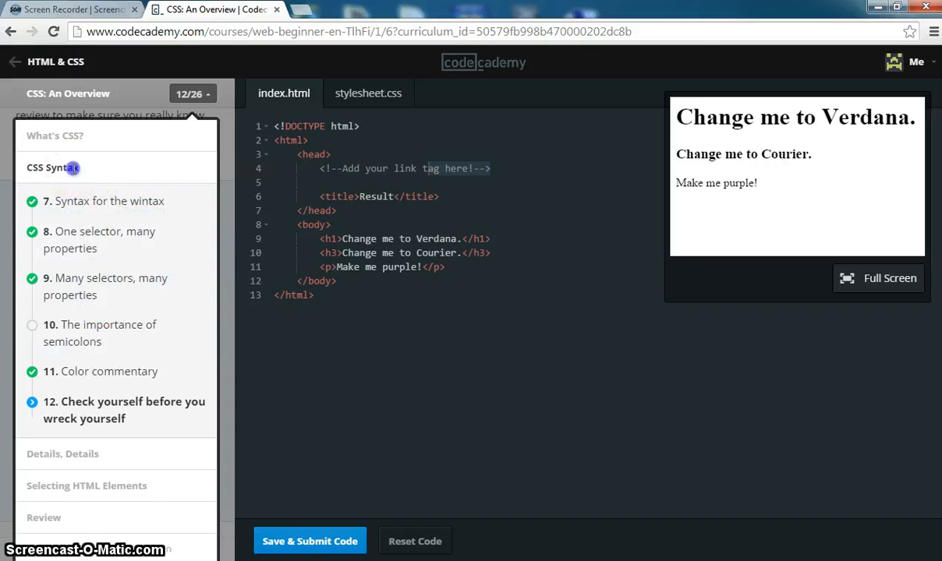
Step: Close the lesson list to return to the index.html code
click(109, 201)
text(<link type="text/css" rel="stylesheet" href="stylesheet.css"/>)
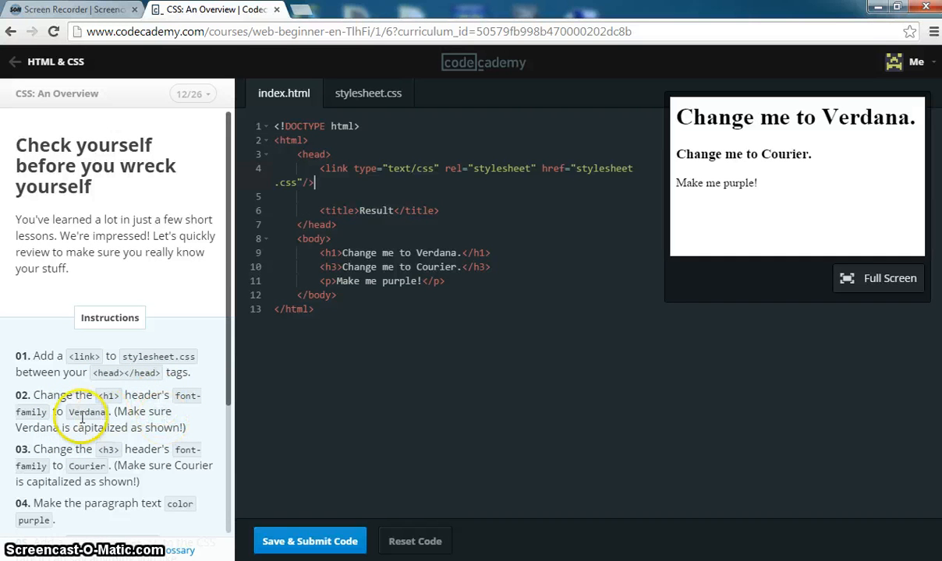
Step: In stylesheet.css, add an h1 rule with font-family: veranda
click(368, 93)
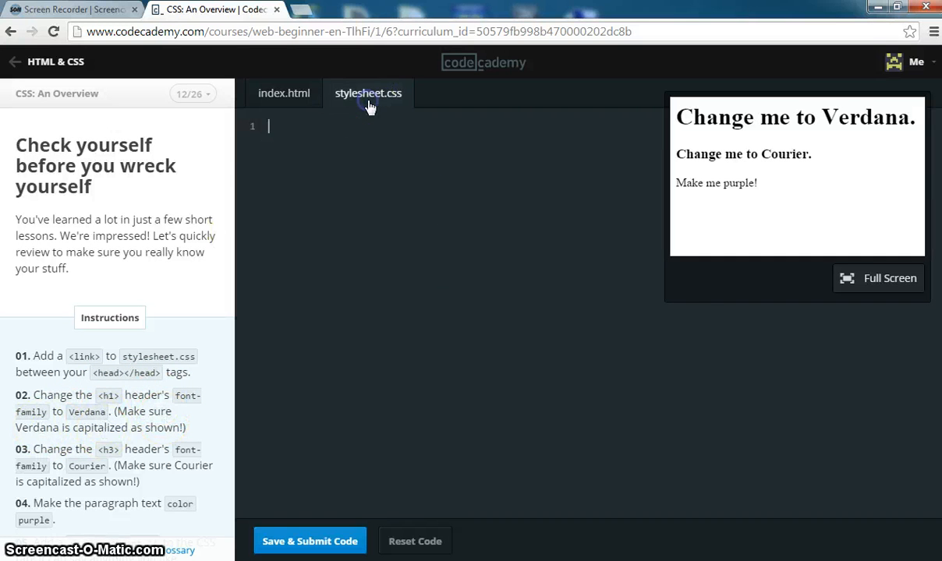
text(h1)
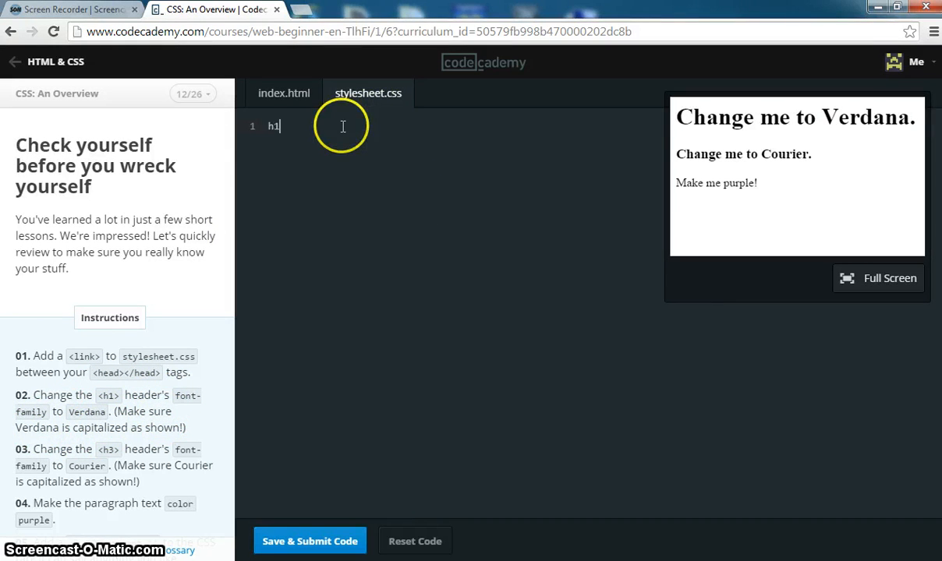
text({)
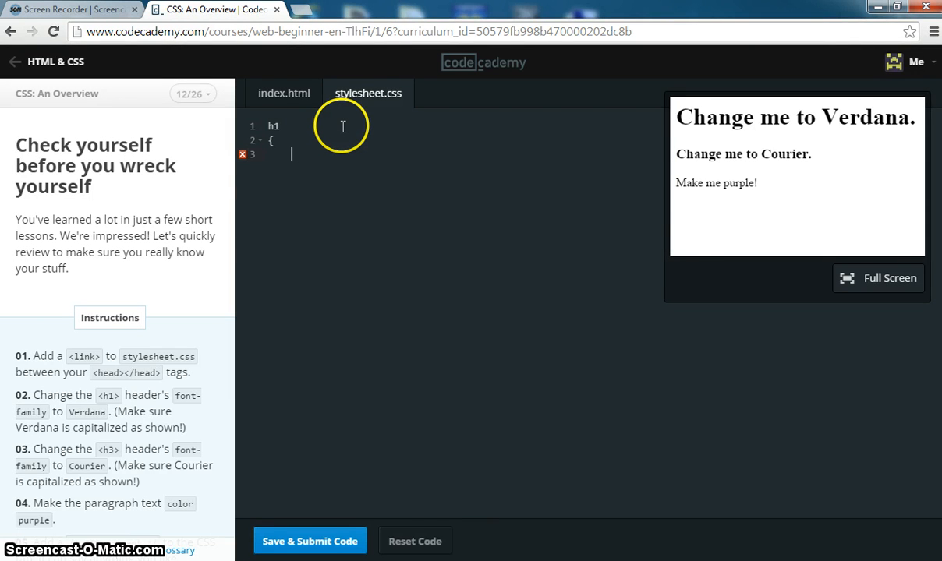
text(font-f)
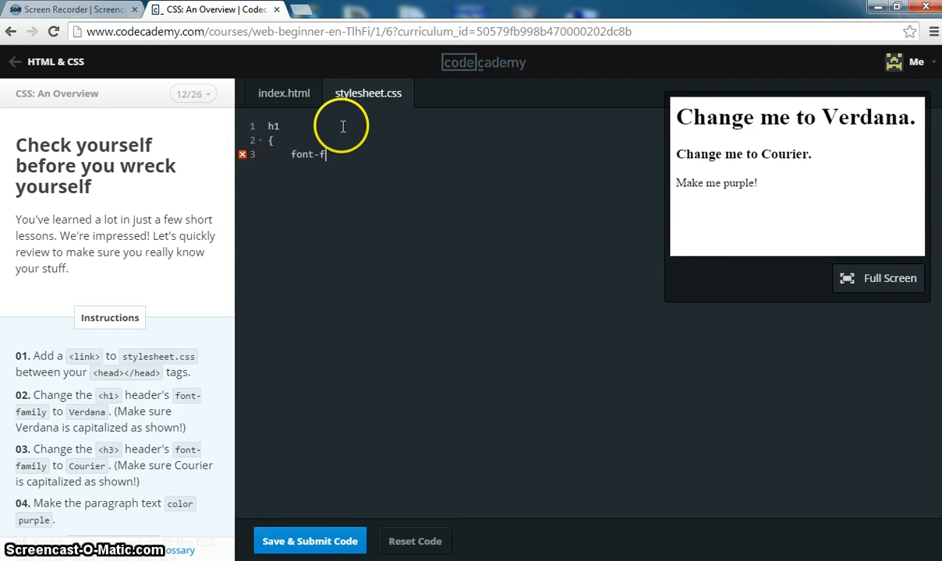
text(amily:)
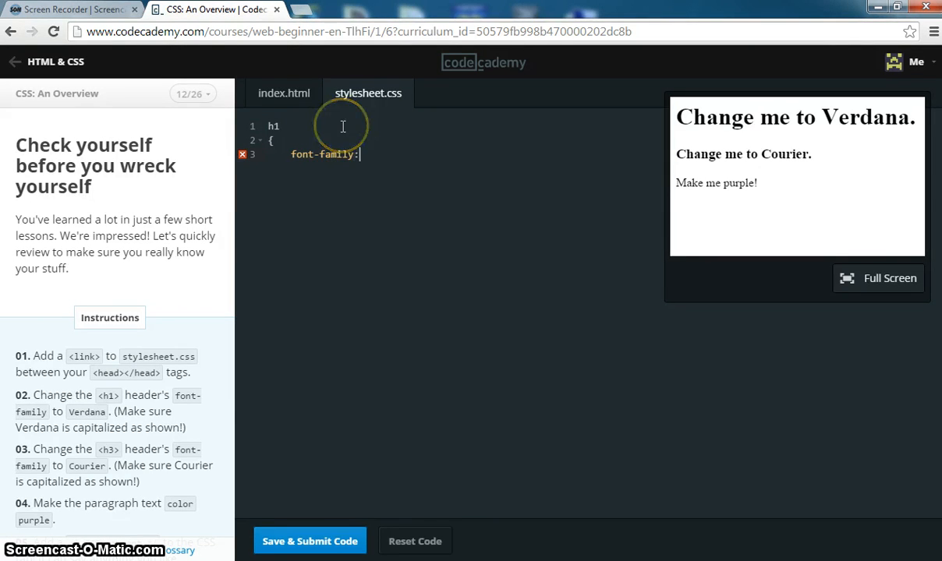
text(verand)
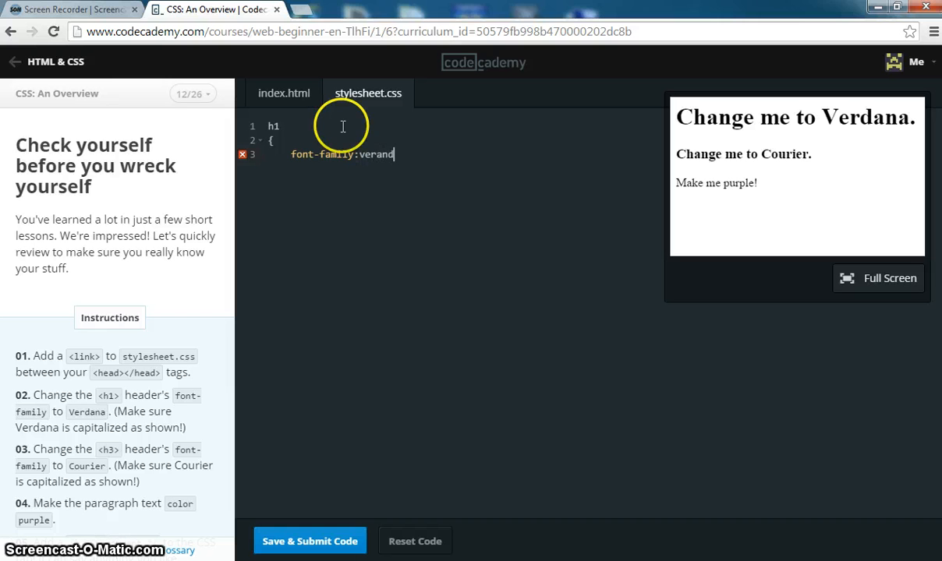
text(a;)
text(})
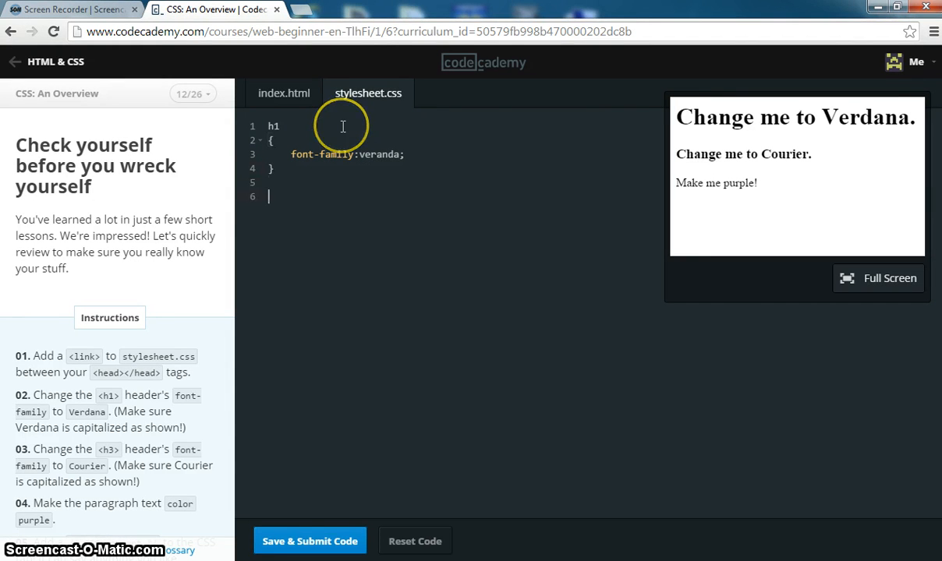
mouse_move(237, 364)
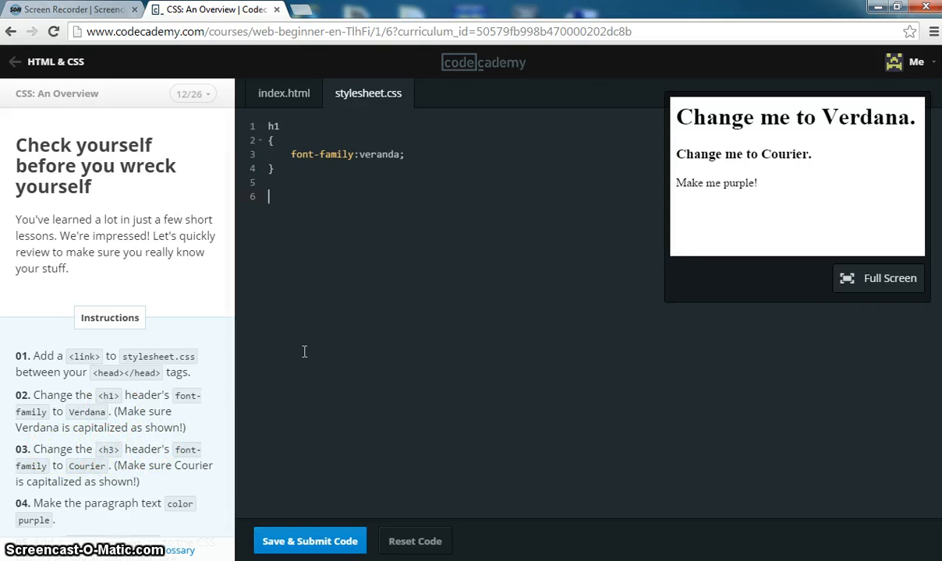
Step: Add an h3 rule with font-family: courier
text(h3)
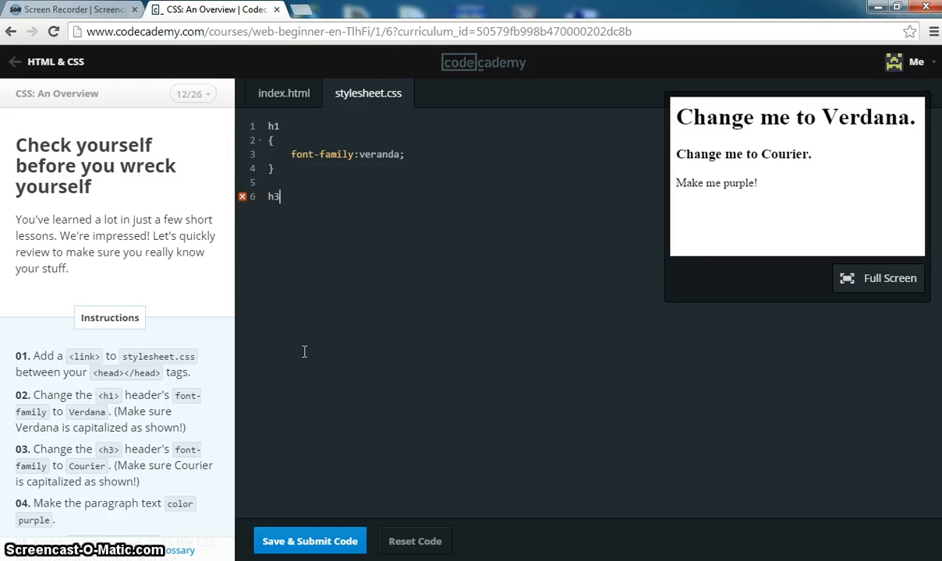
text({)
text(font-family:)
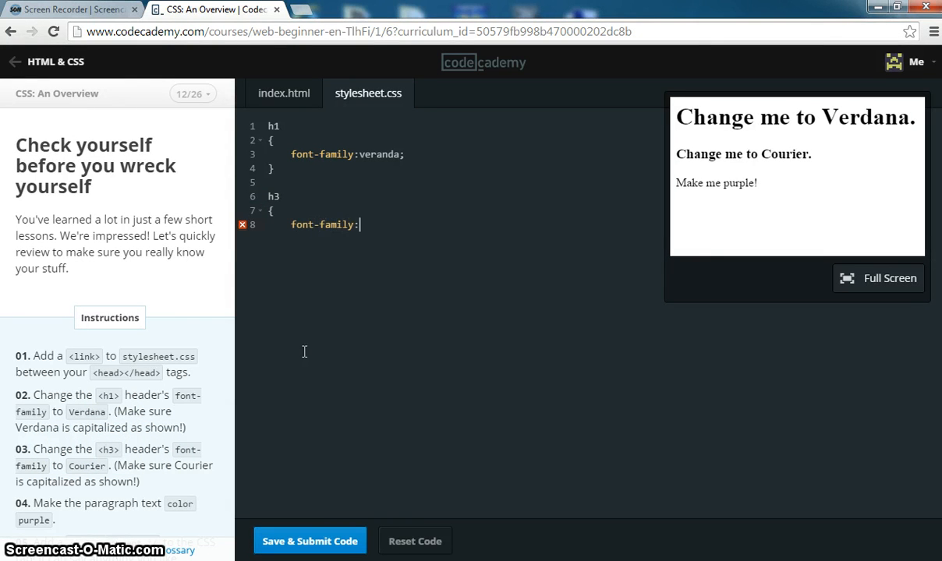
text(c)
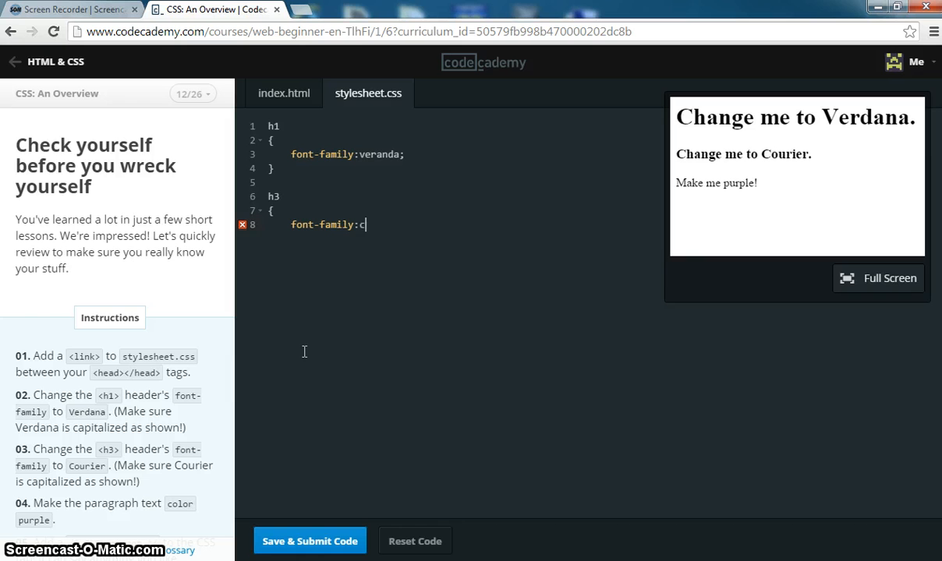
text(o)
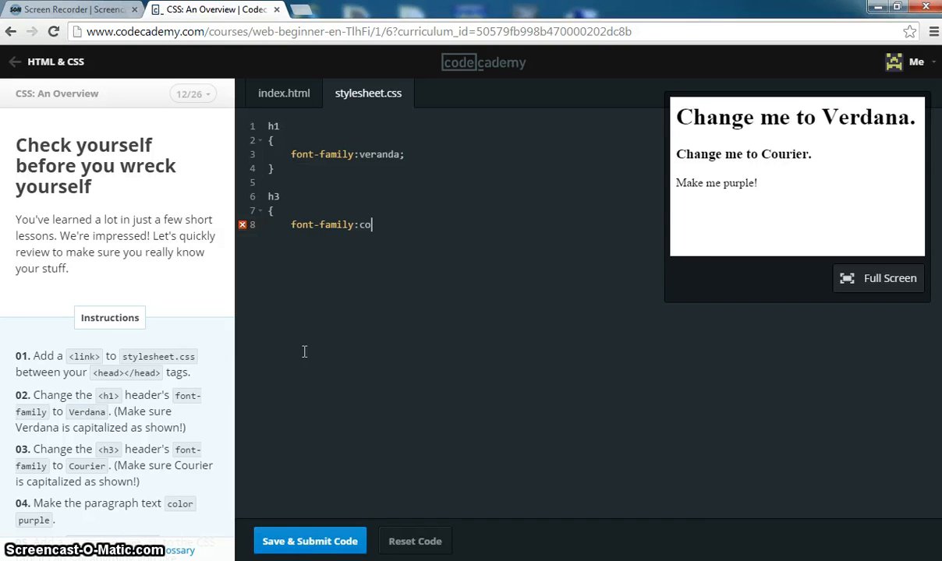
text(urier;)
text(})
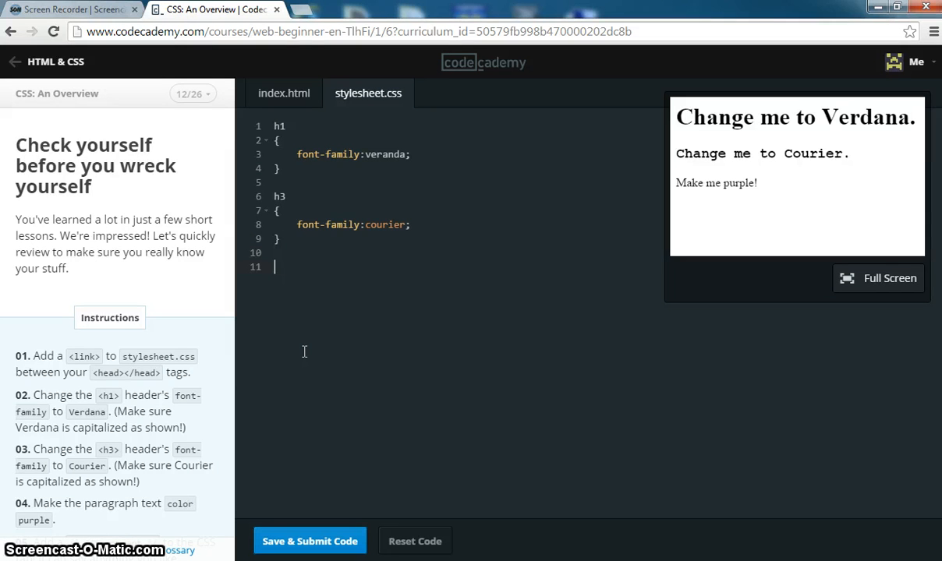
Step: Add a p rule with color: purple and a /* This is a demo of CSS */ comment
scroll(down, 3)
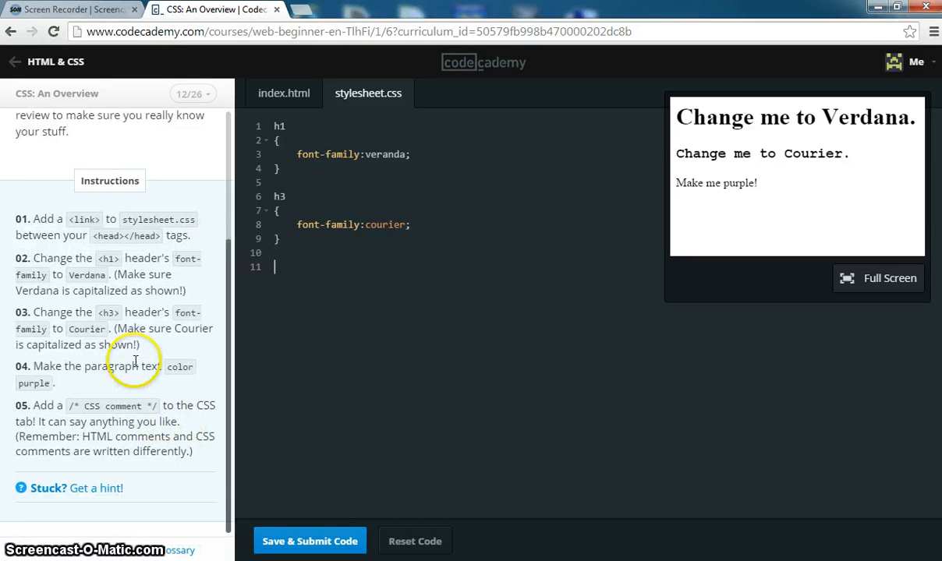
mouse_move(290, 347)
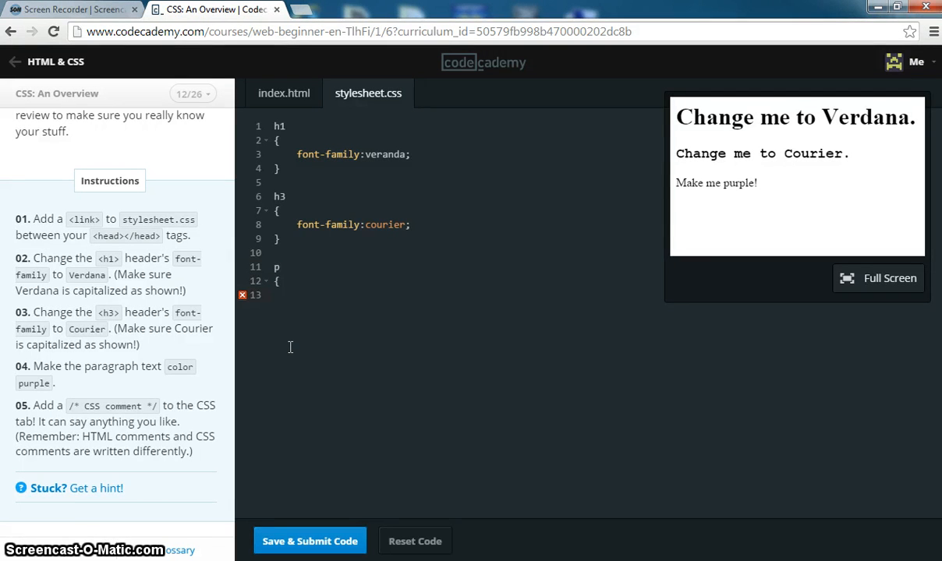
text(color:purple;)
text(})
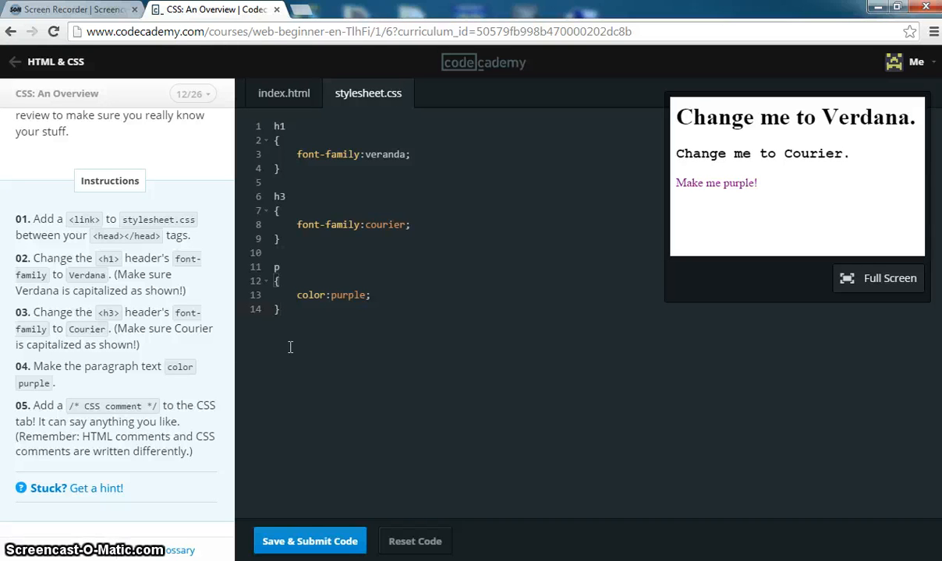
text(/)
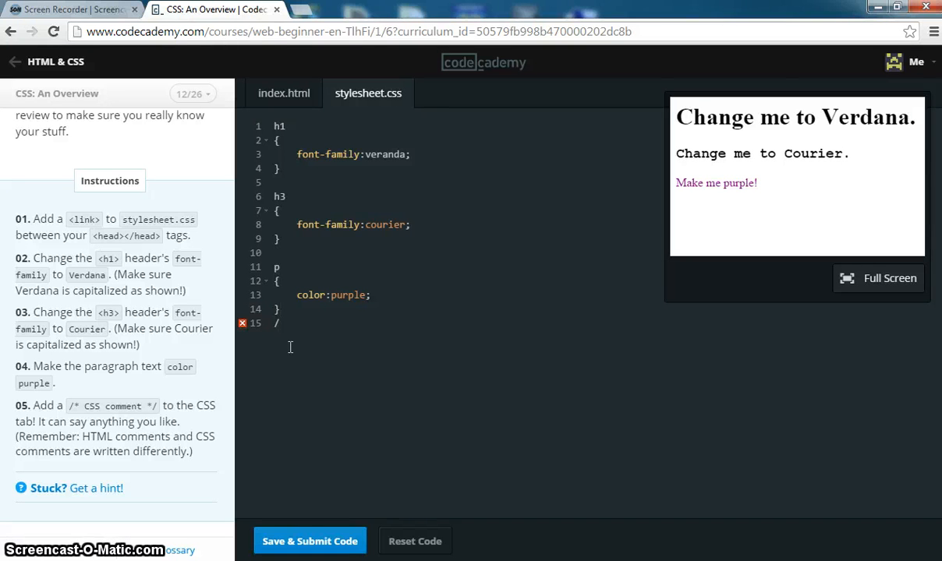
text(* This i)
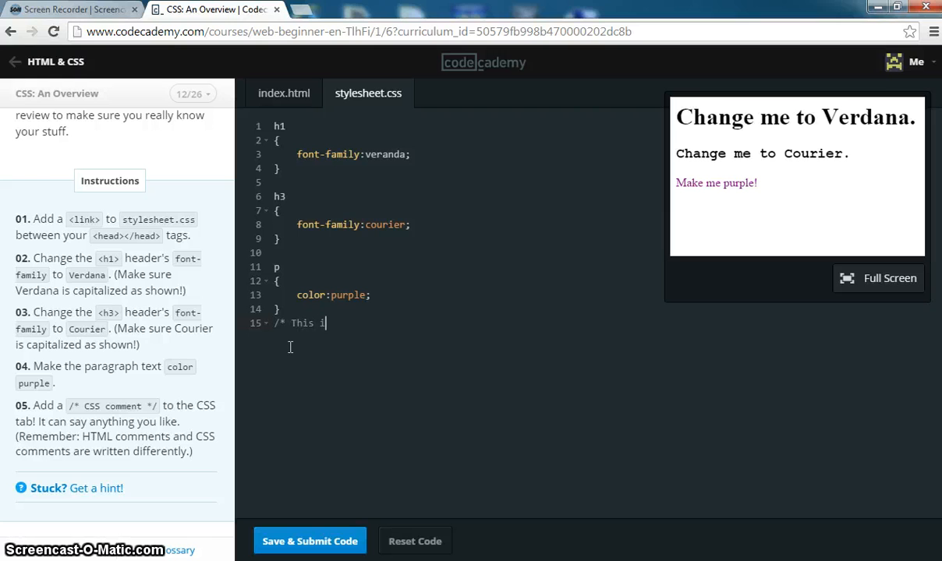
text(s a dec)
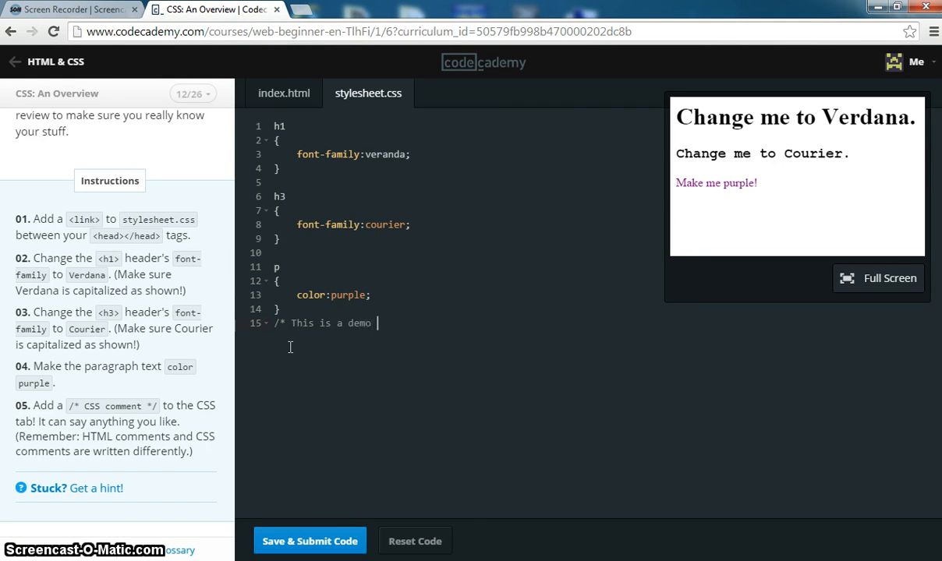
text(of CSS)
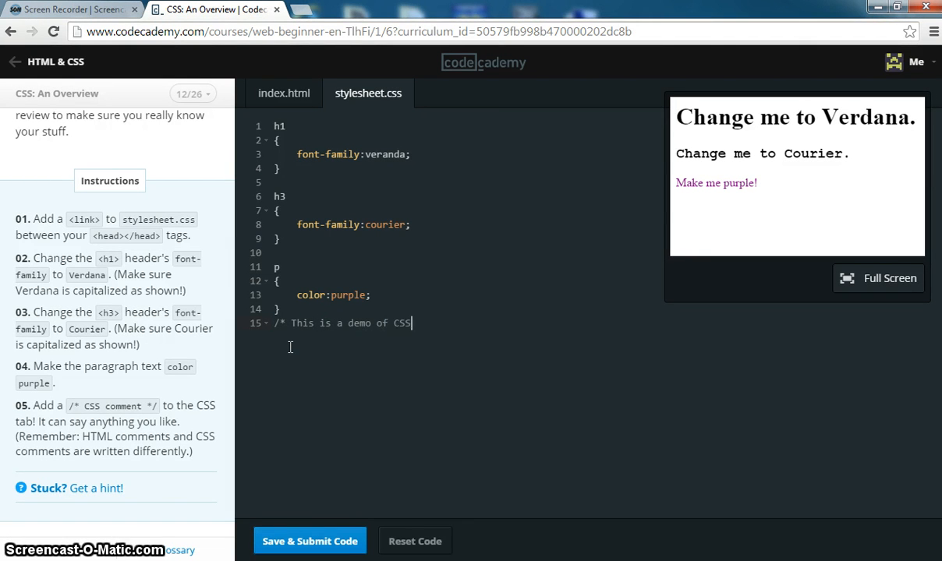
text(*/)
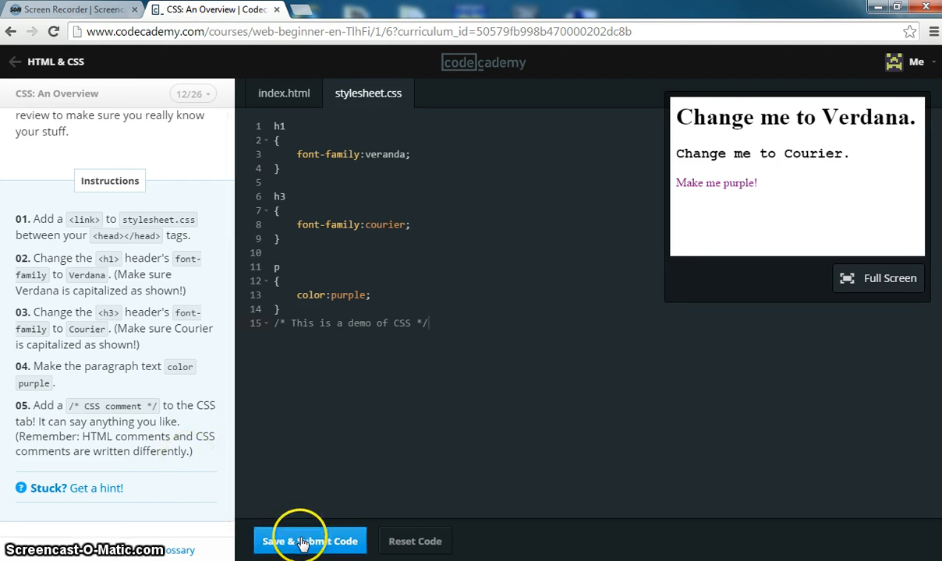
Step: Submit the stylesheet, dismiss the h1 font error, and resubmit with 'Veranda' capitalized
click(309, 541)
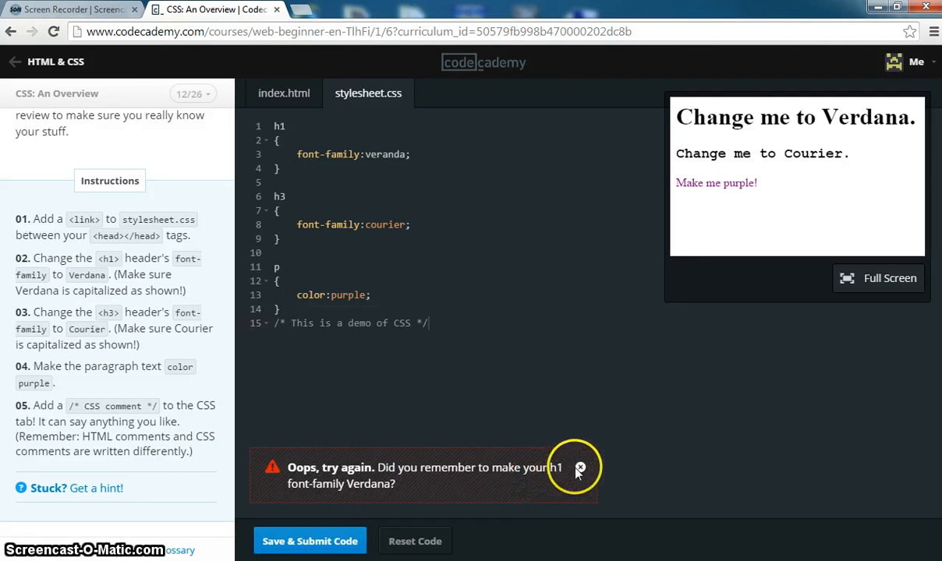
mouse_move(378, 497)
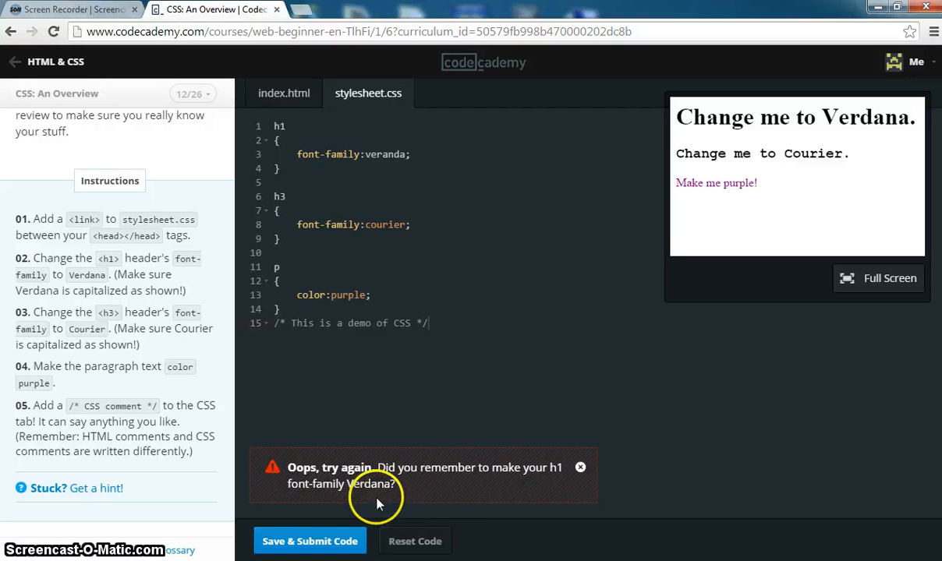
click(580, 467)
text(V)
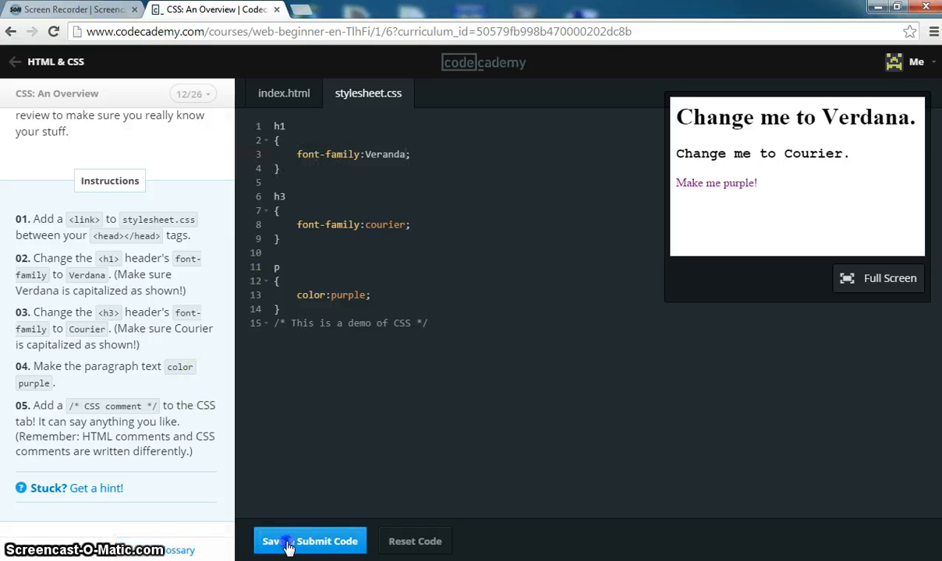
click(310, 541)
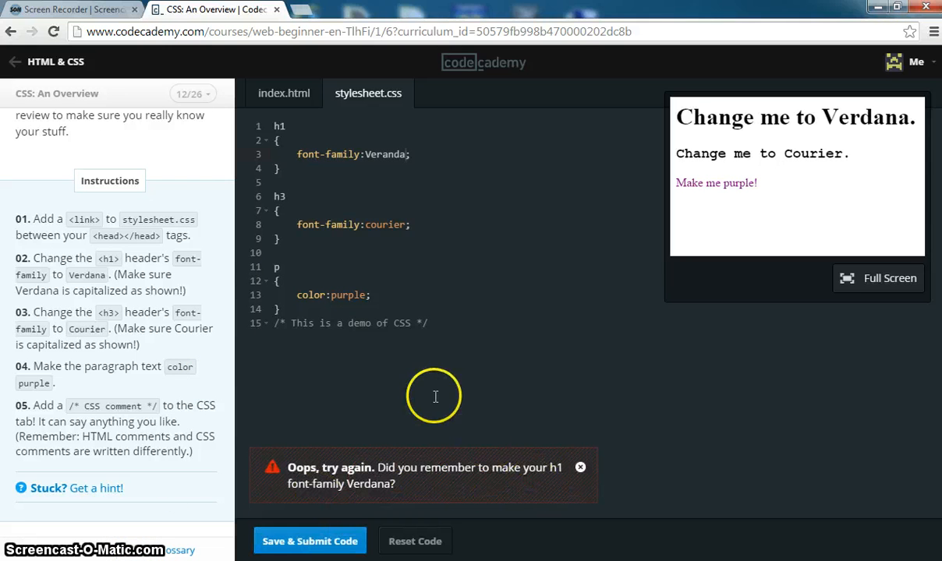
click(340, 153)
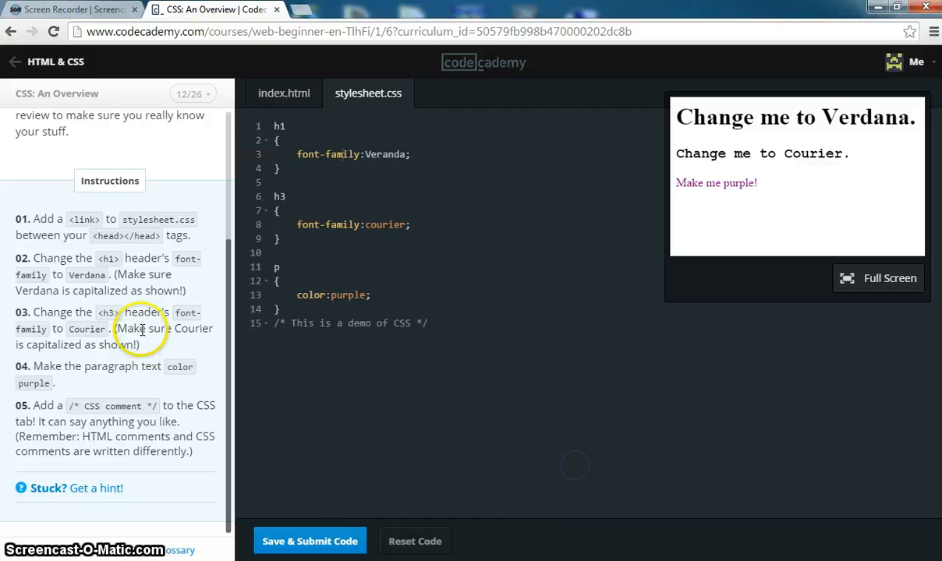
mouse_move(181, 281)
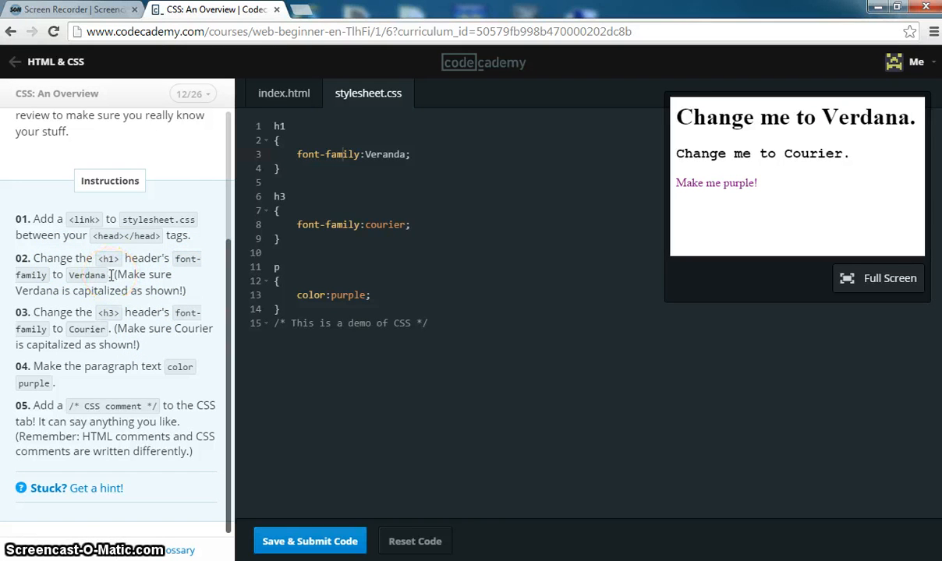
mouse_move(349, 190)
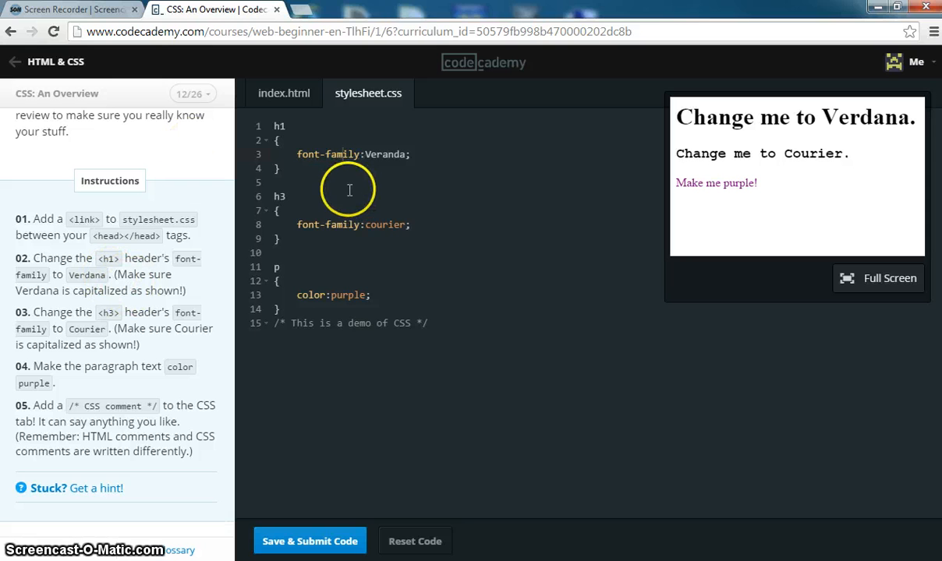
Step: View index.html, then return to stylesheet.css to recheck the h1 font name
click(284, 93)
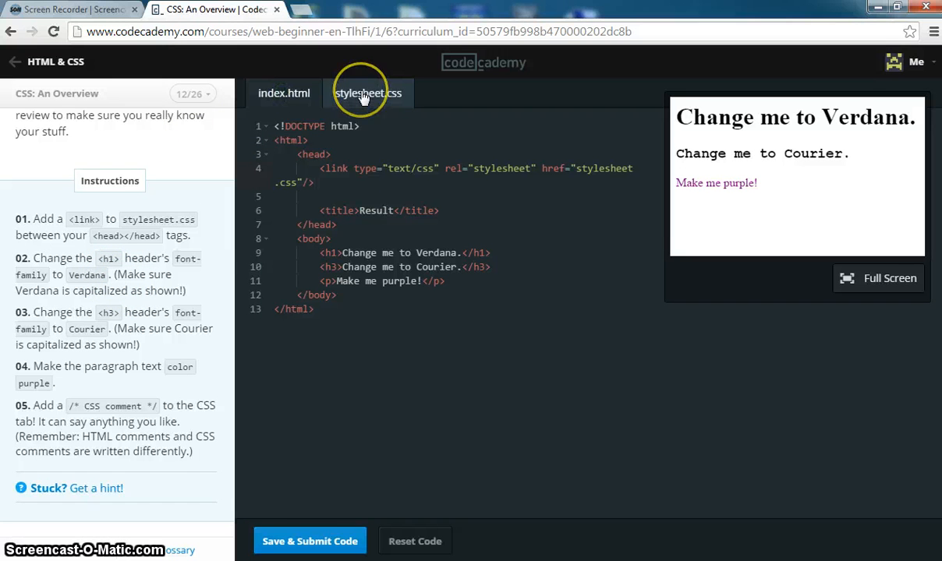
click(367, 93)
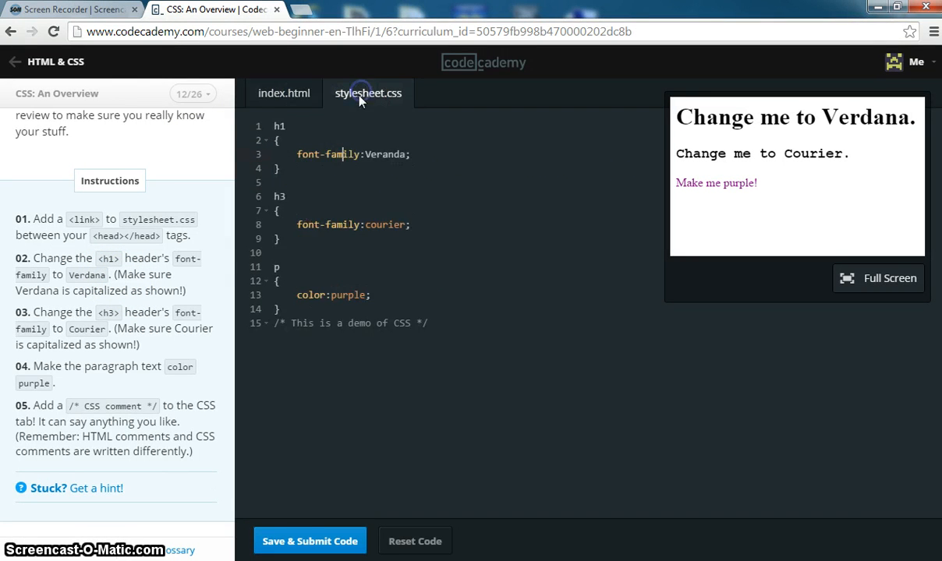
mouse_move(197, 277)
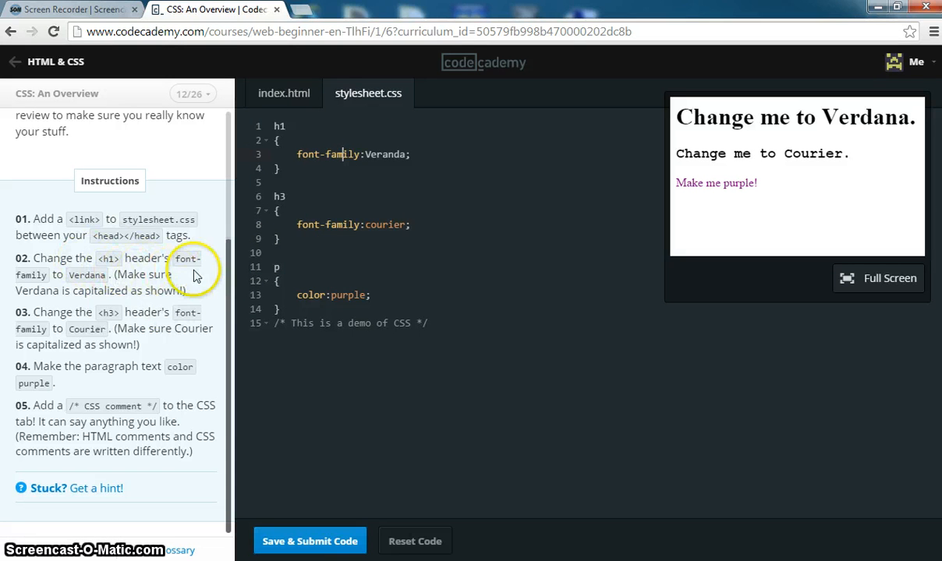
mouse_move(83, 288)
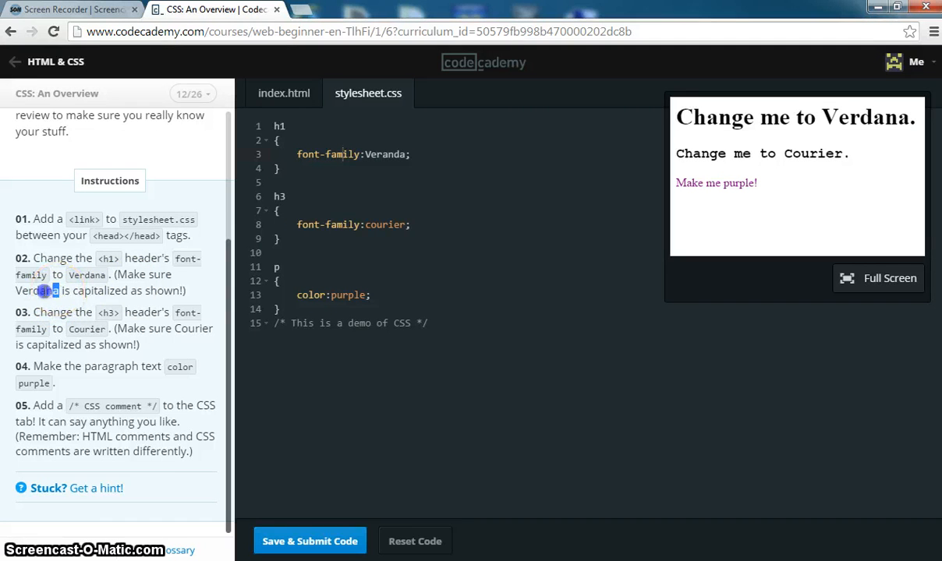
mouse_move(404, 167)
text(d)
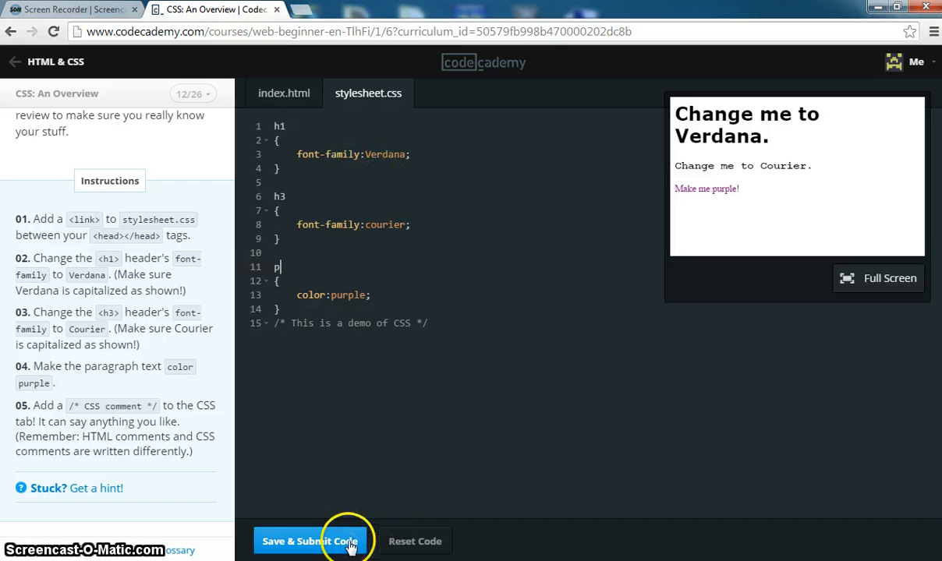
Step: Submit, dismiss the h3 error, capitalize 'Courier', and resubmit to pass the lesson
click(309, 541)
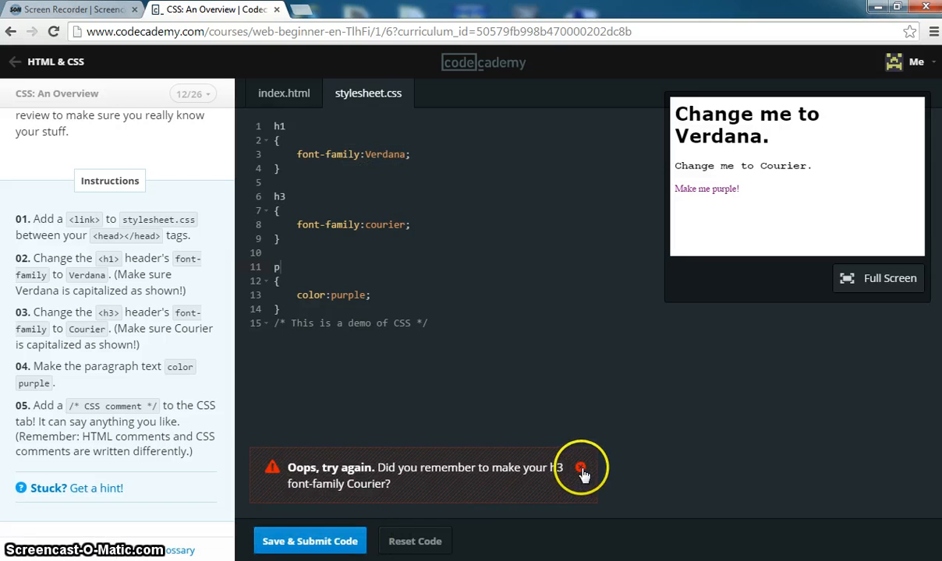
click(581, 468)
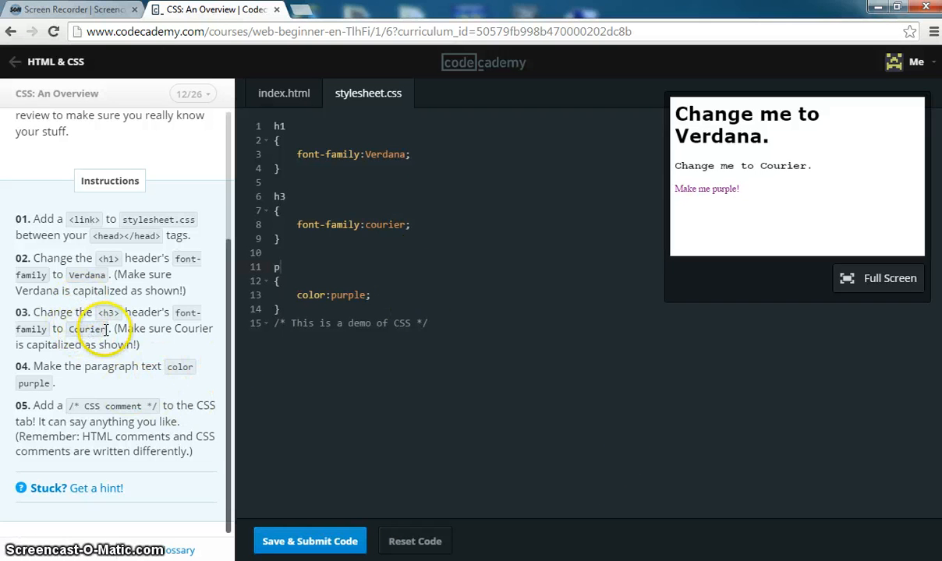
right_click(85, 329)
text(C)
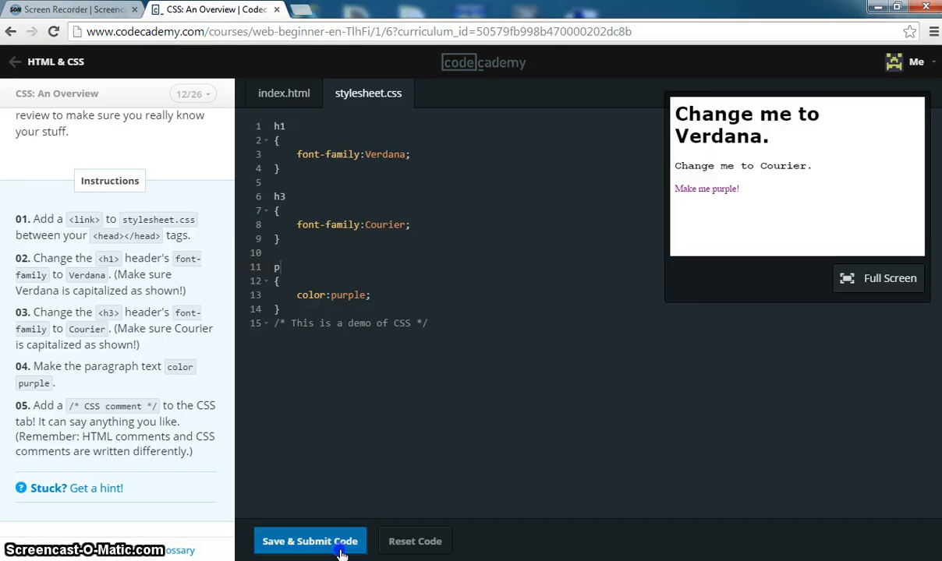
click(309, 541)
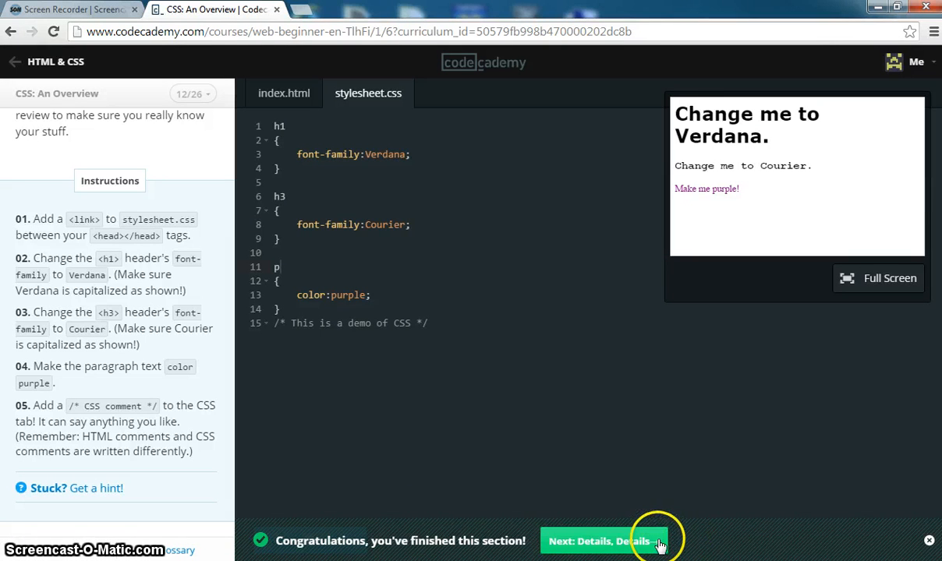
mouse_move(310, 473)
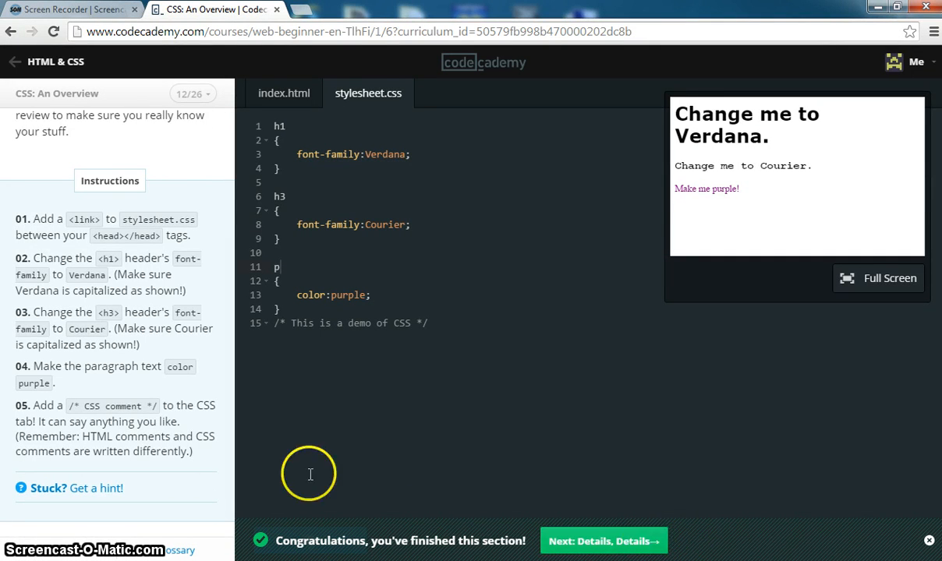